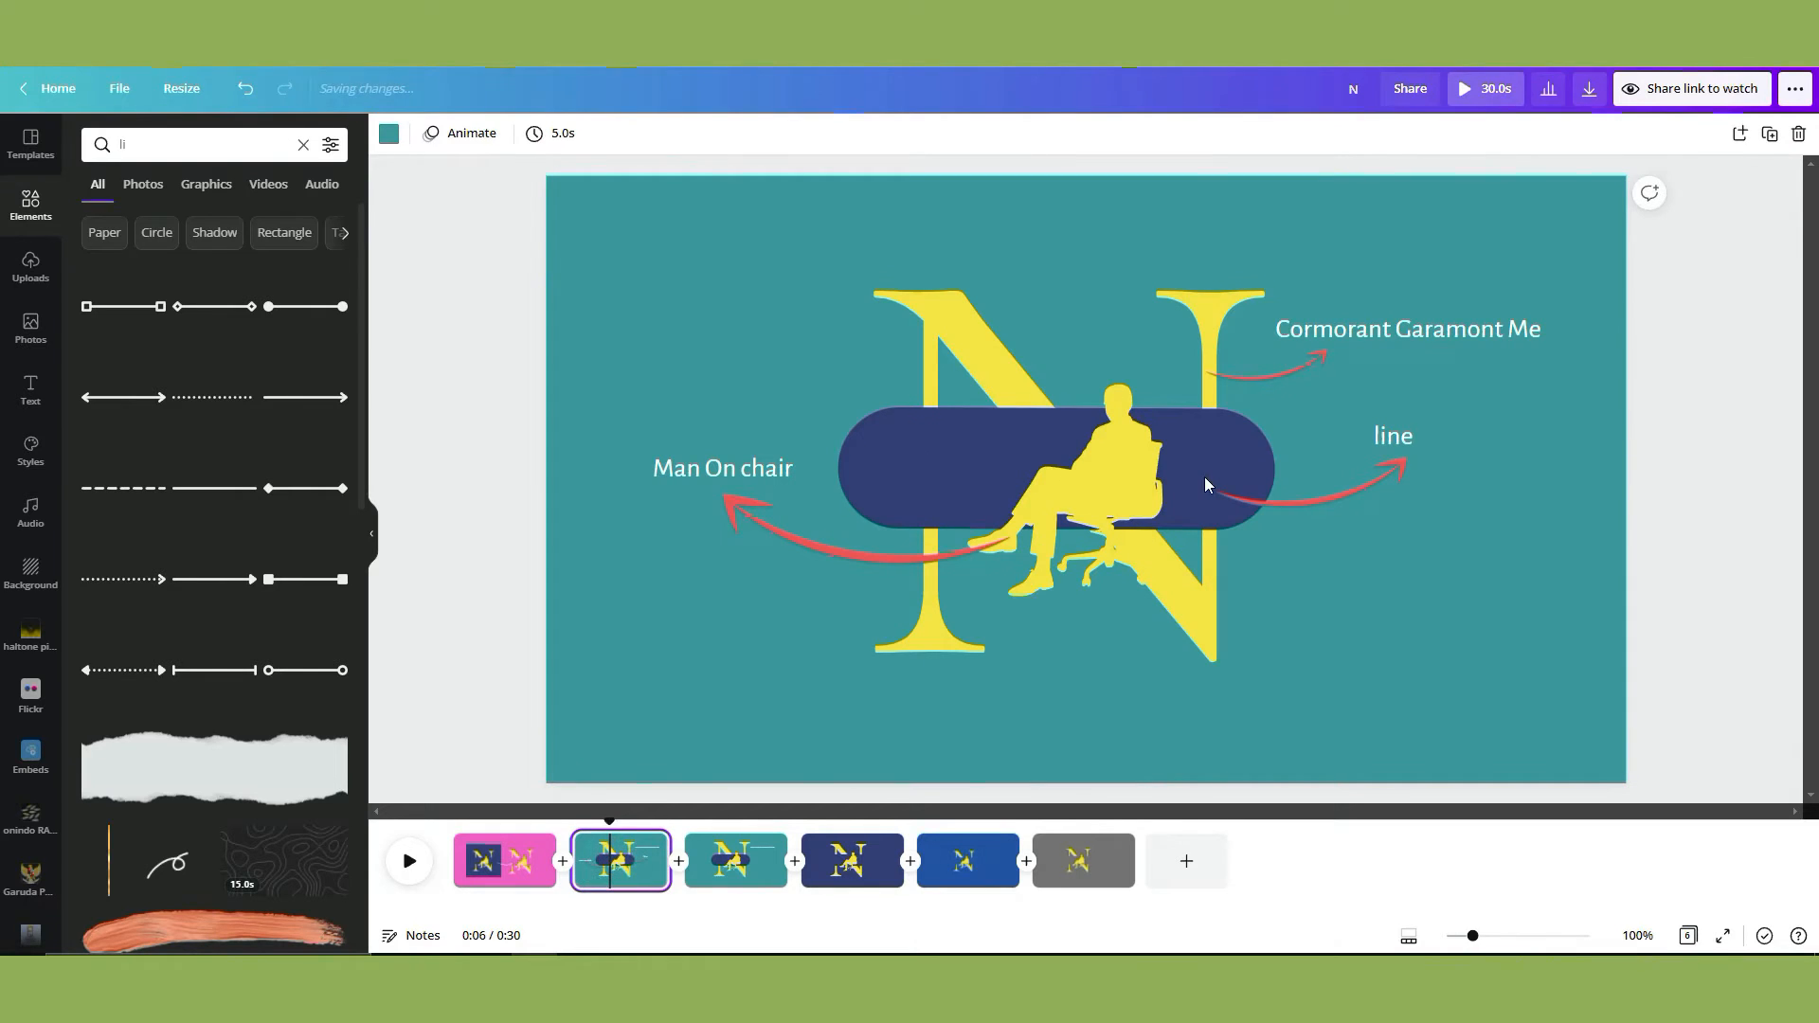
Move the seated-man silhouette to the upper left and the navy bar down across the N.
{"action": "left_click", "coordinate": [1098, 485]}
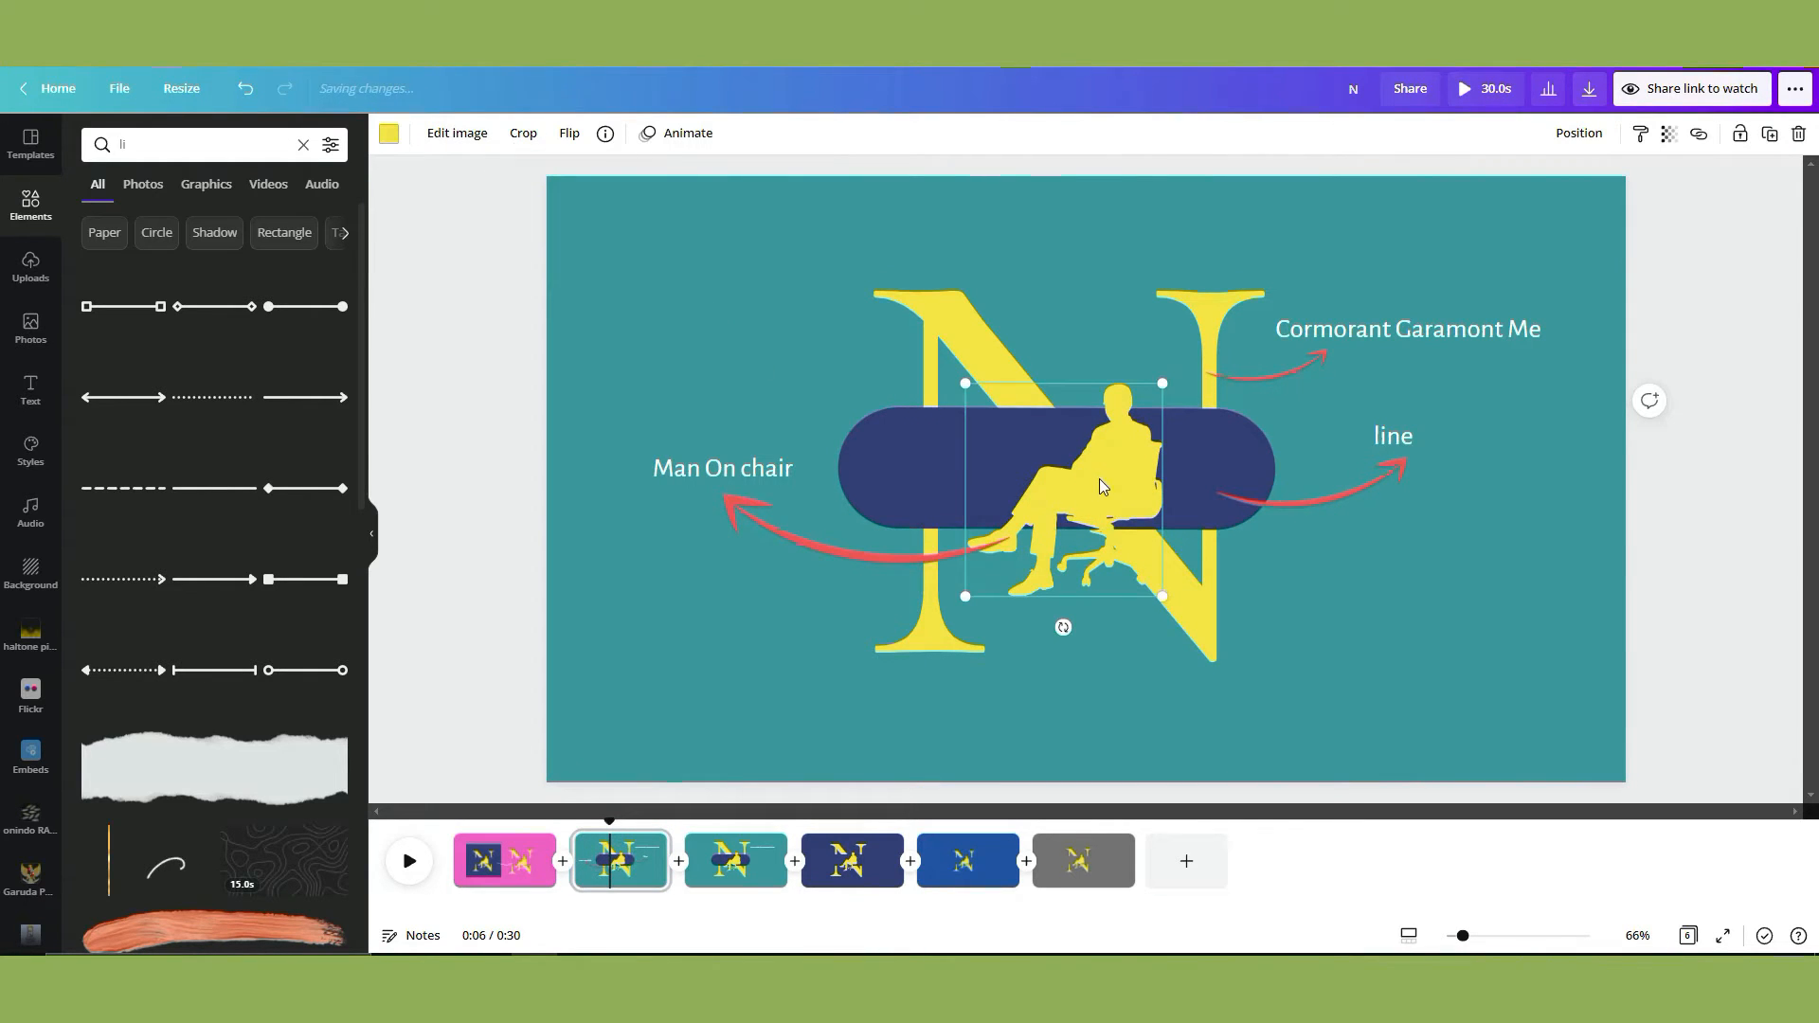
{"action": "left_click_drag", "start_coordinate": [1098, 485], "coordinate": [693, 328]}
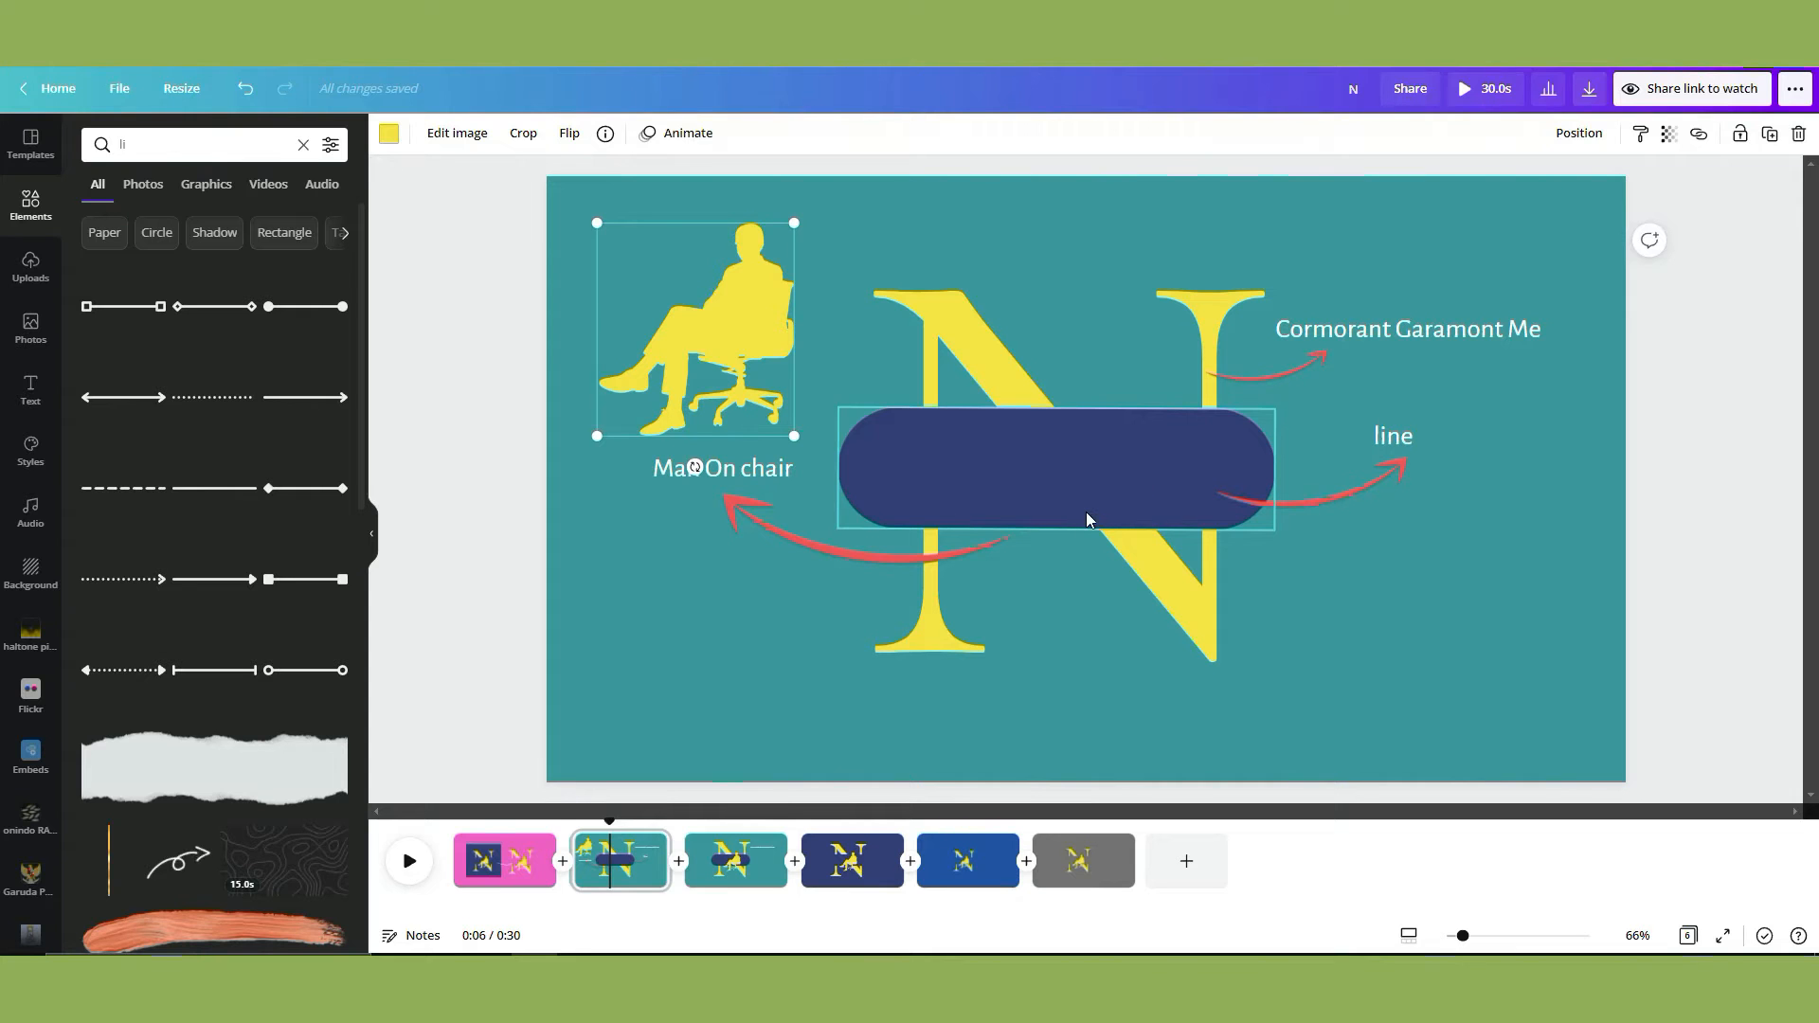
{"action": "left_click_drag", "start_coordinate": [1055, 468], "coordinate": [1392, 650]}
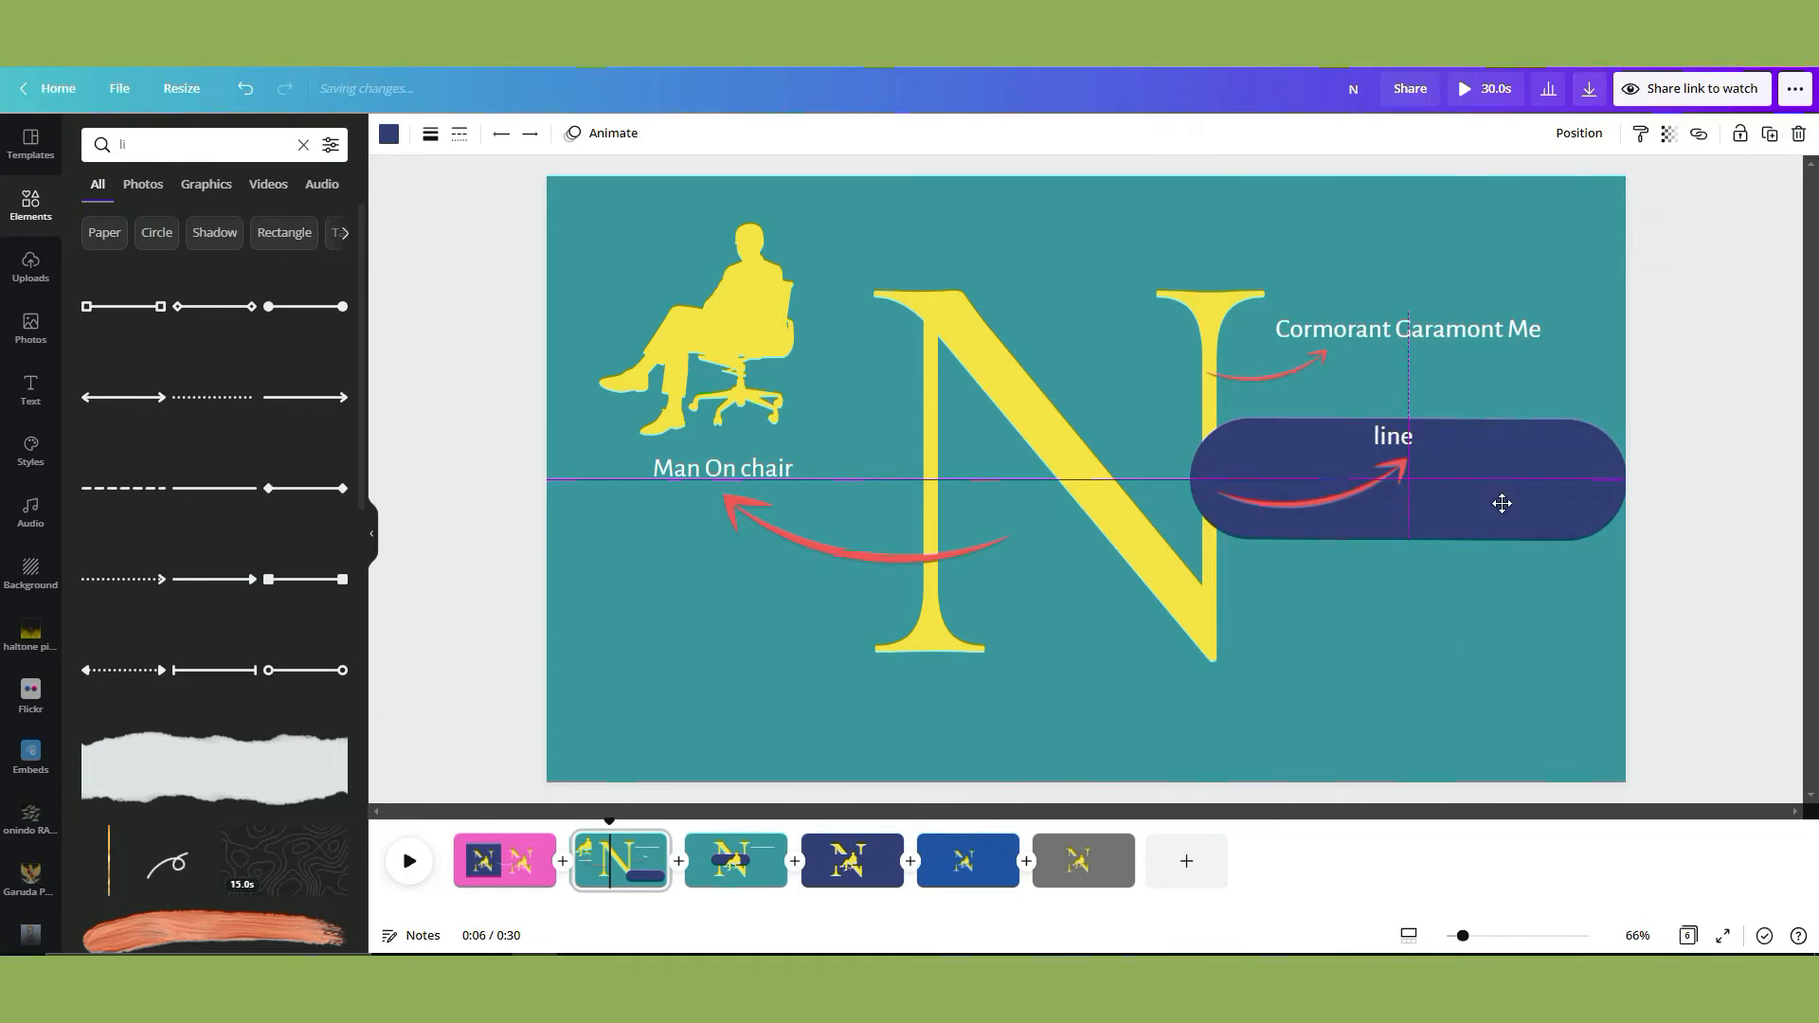
{"action": "left_click_drag", "start_coordinate": [1500, 502], "coordinate": [1416, 627]}
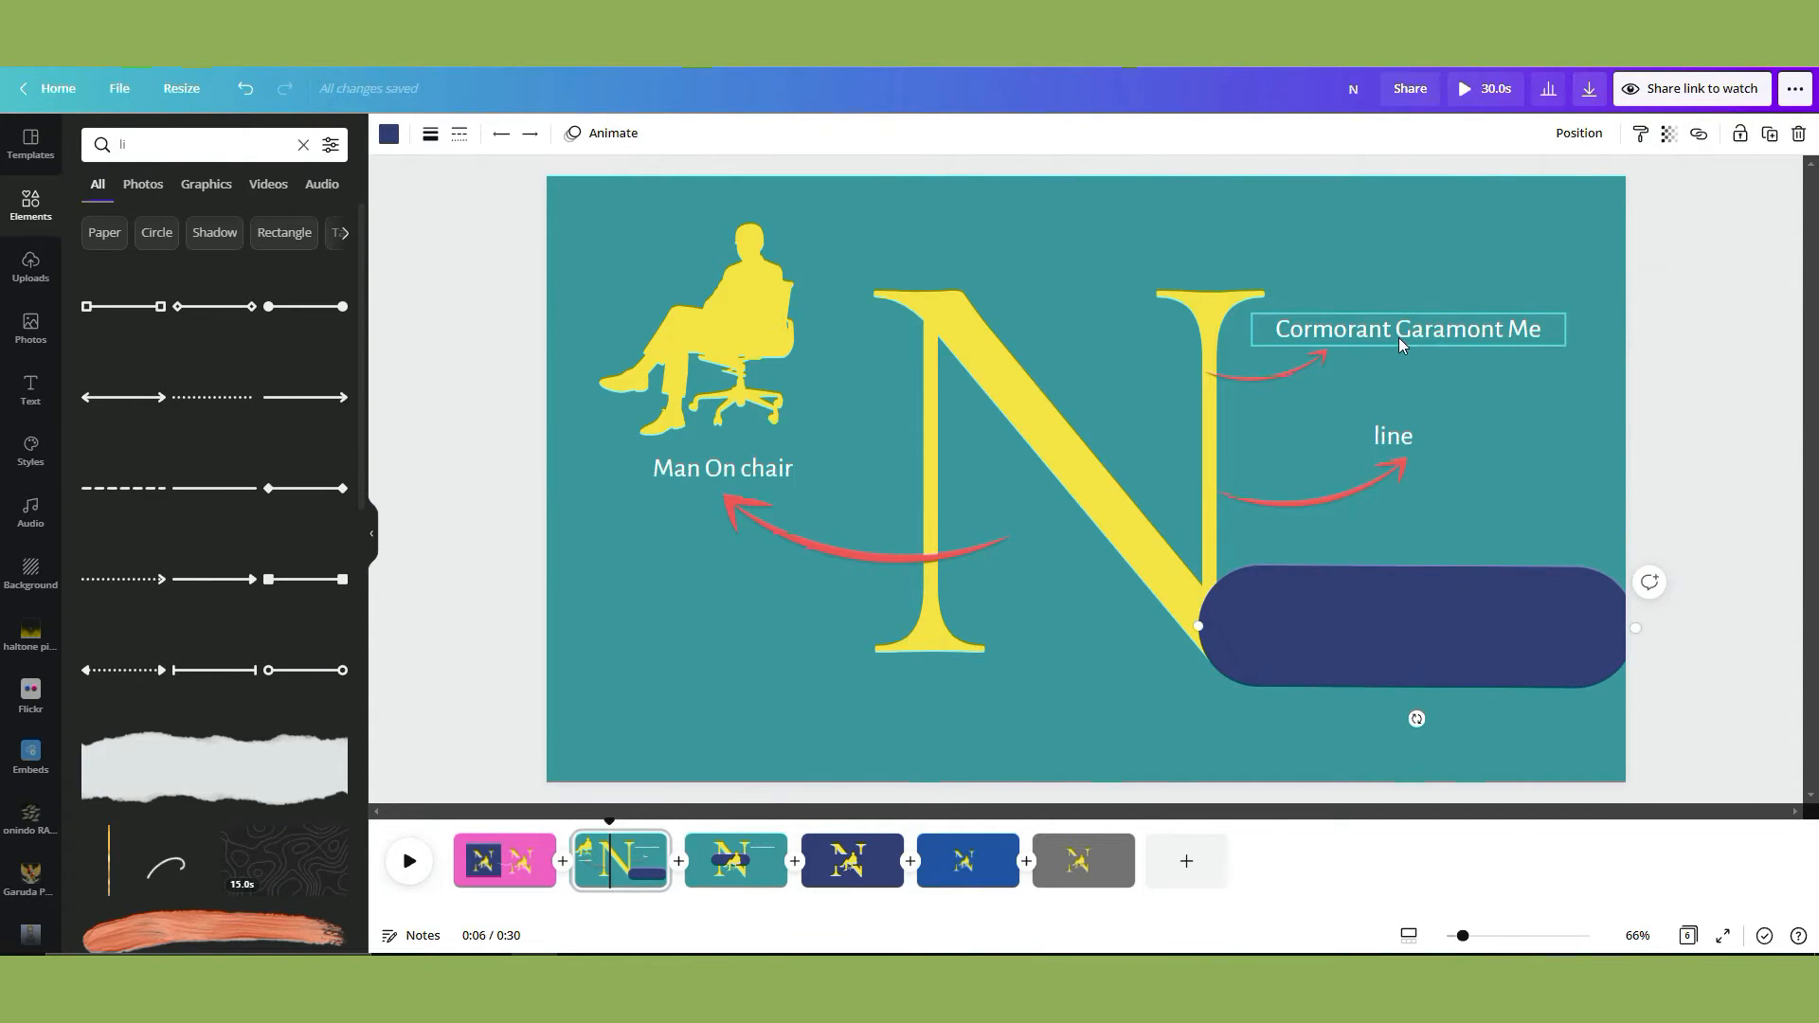
{"action": "left_click", "coordinate": [1381, 765]}
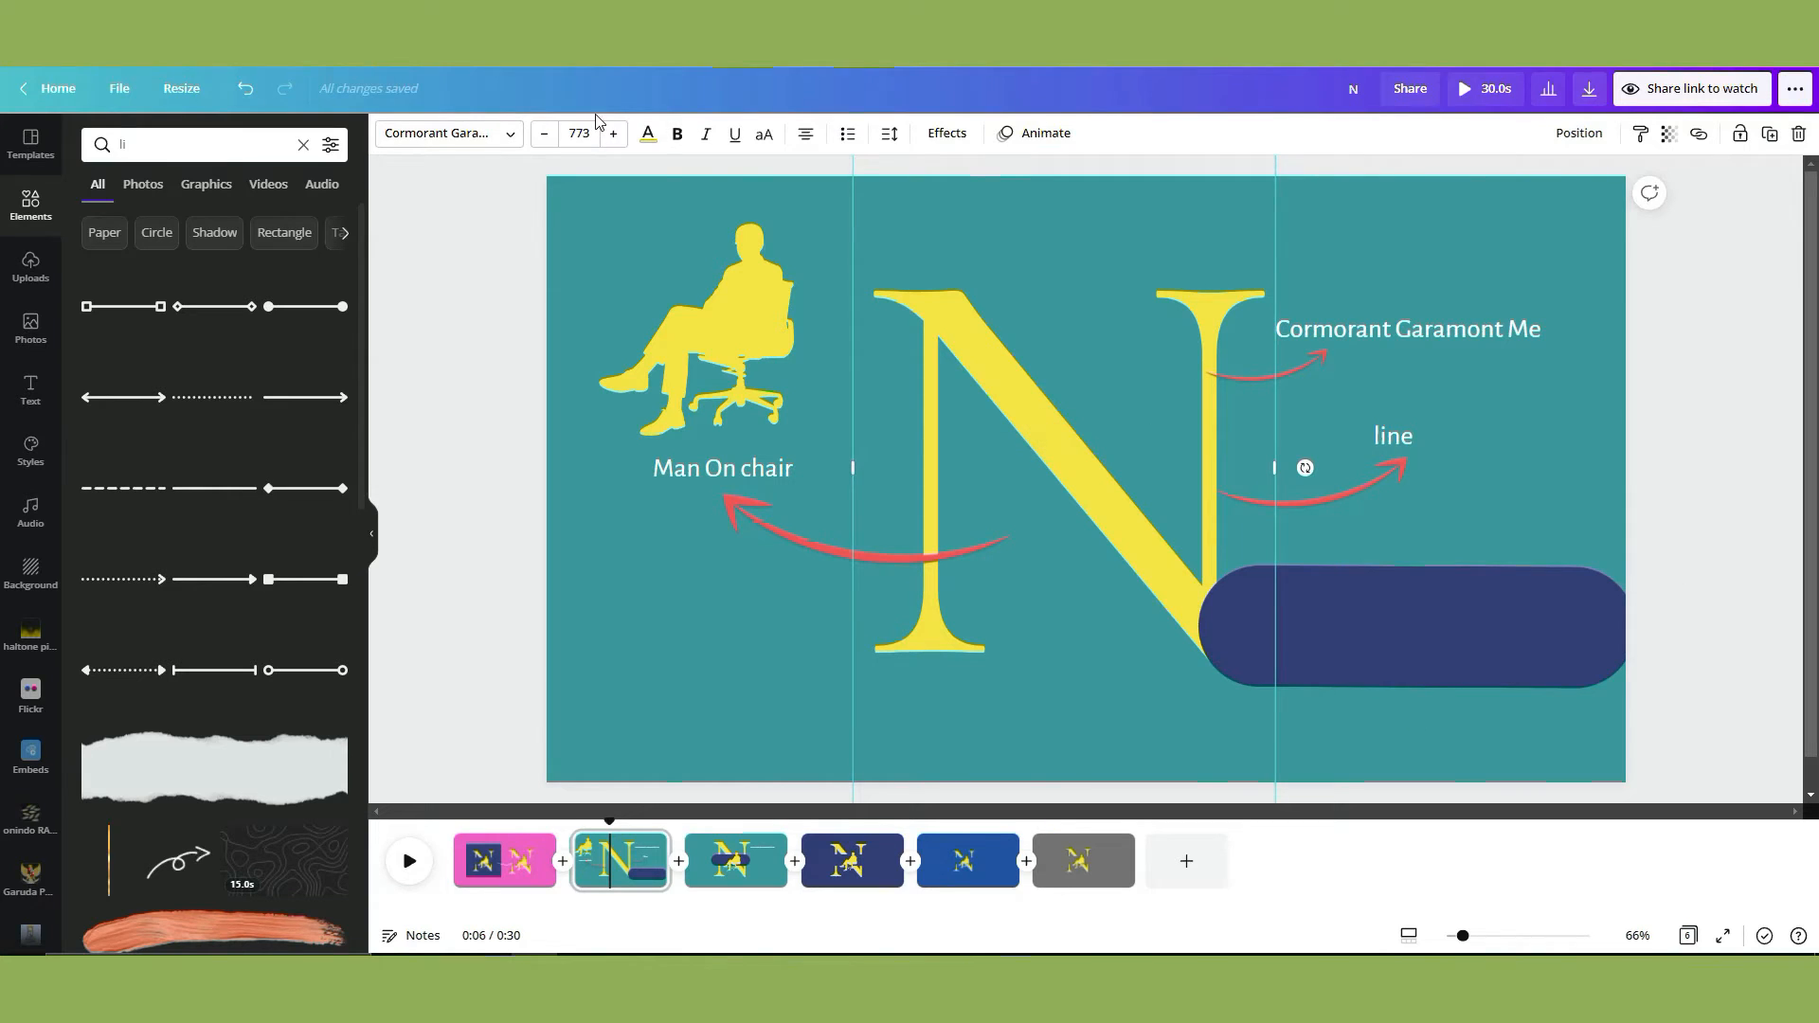
{"action": "left_click", "coordinate": [447, 133]}
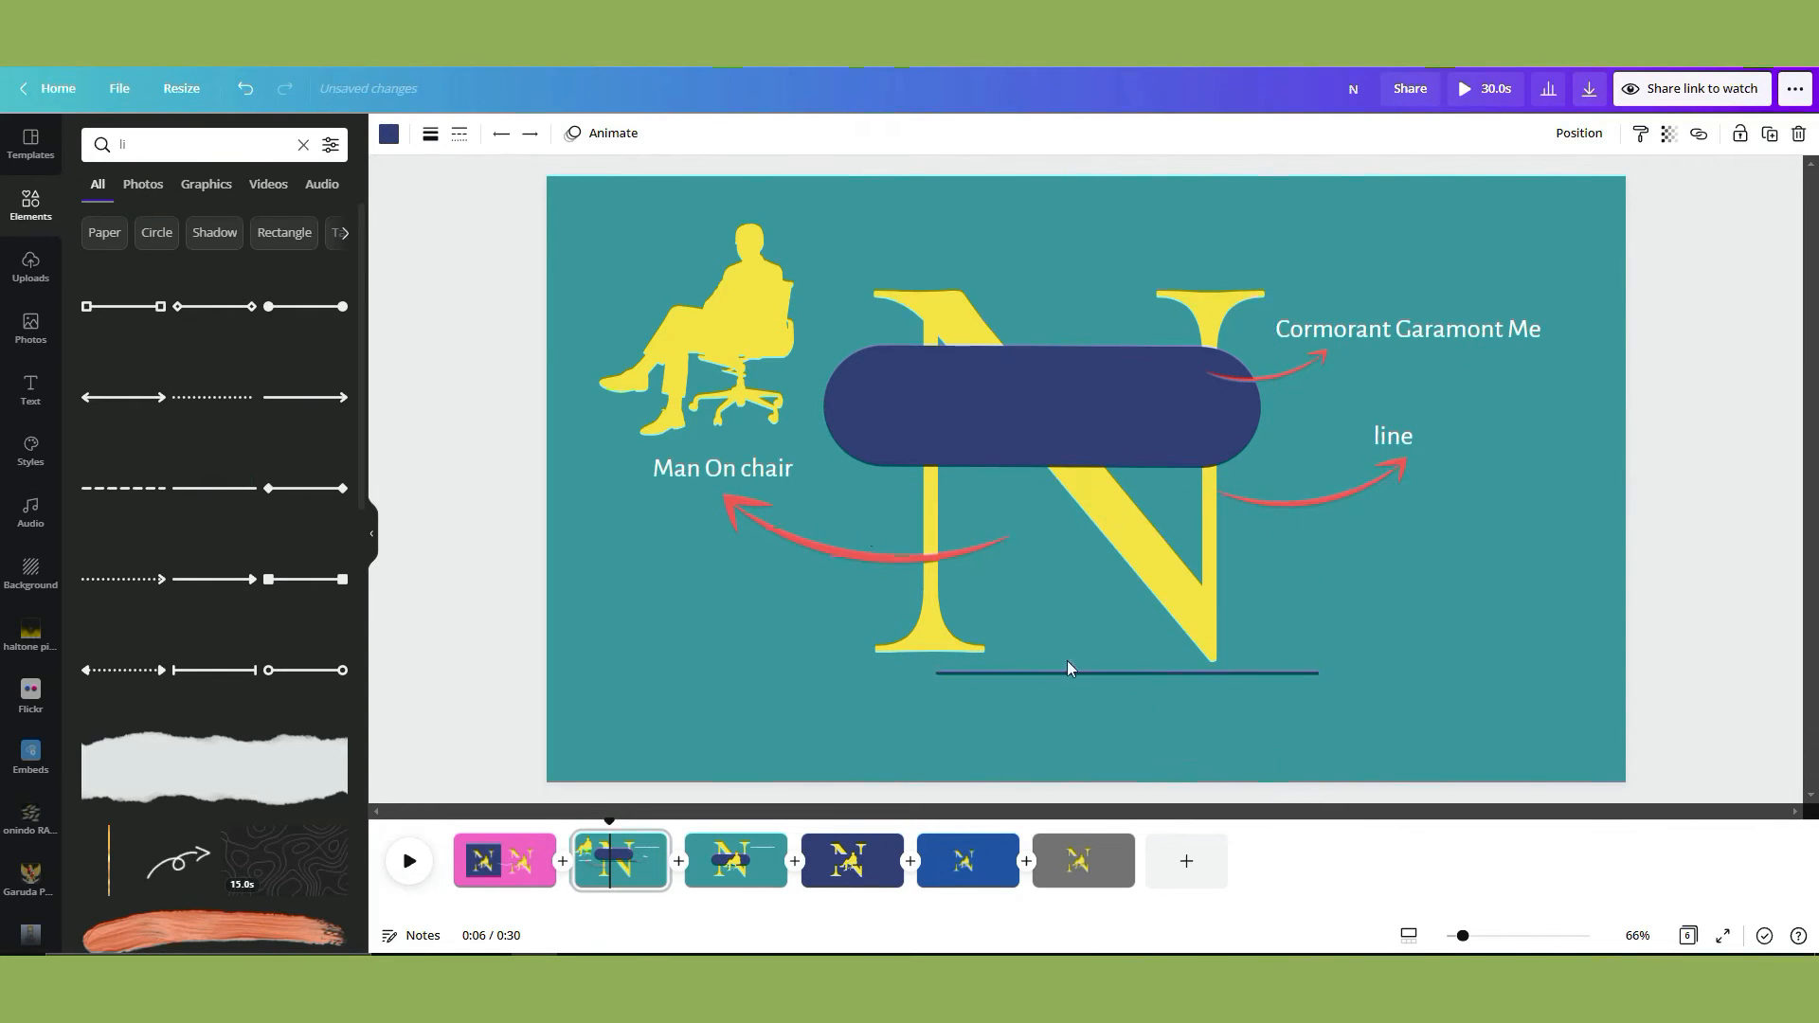
Adjust the thin line's weight, then delete the Cormorant Garamond font label on page 3.
{"action": "left_click", "coordinate": [430, 132]}
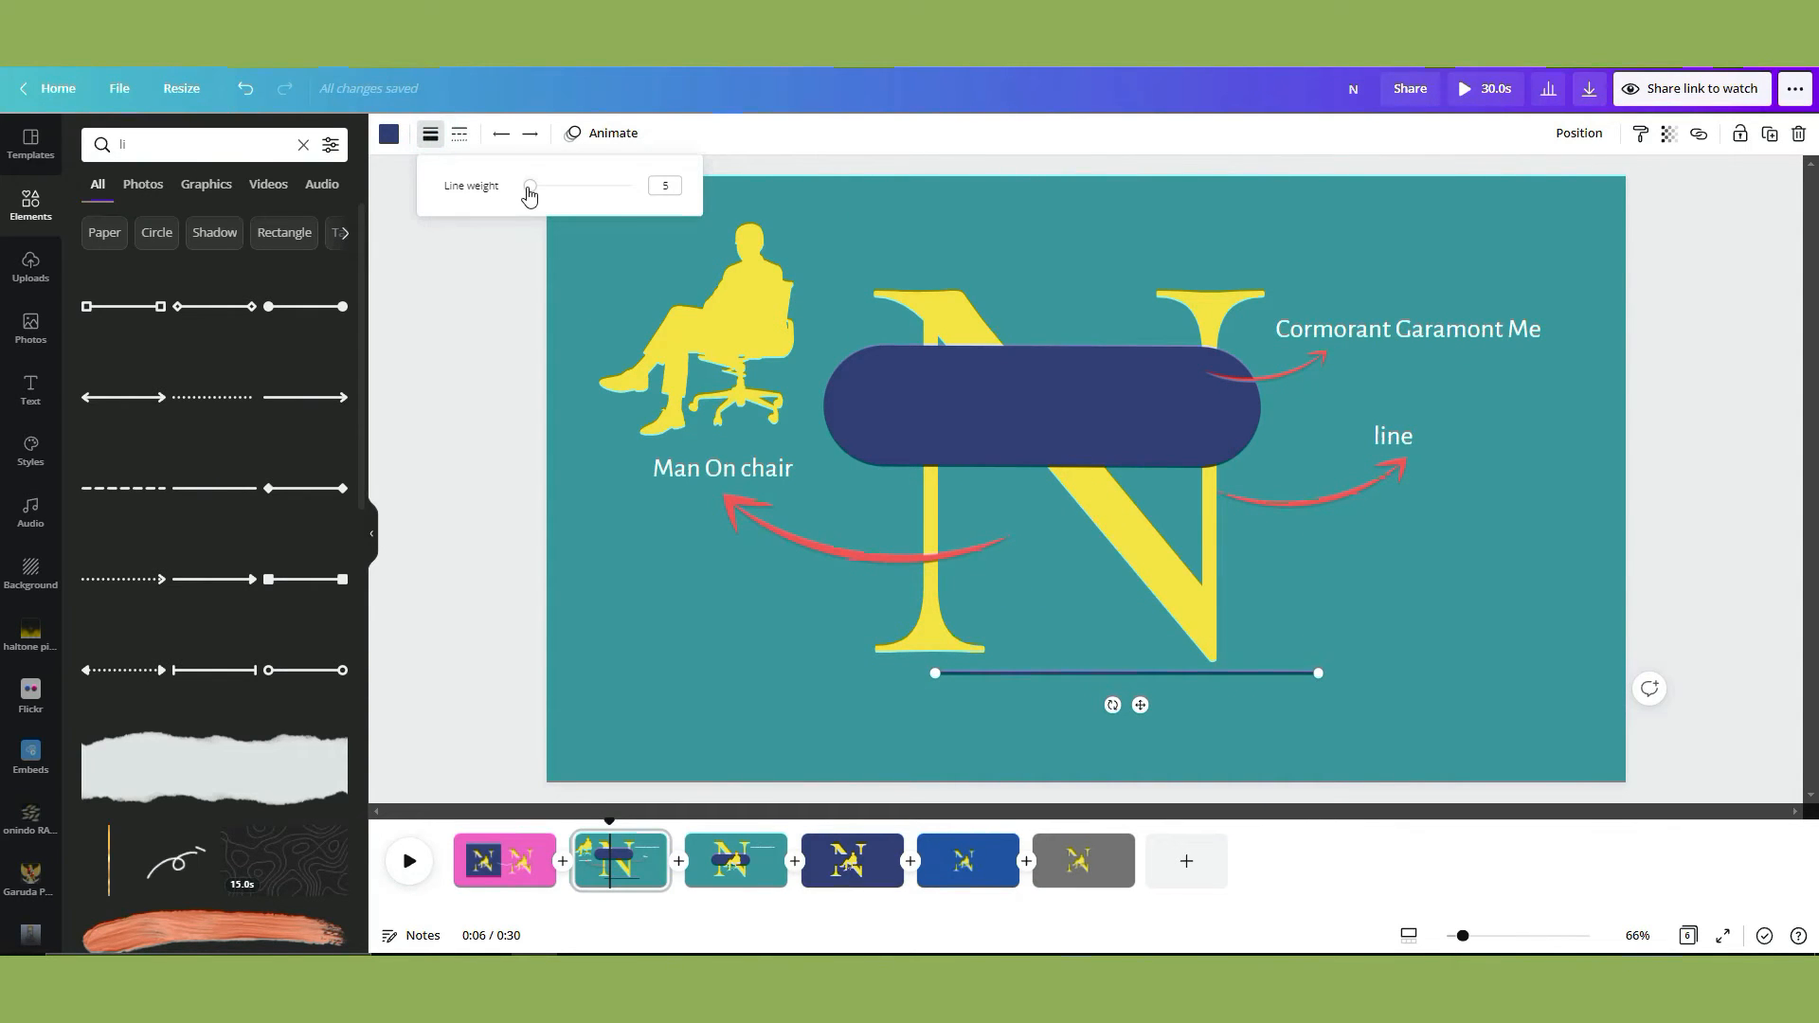
{"action": "left_click_drag", "start_coordinate": [530, 186], "coordinate": [633, 185]}
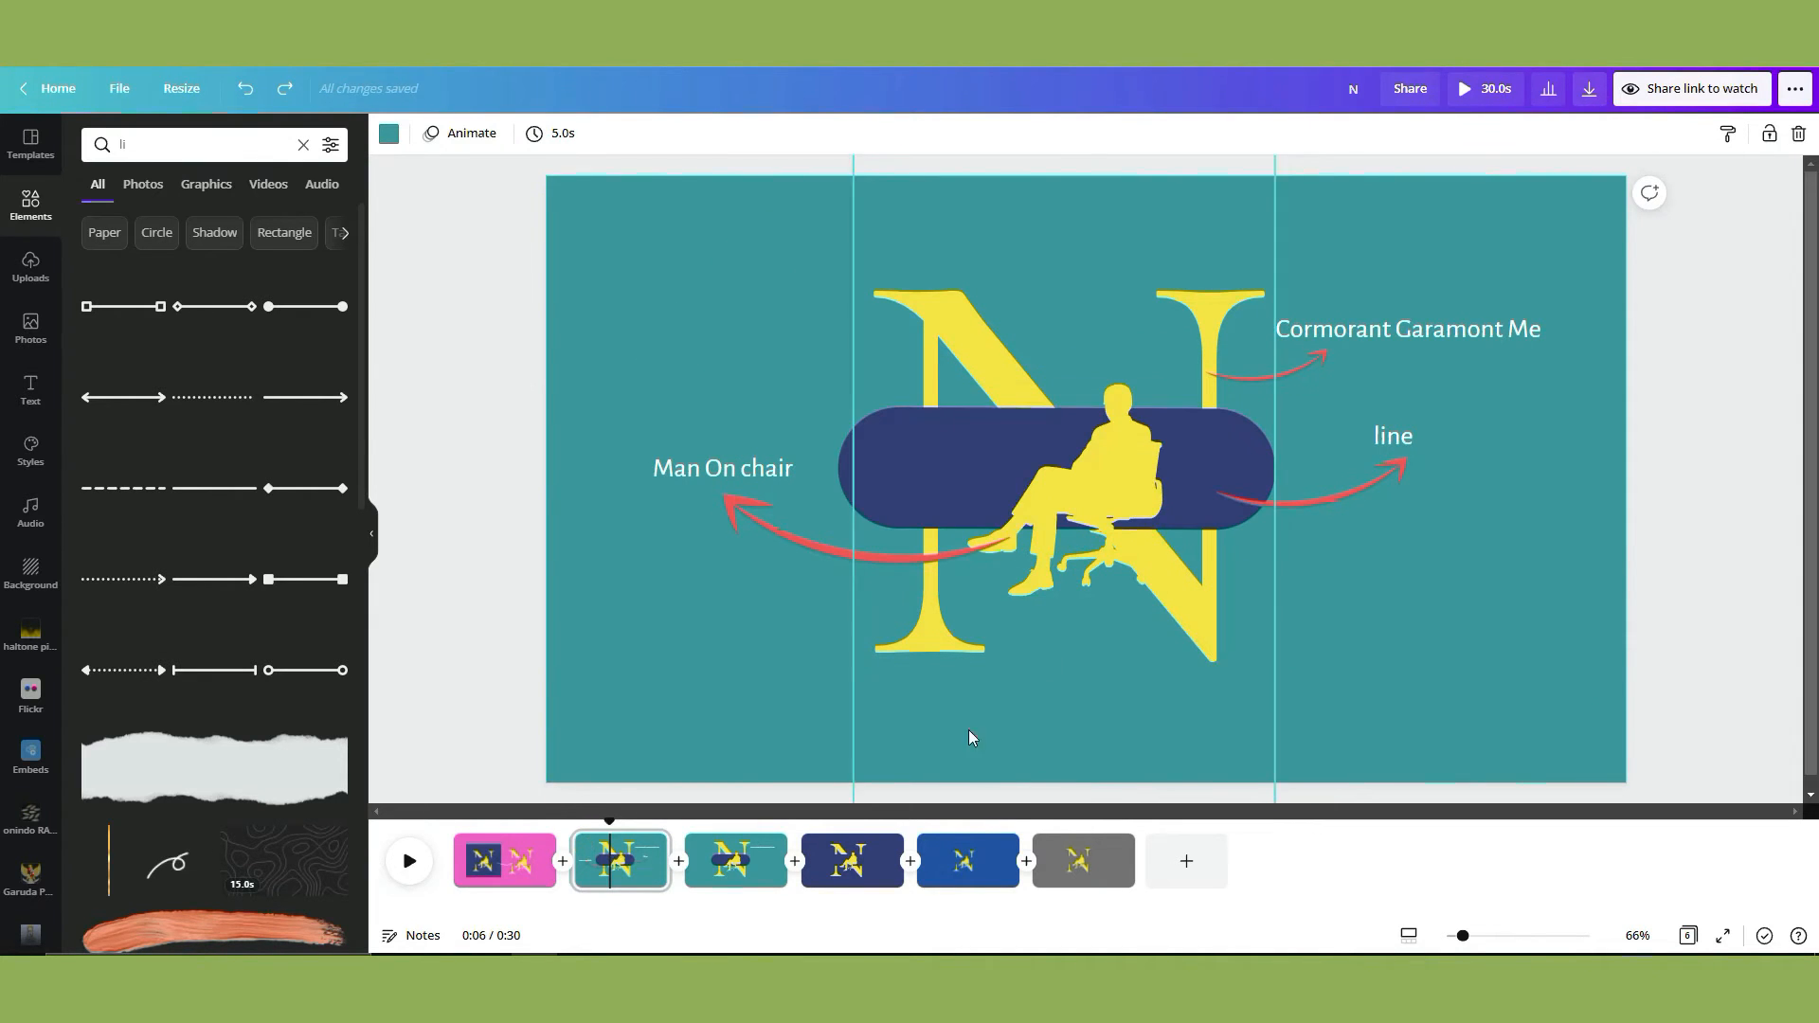
{"action": "left_click", "coordinate": [735, 860]}
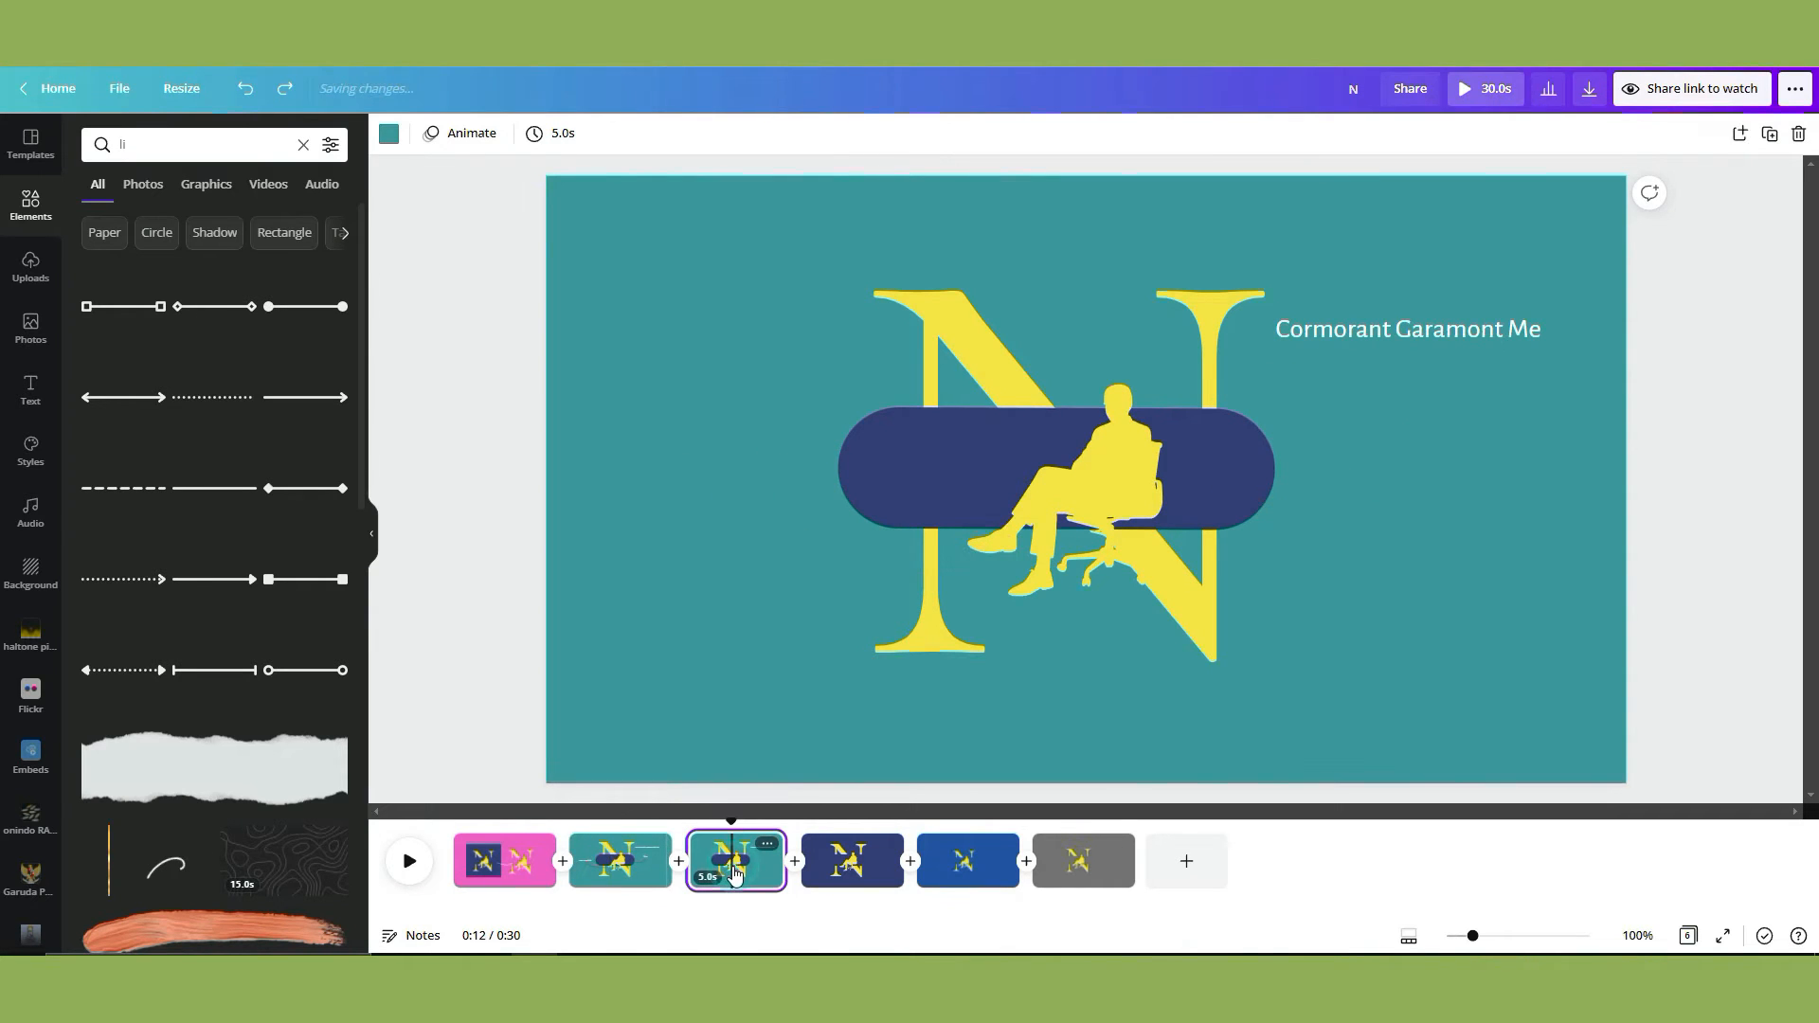
{"action": "left_click", "coordinate": [1406, 329]}
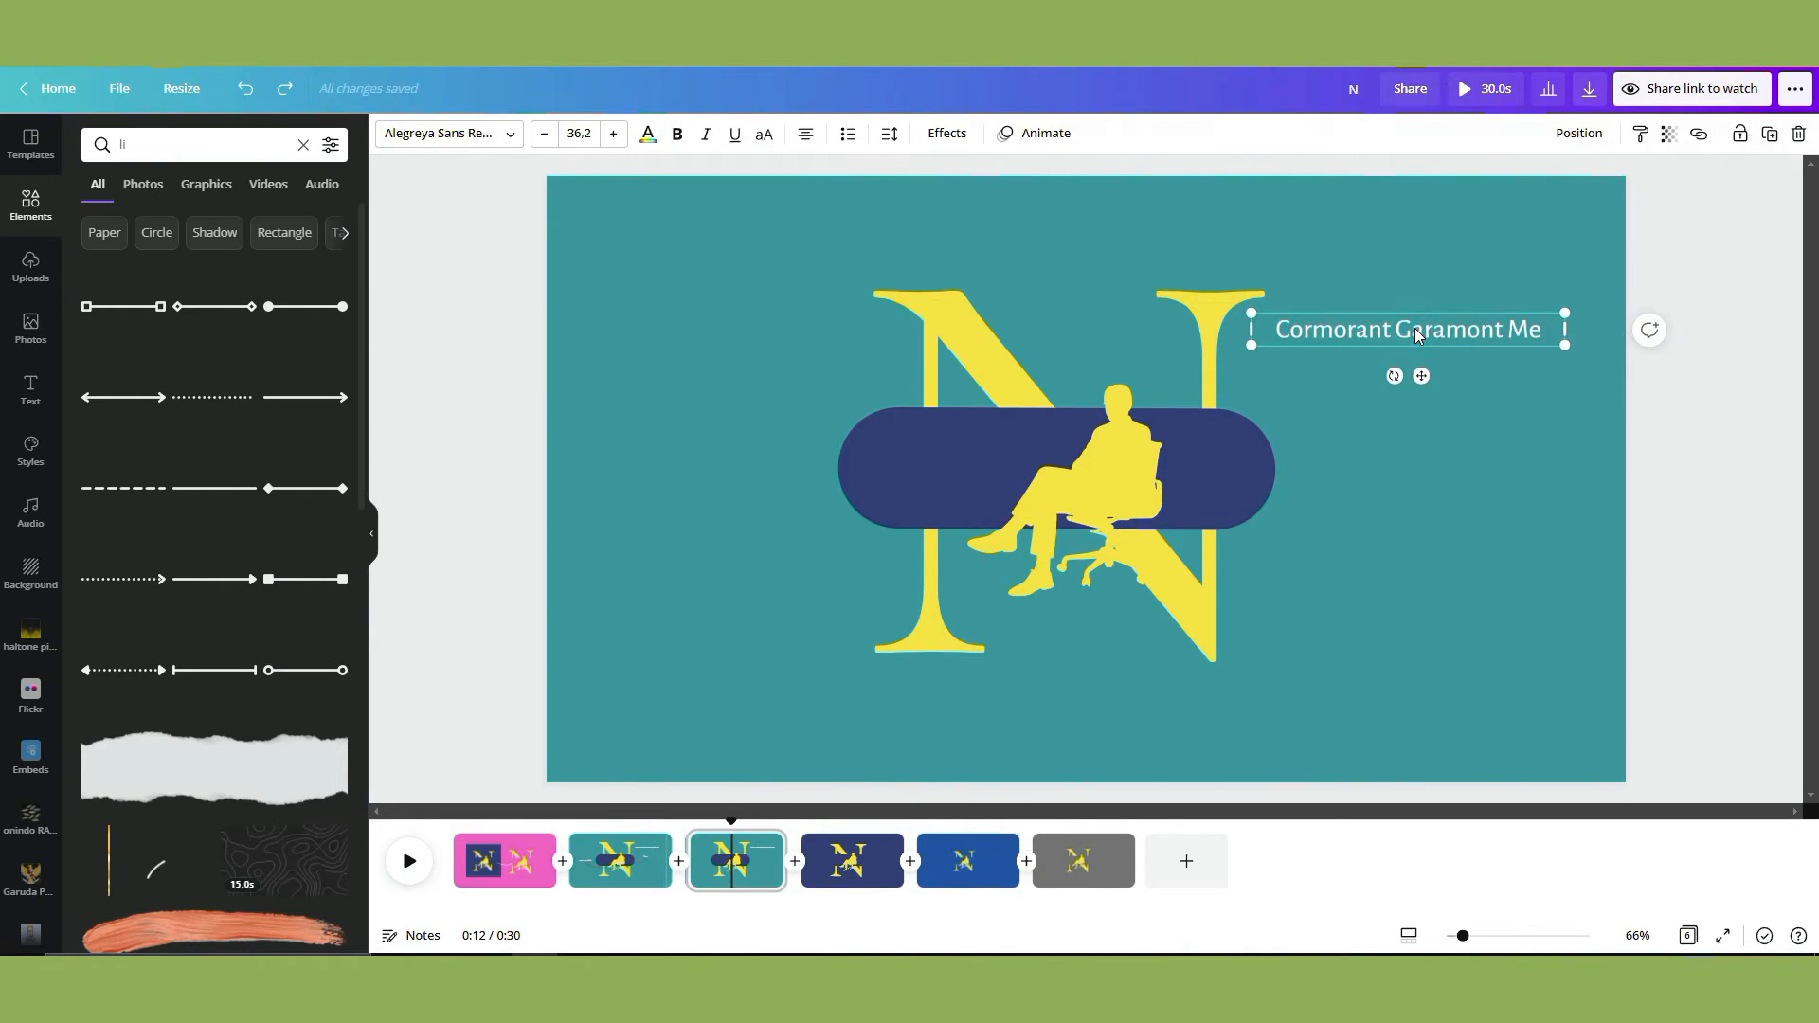
{"action": "left_click", "coordinate": [1360, 385]}
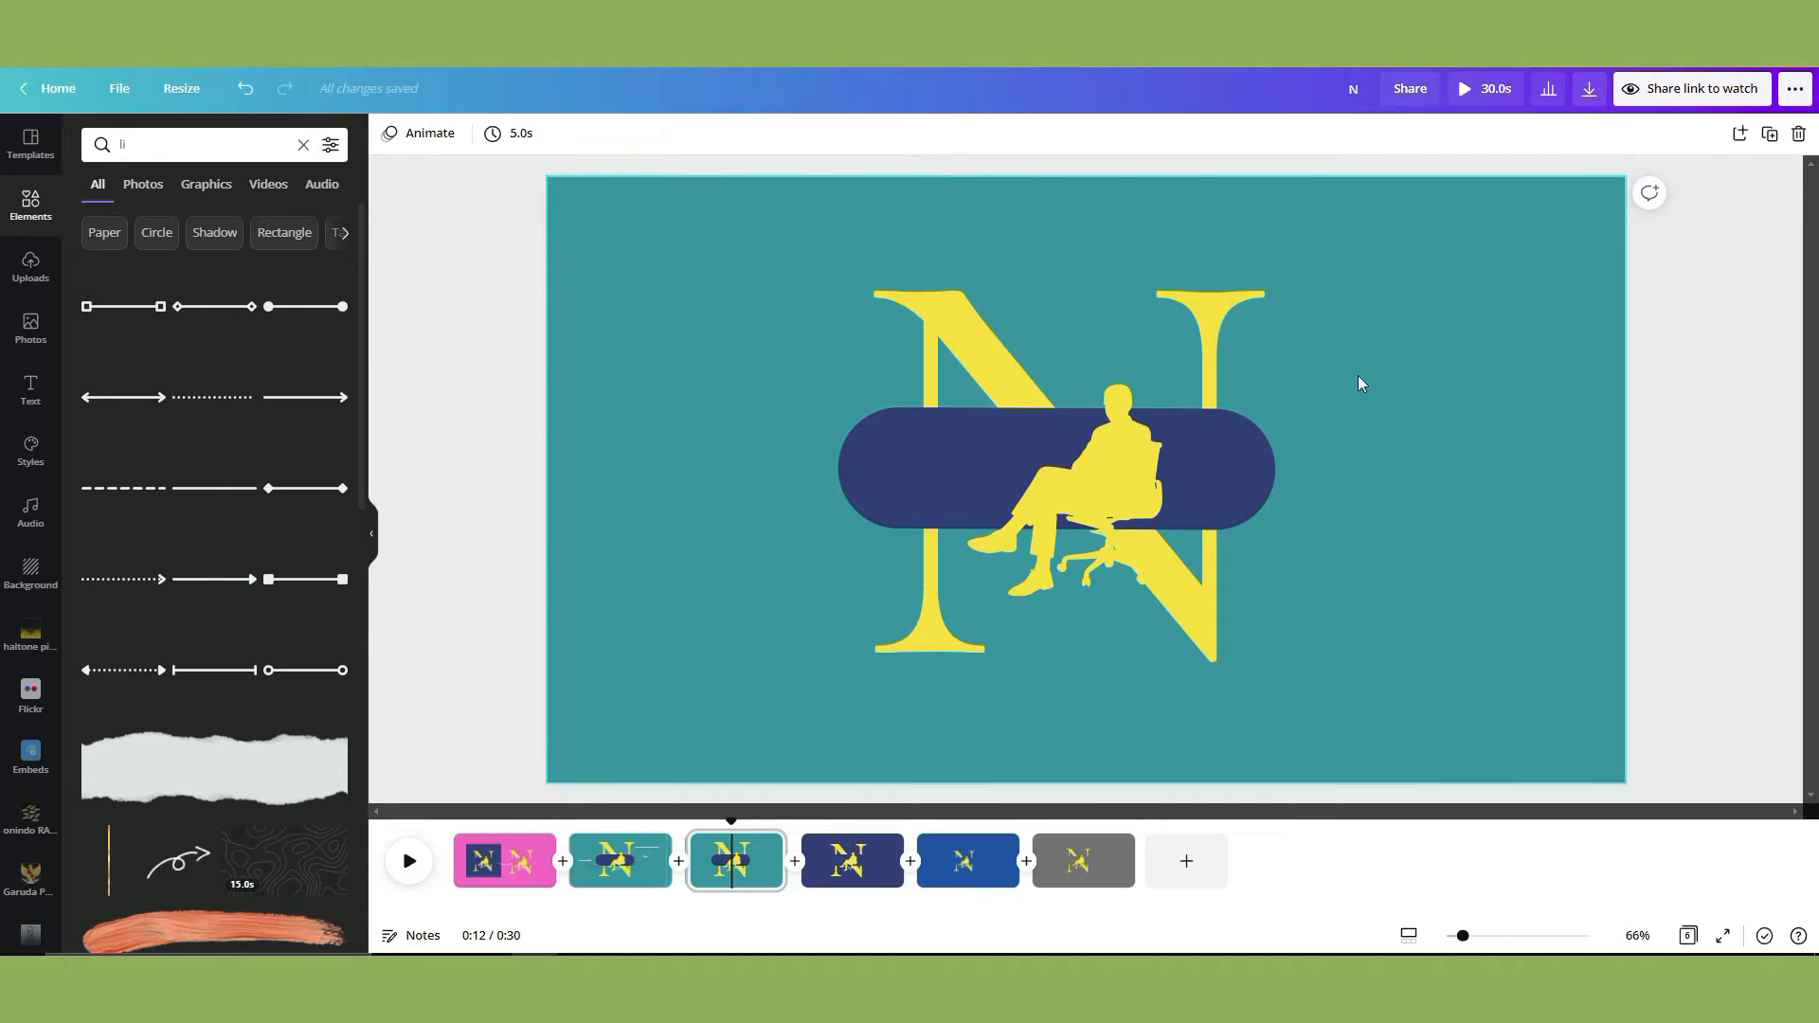
{"action": "mouse_move", "coordinate": [1502, 330]}
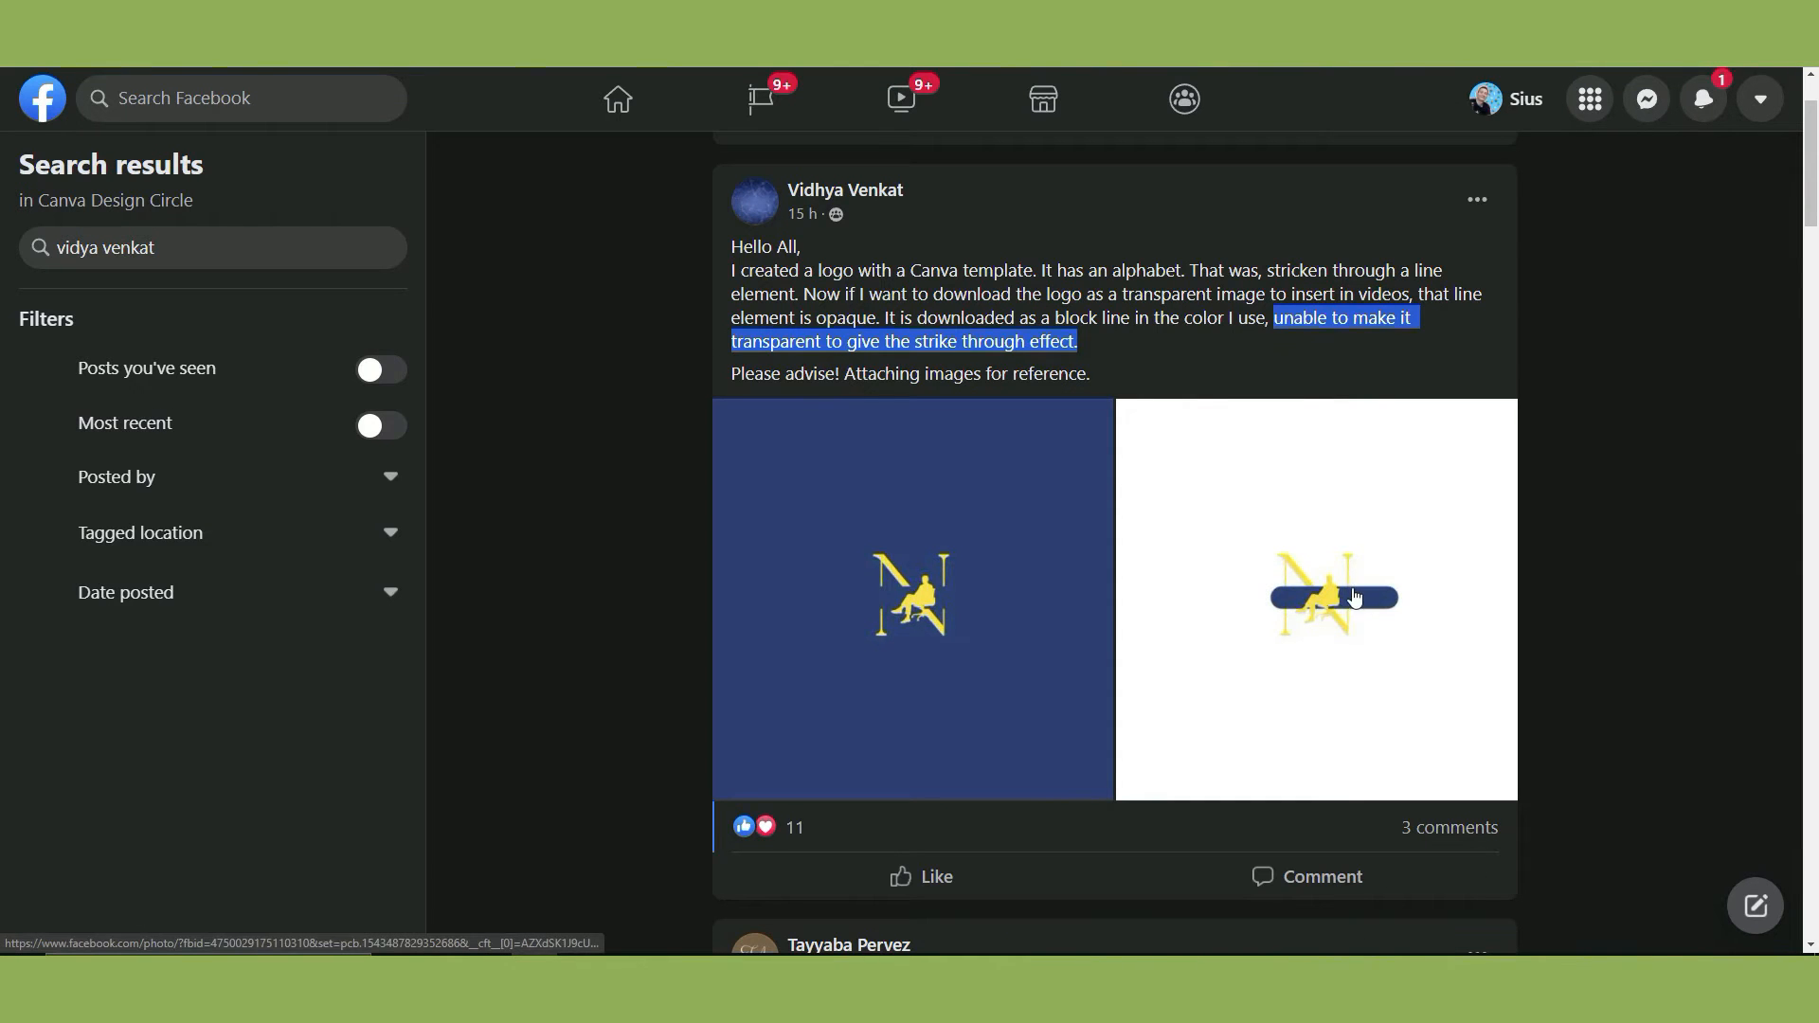
{"action": "mouse_move", "coordinate": [1398, 624]}
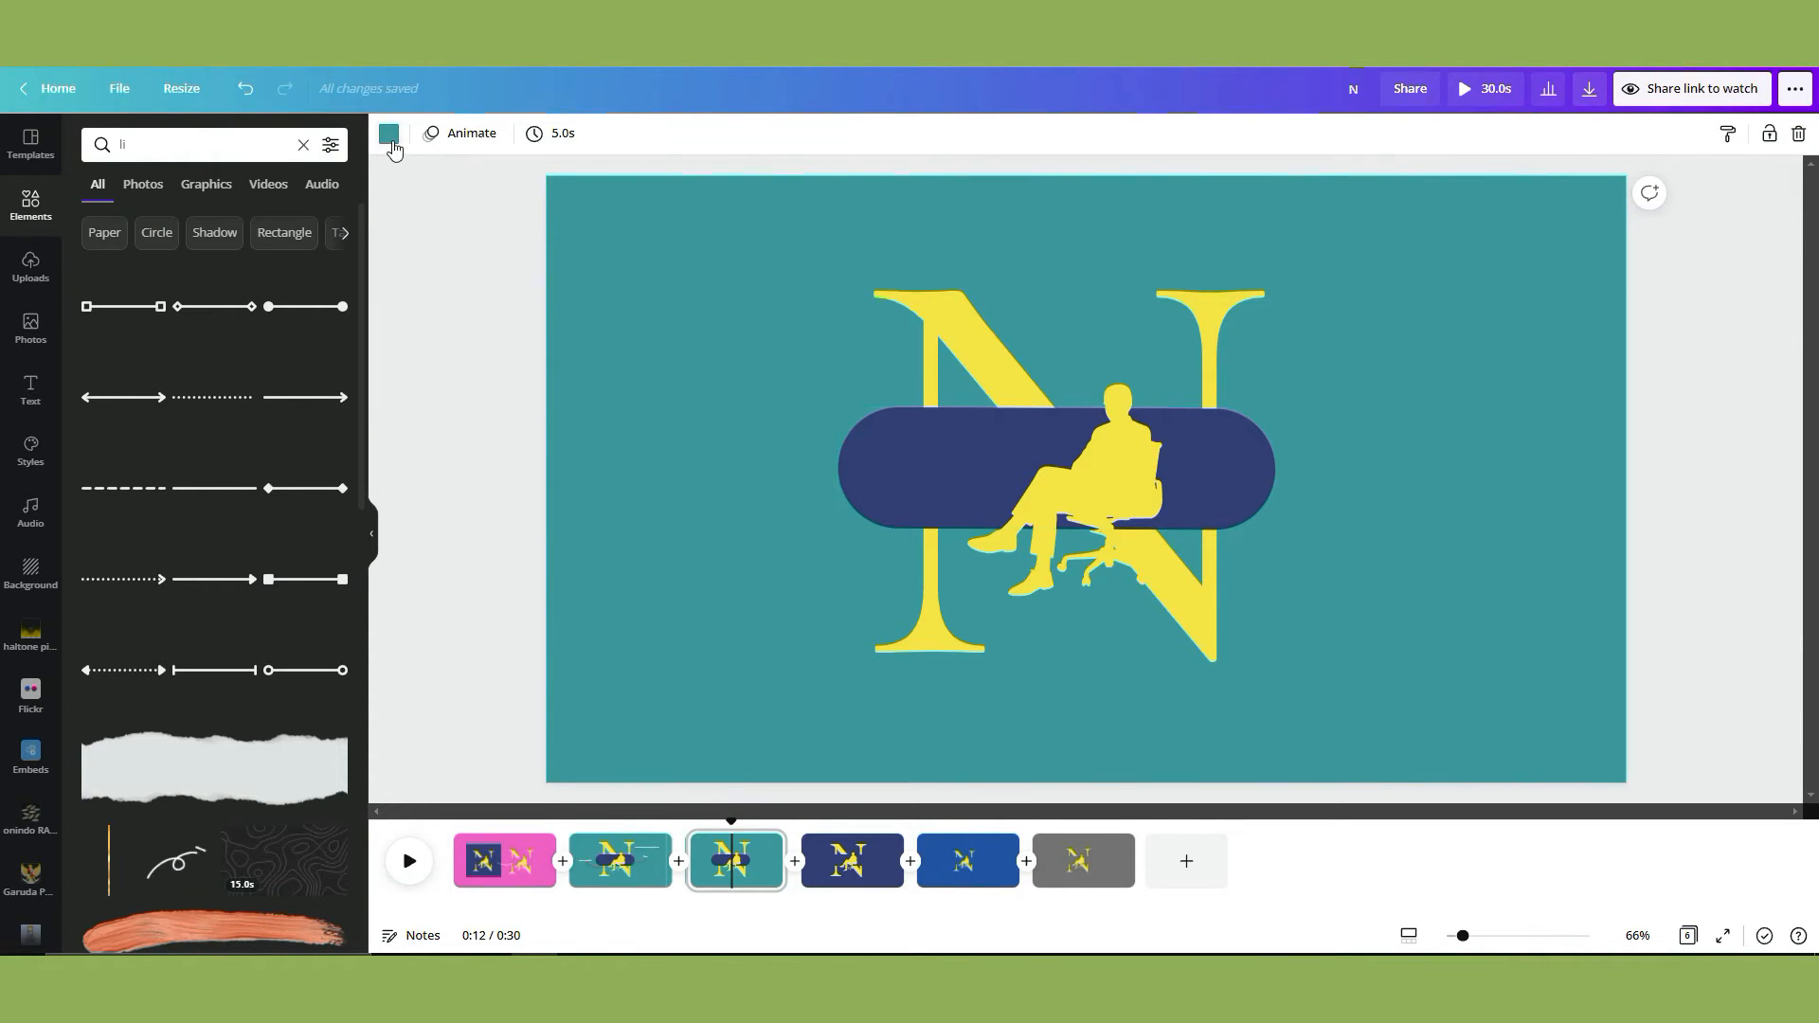
Set page 3's background to the bar's navy #333F75, sampled with the eyedropper.
{"action": "left_click", "coordinate": [388, 132]}
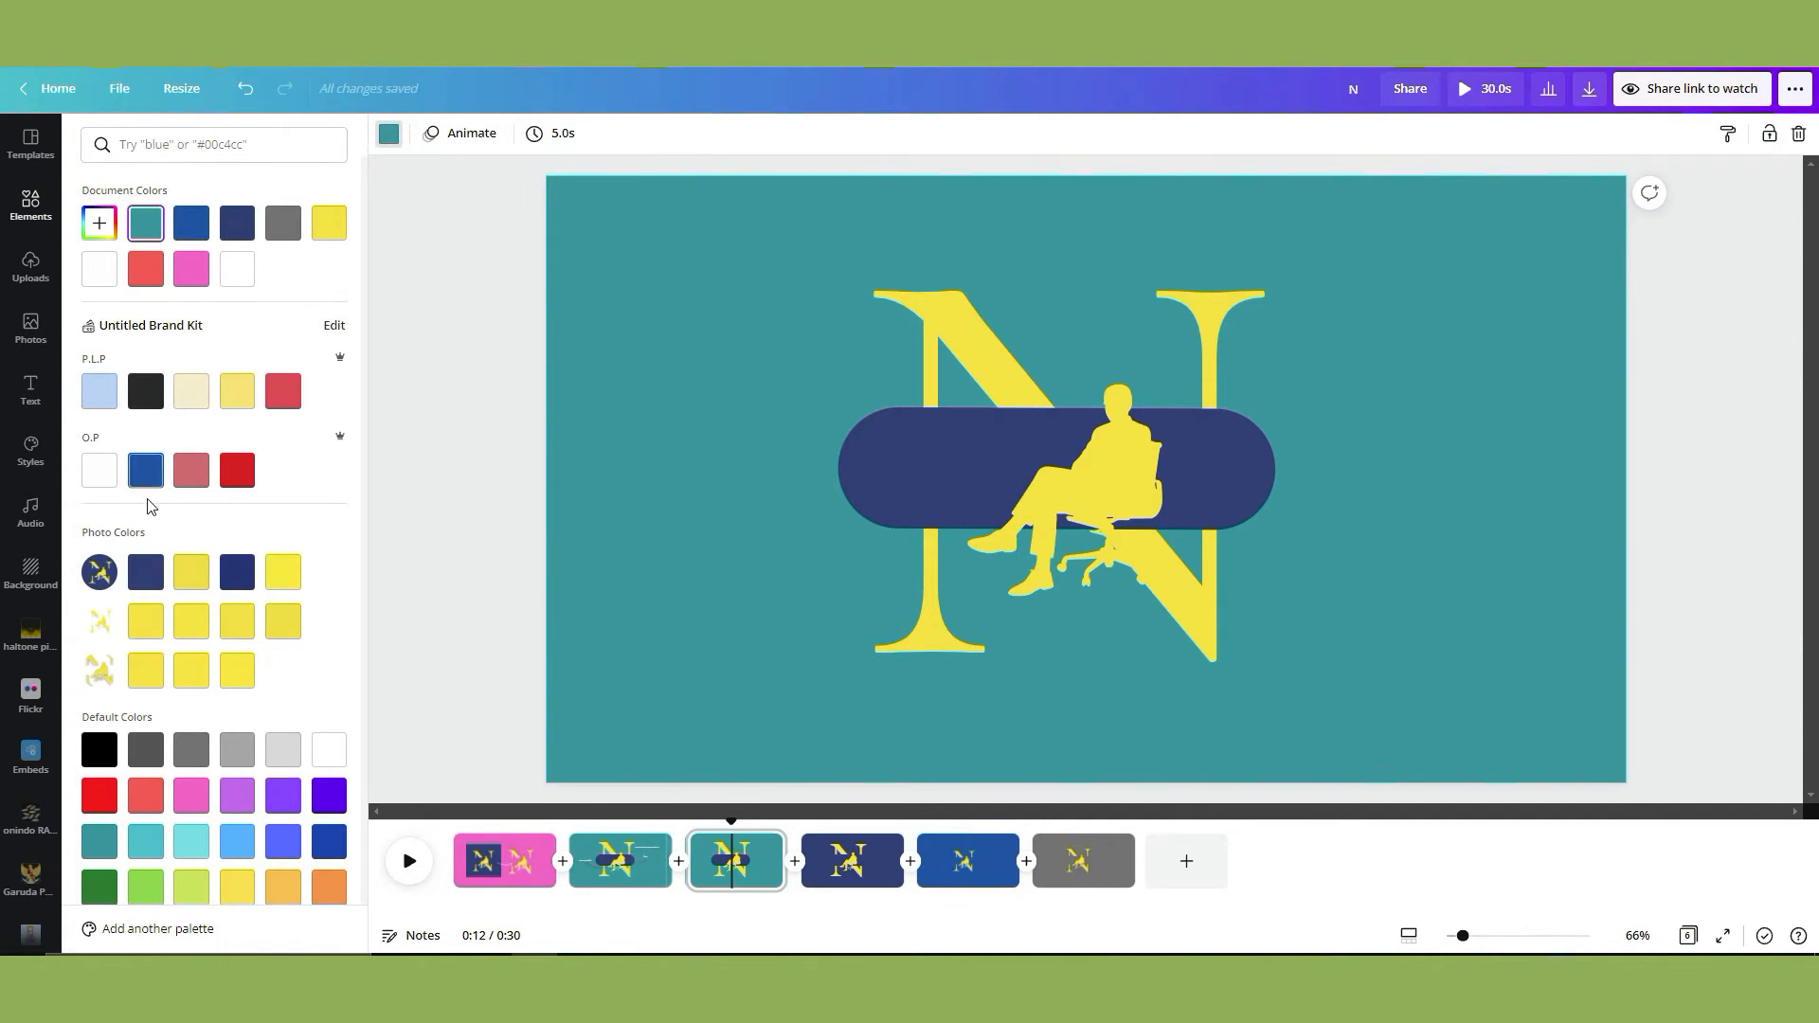
{"action": "left_click", "coordinate": [146, 572]}
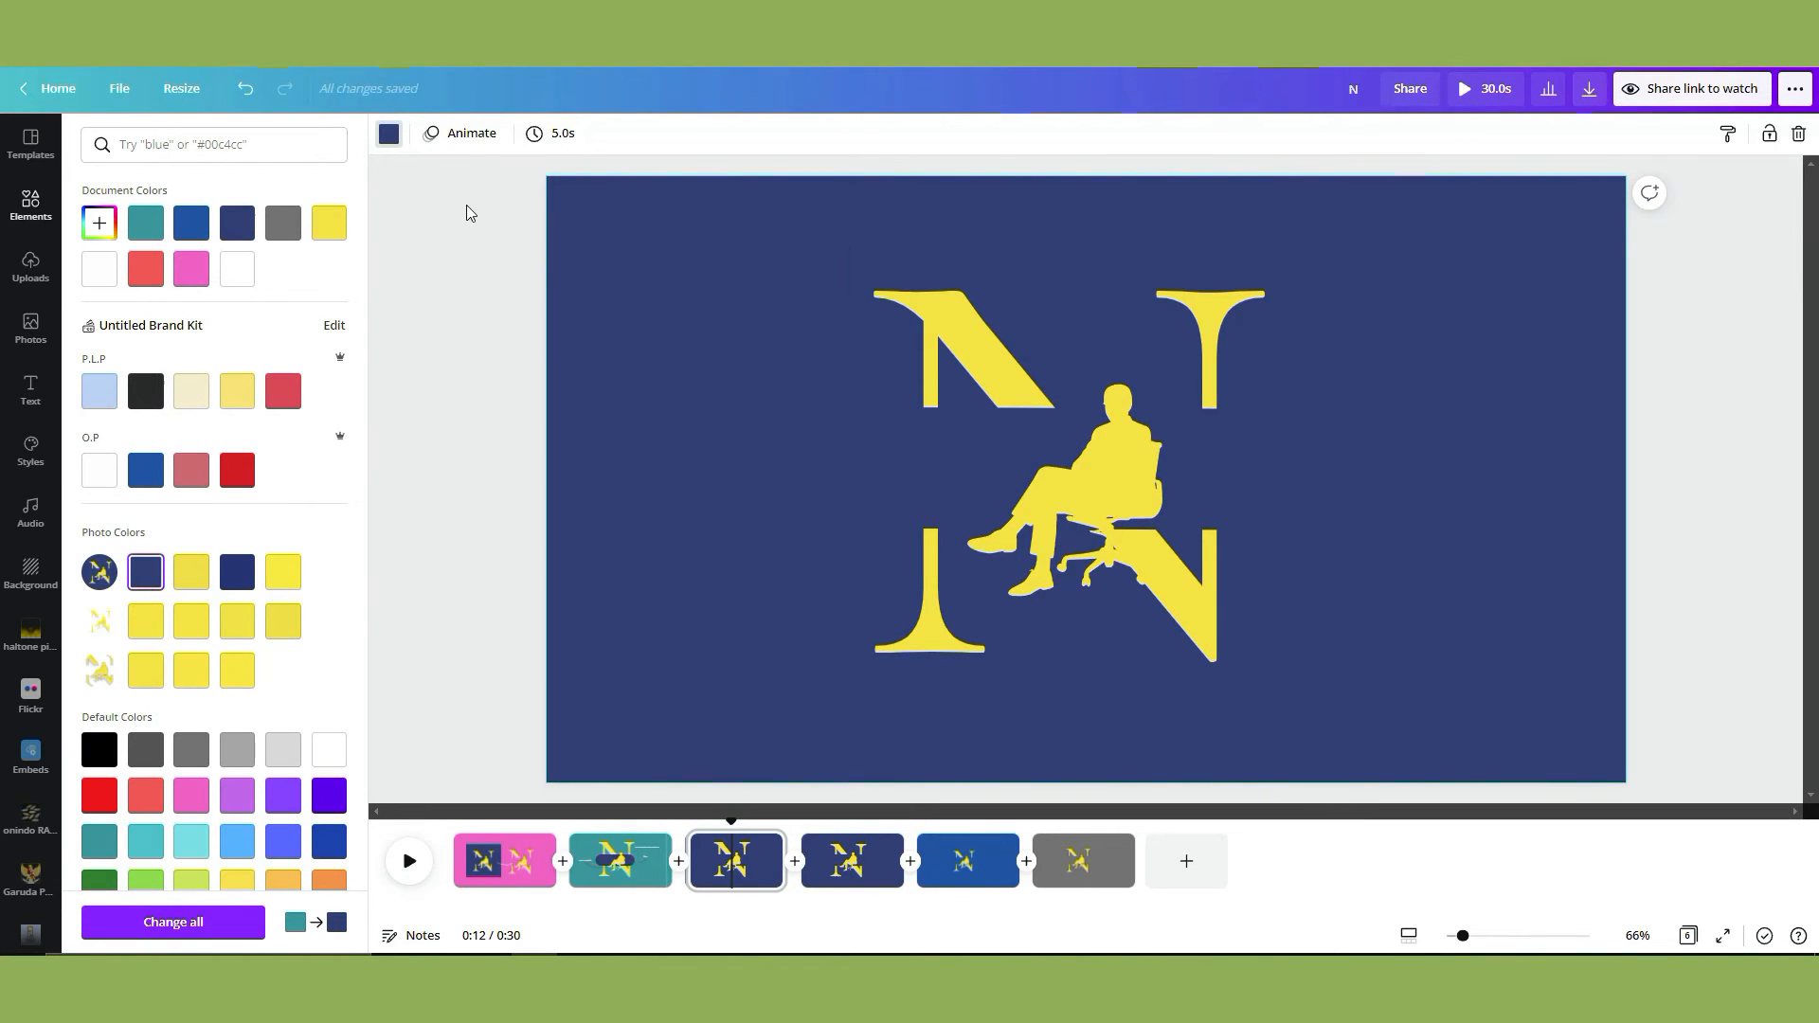
{"action": "left_click", "coordinate": [146, 224]}
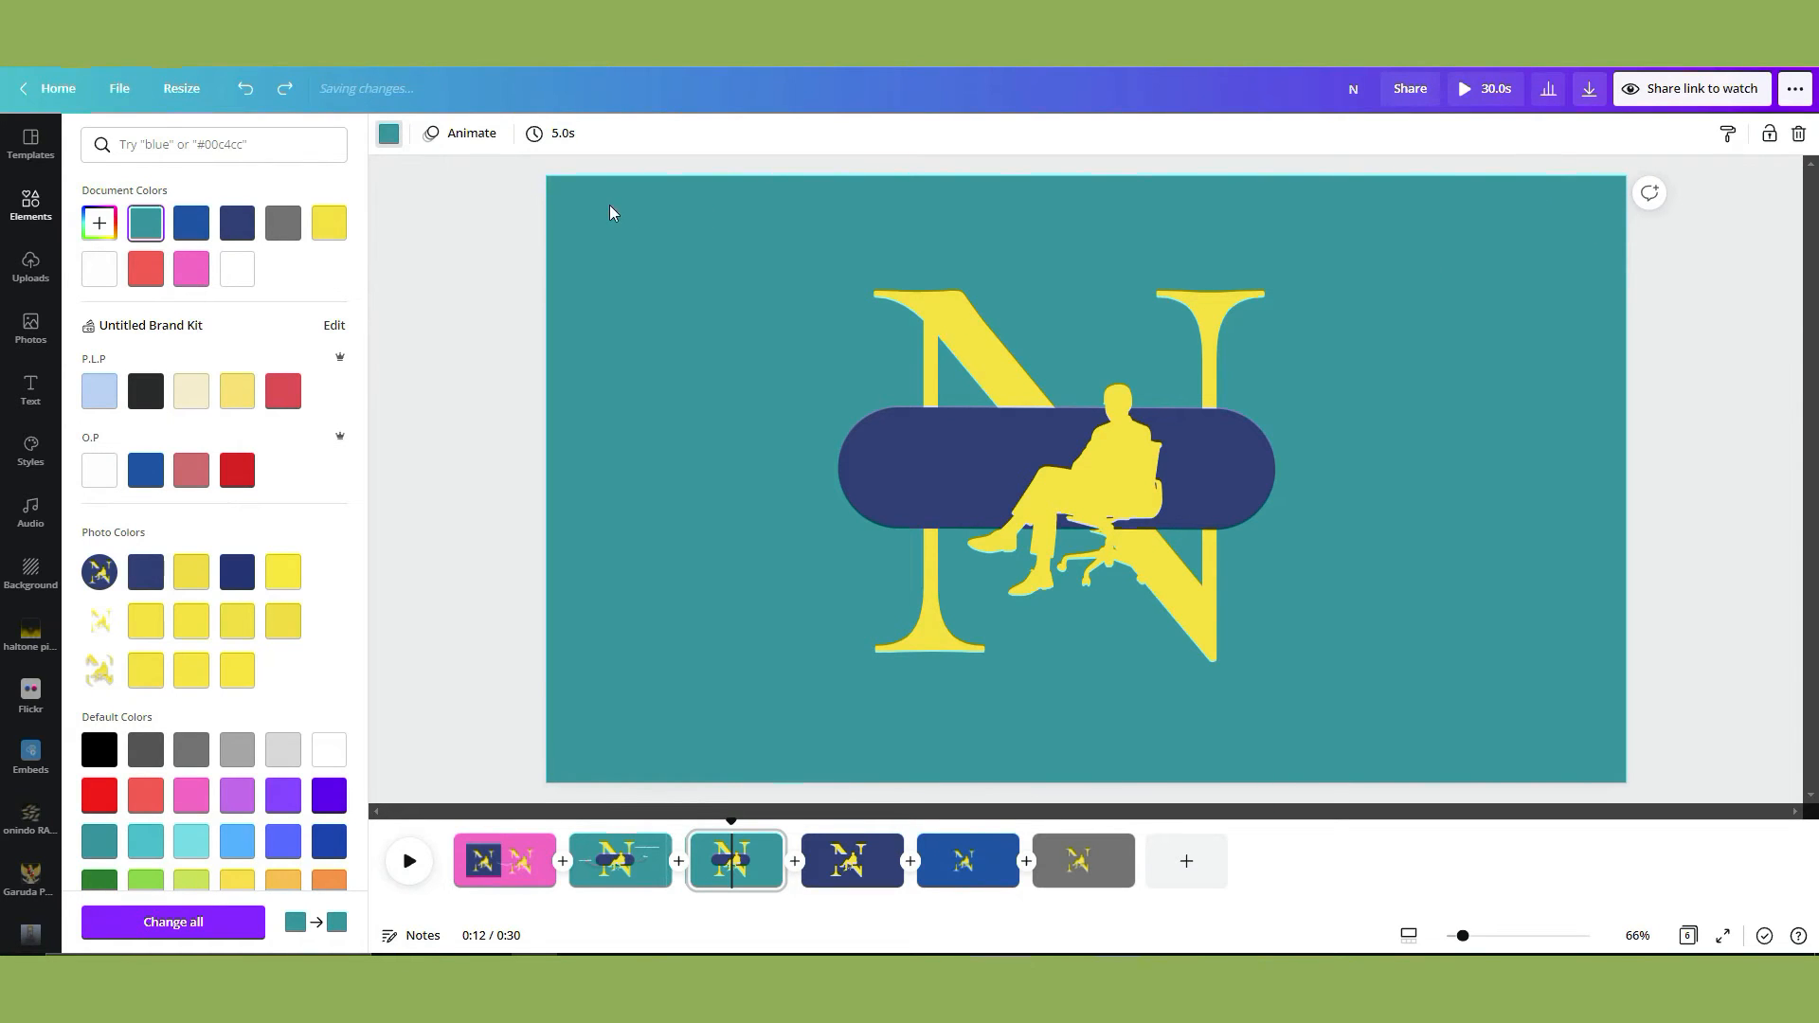
{"action": "left_click", "coordinate": [99, 223]}
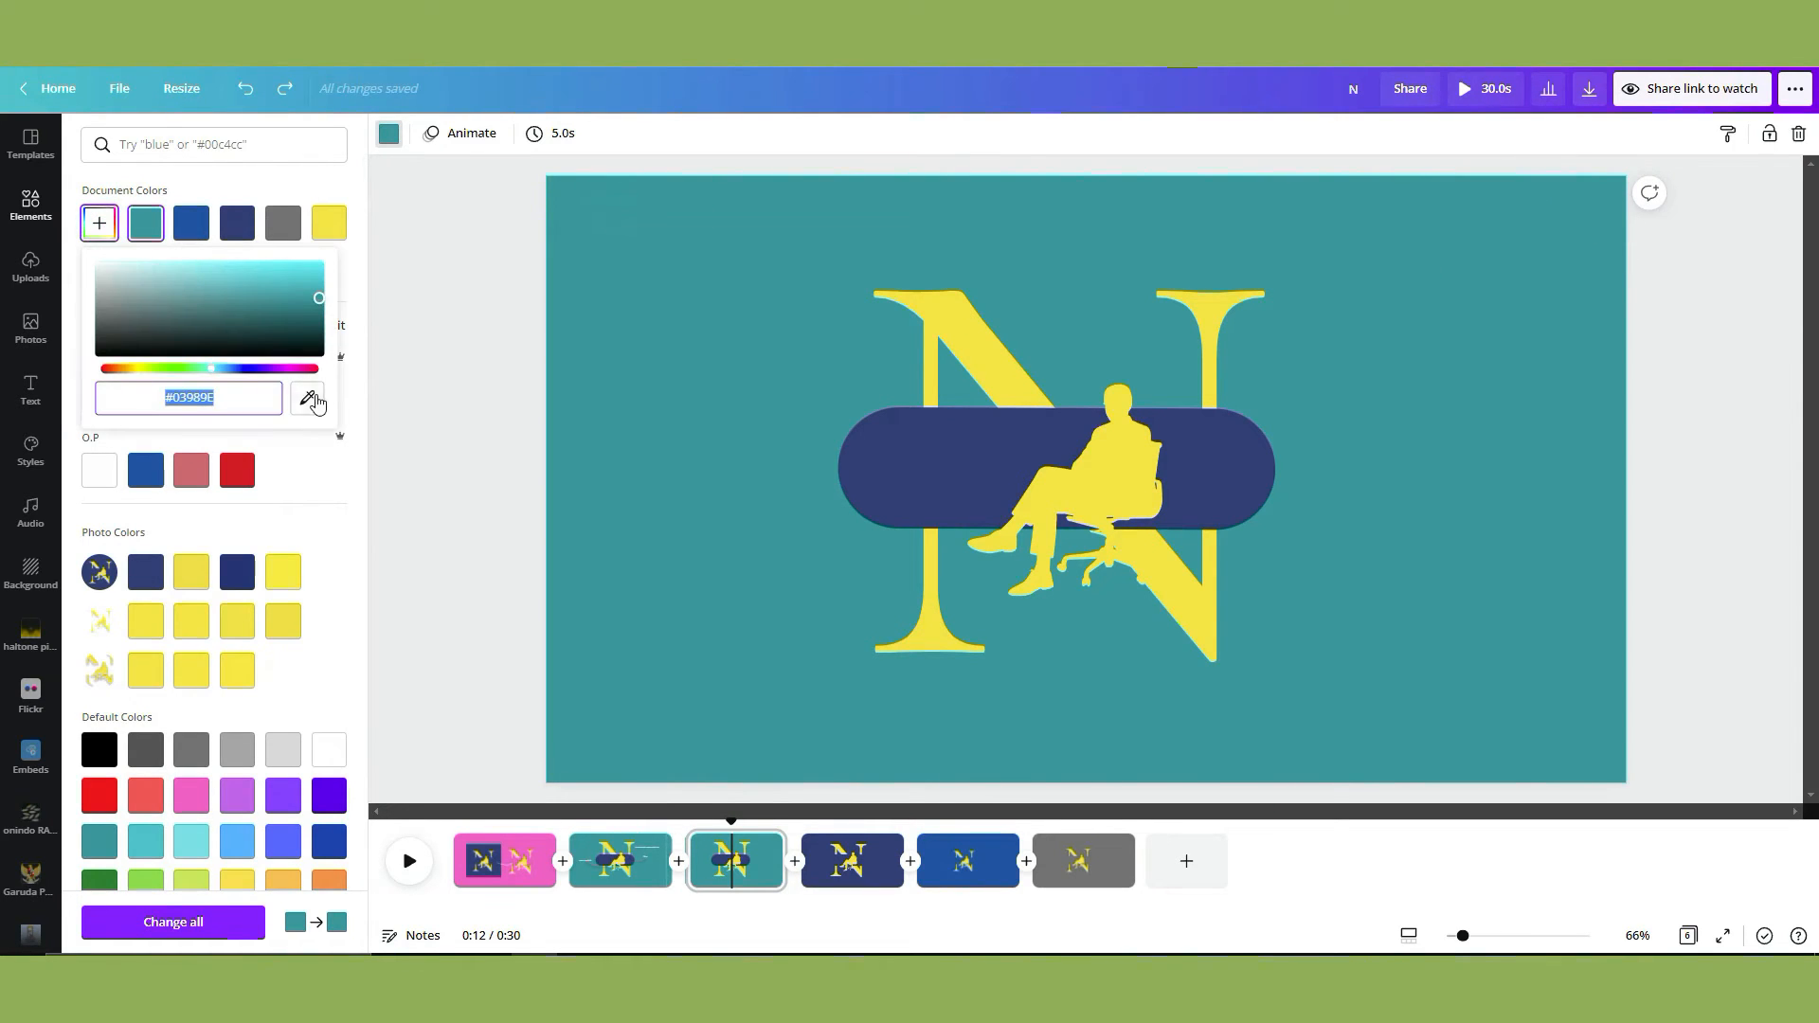
{"action": "left_click", "coordinate": [309, 396]}
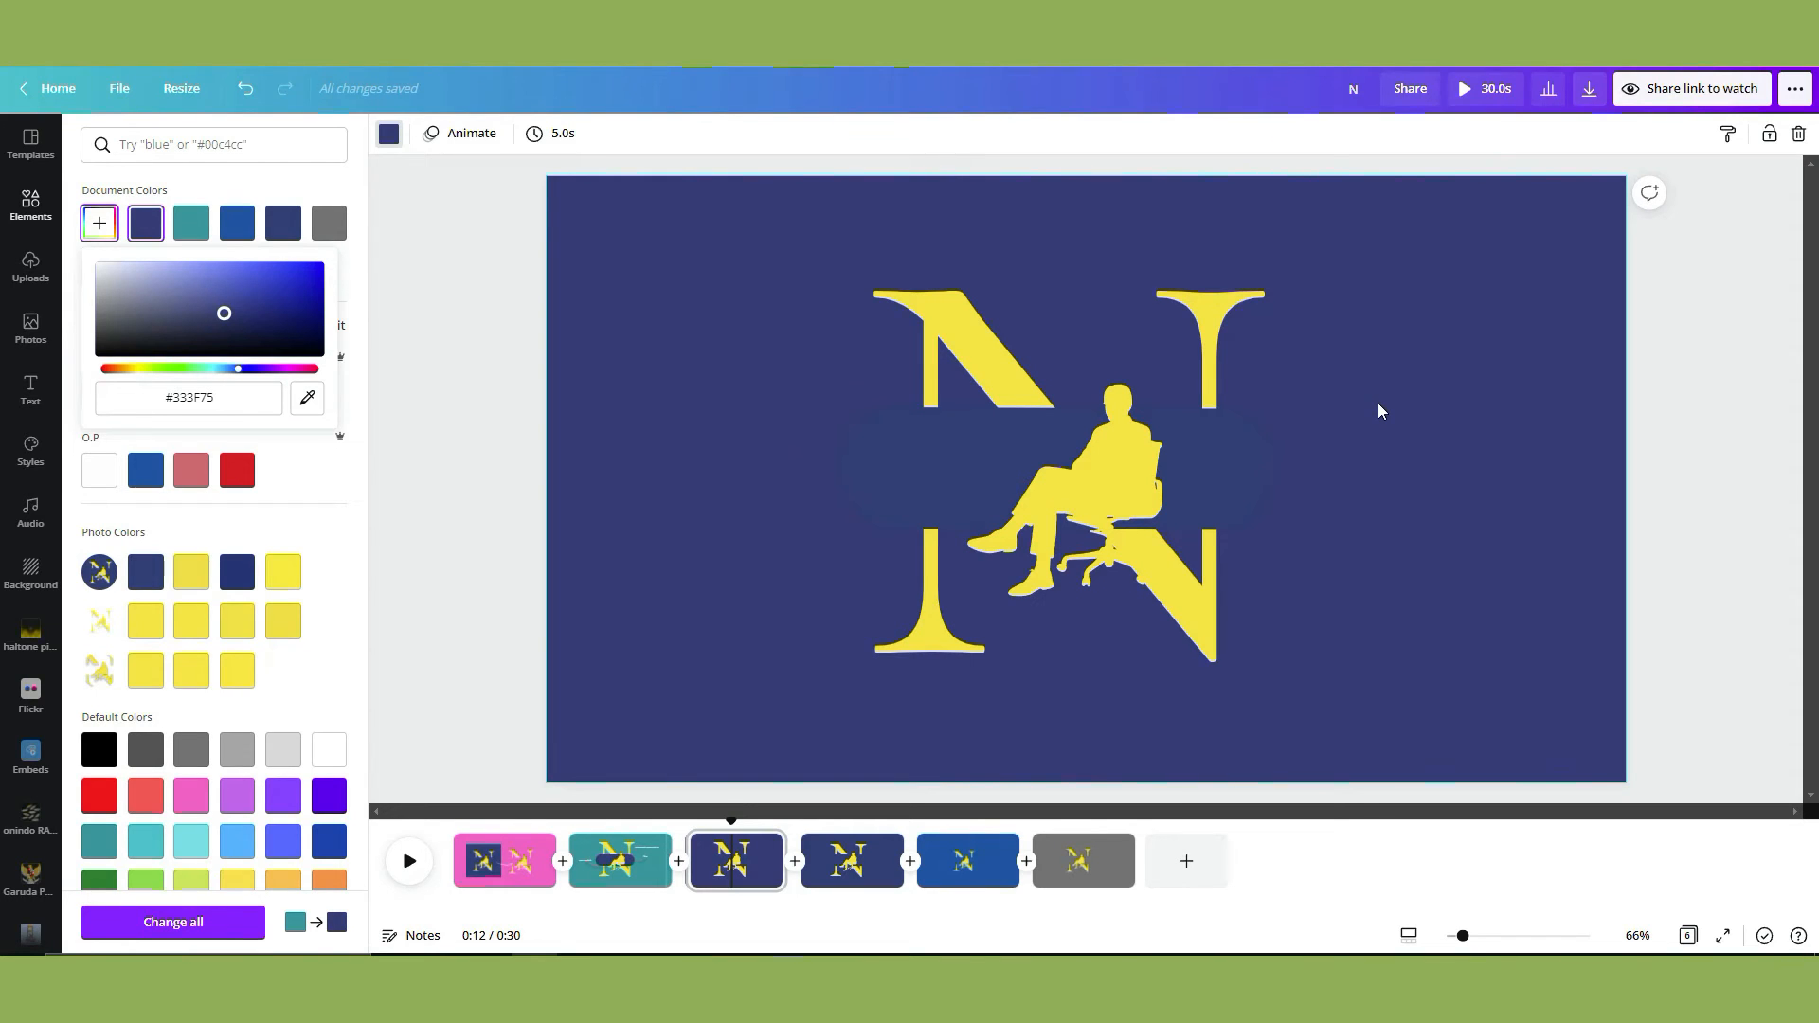
{"action": "mouse_move", "coordinate": [773, 521]}
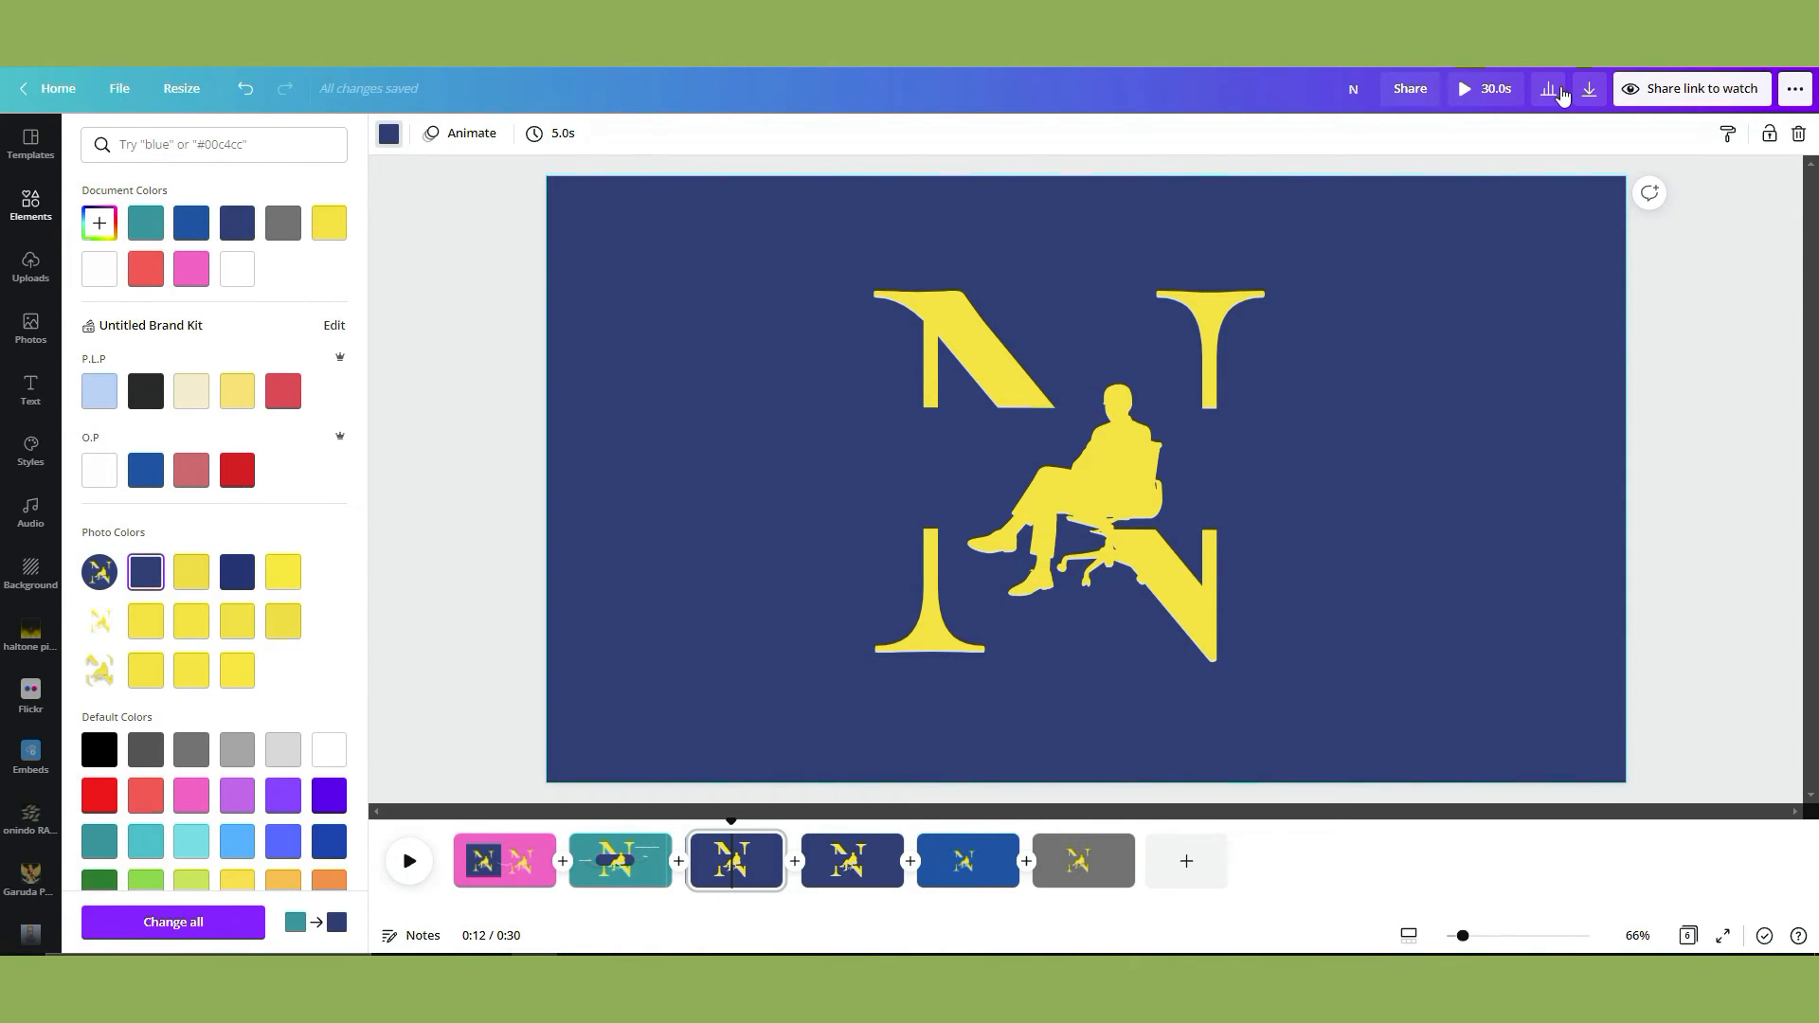
Download the logo page as a PNG instead of MP4 Video.
{"action": "left_click", "coordinate": [1587, 89]}
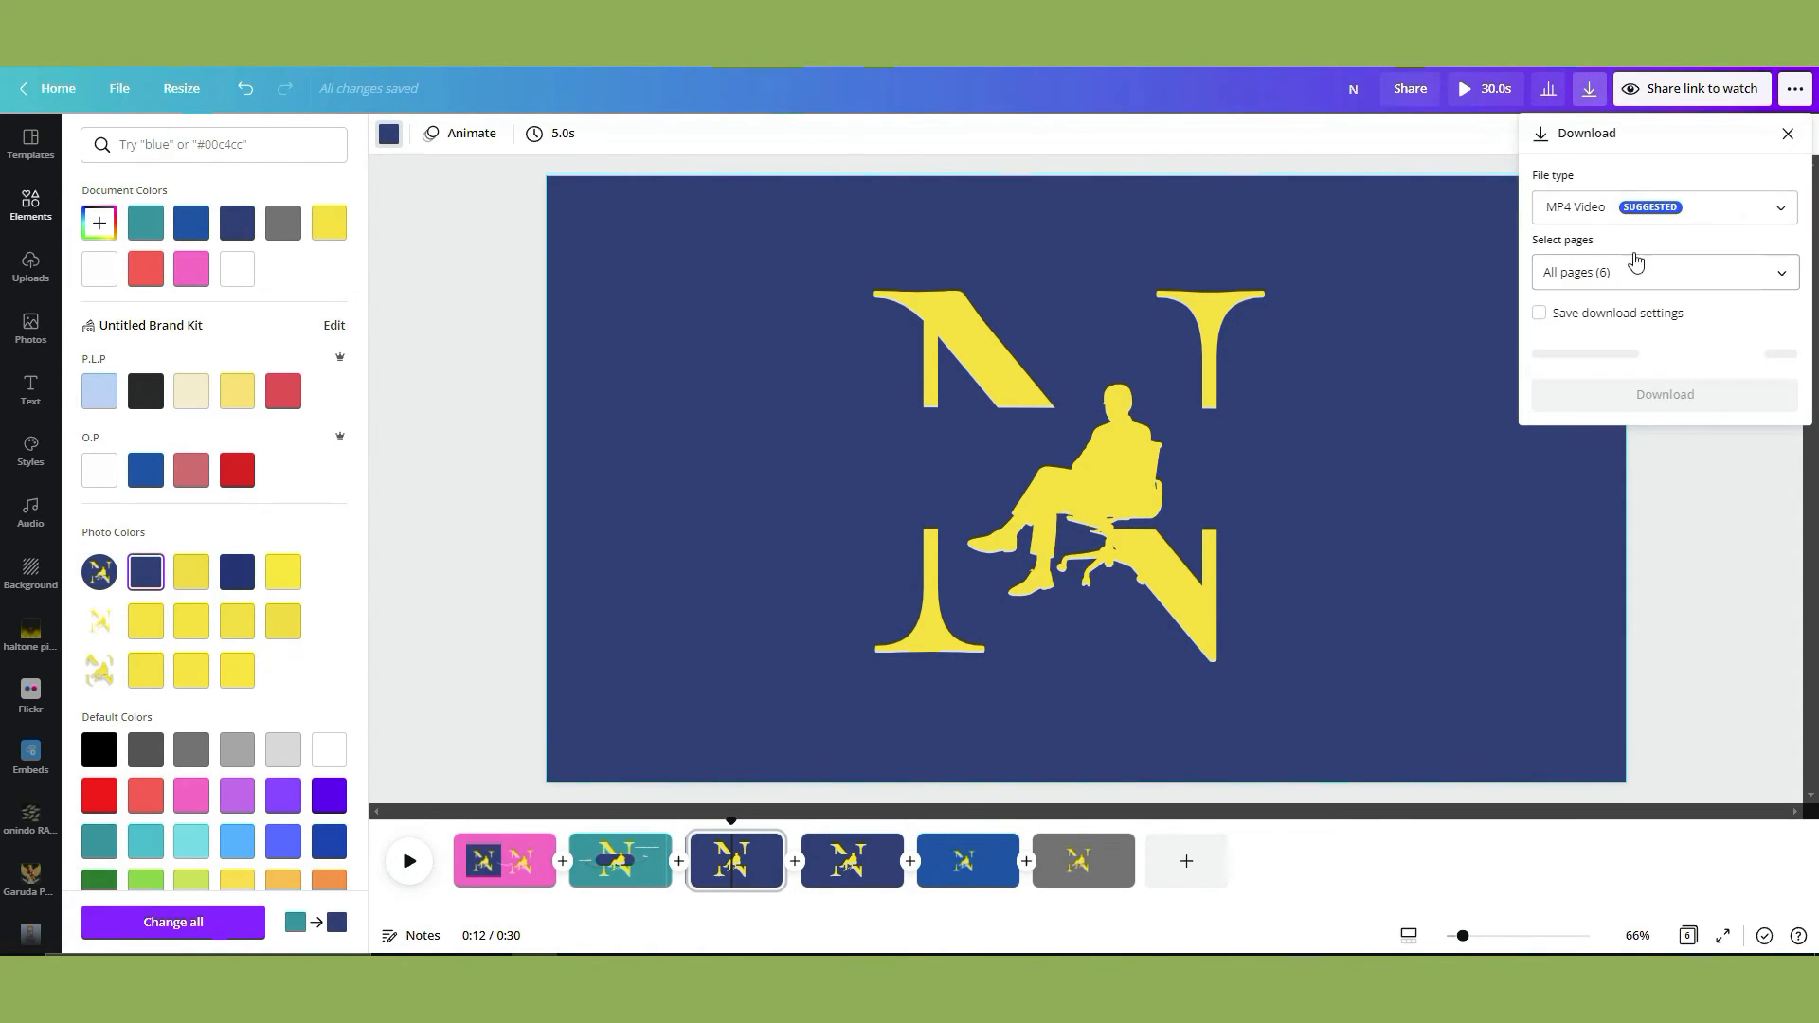
{"action": "left_click", "coordinate": [1664, 207]}
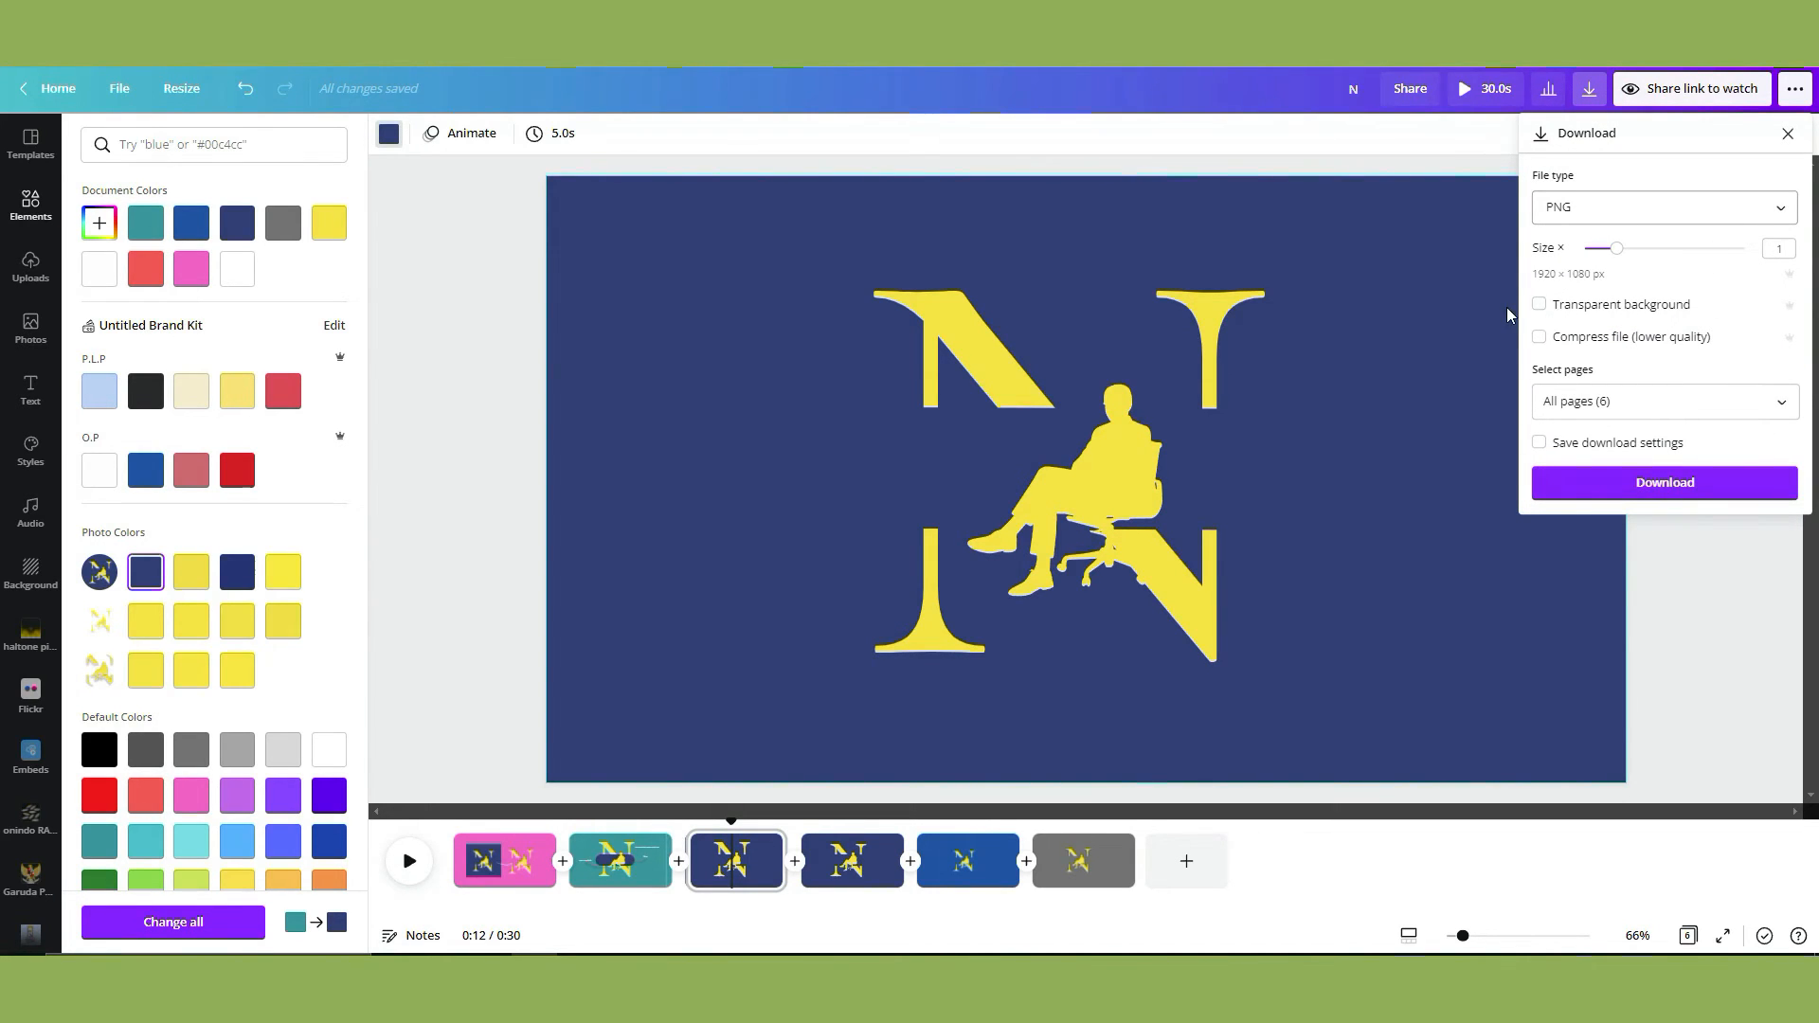
{"action": "mouse_move", "coordinate": [1739, 322]}
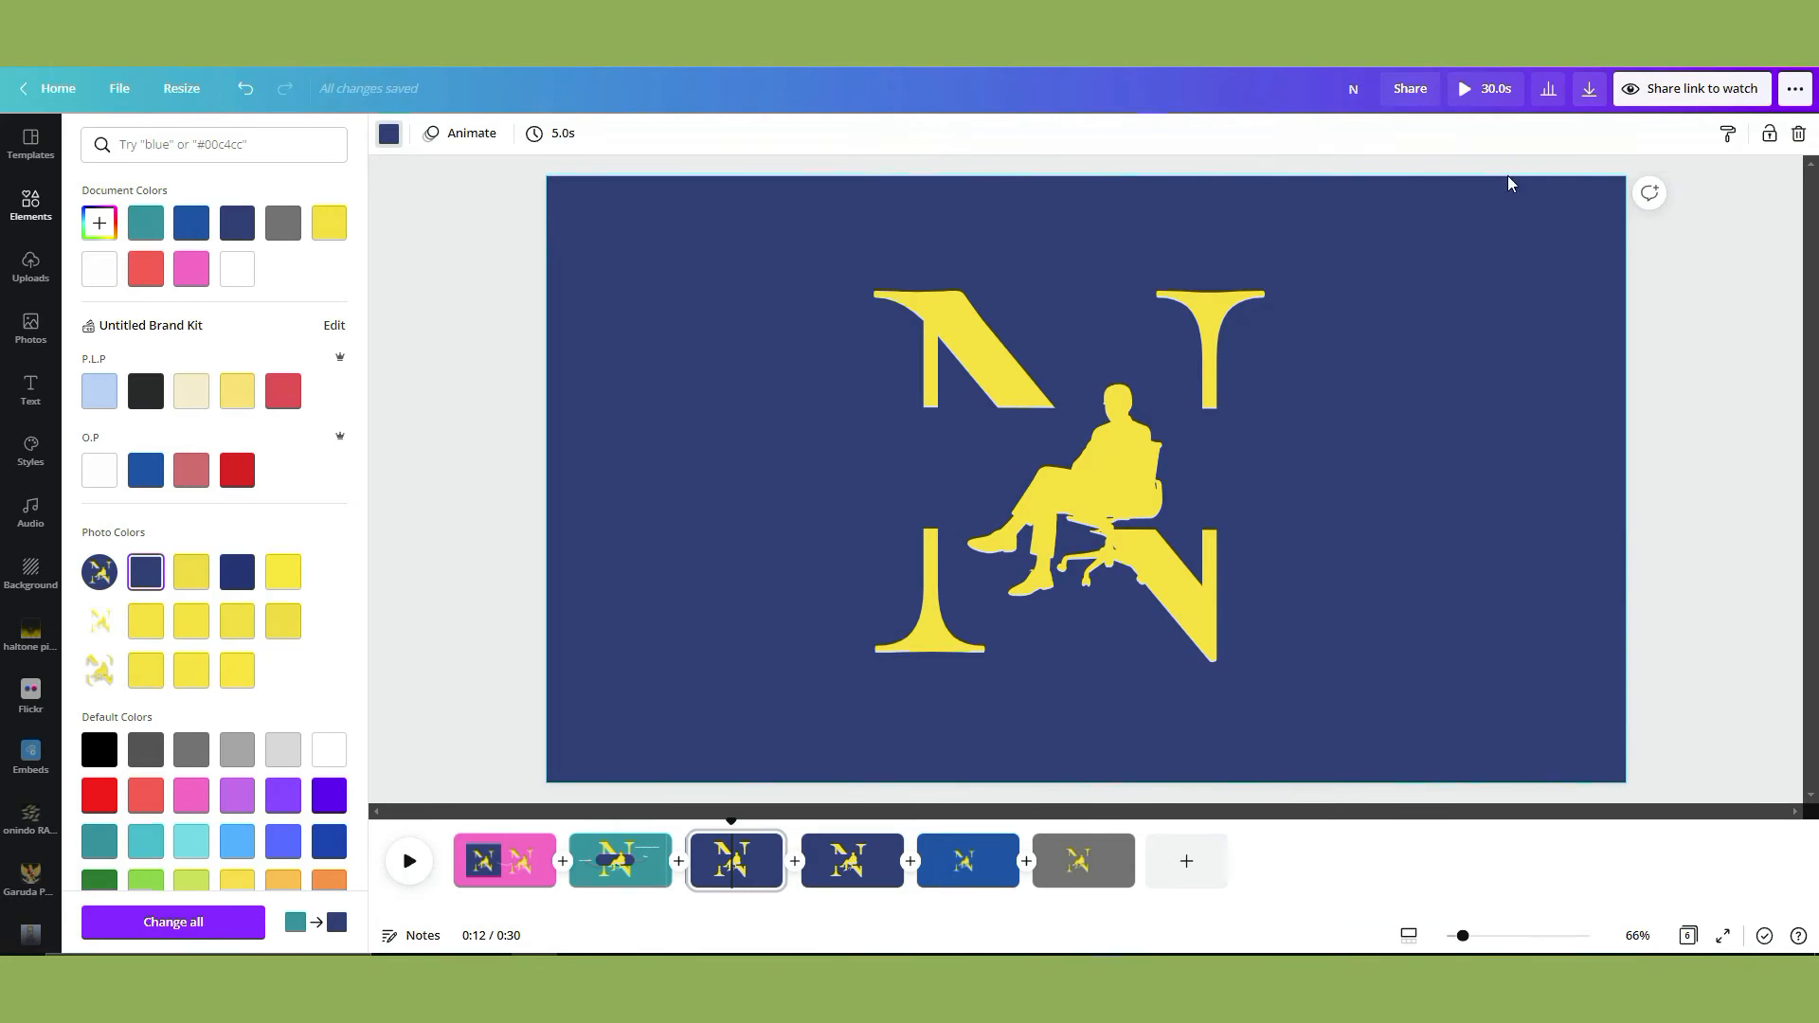
{"action": "left_click", "coordinate": [1587, 89]}
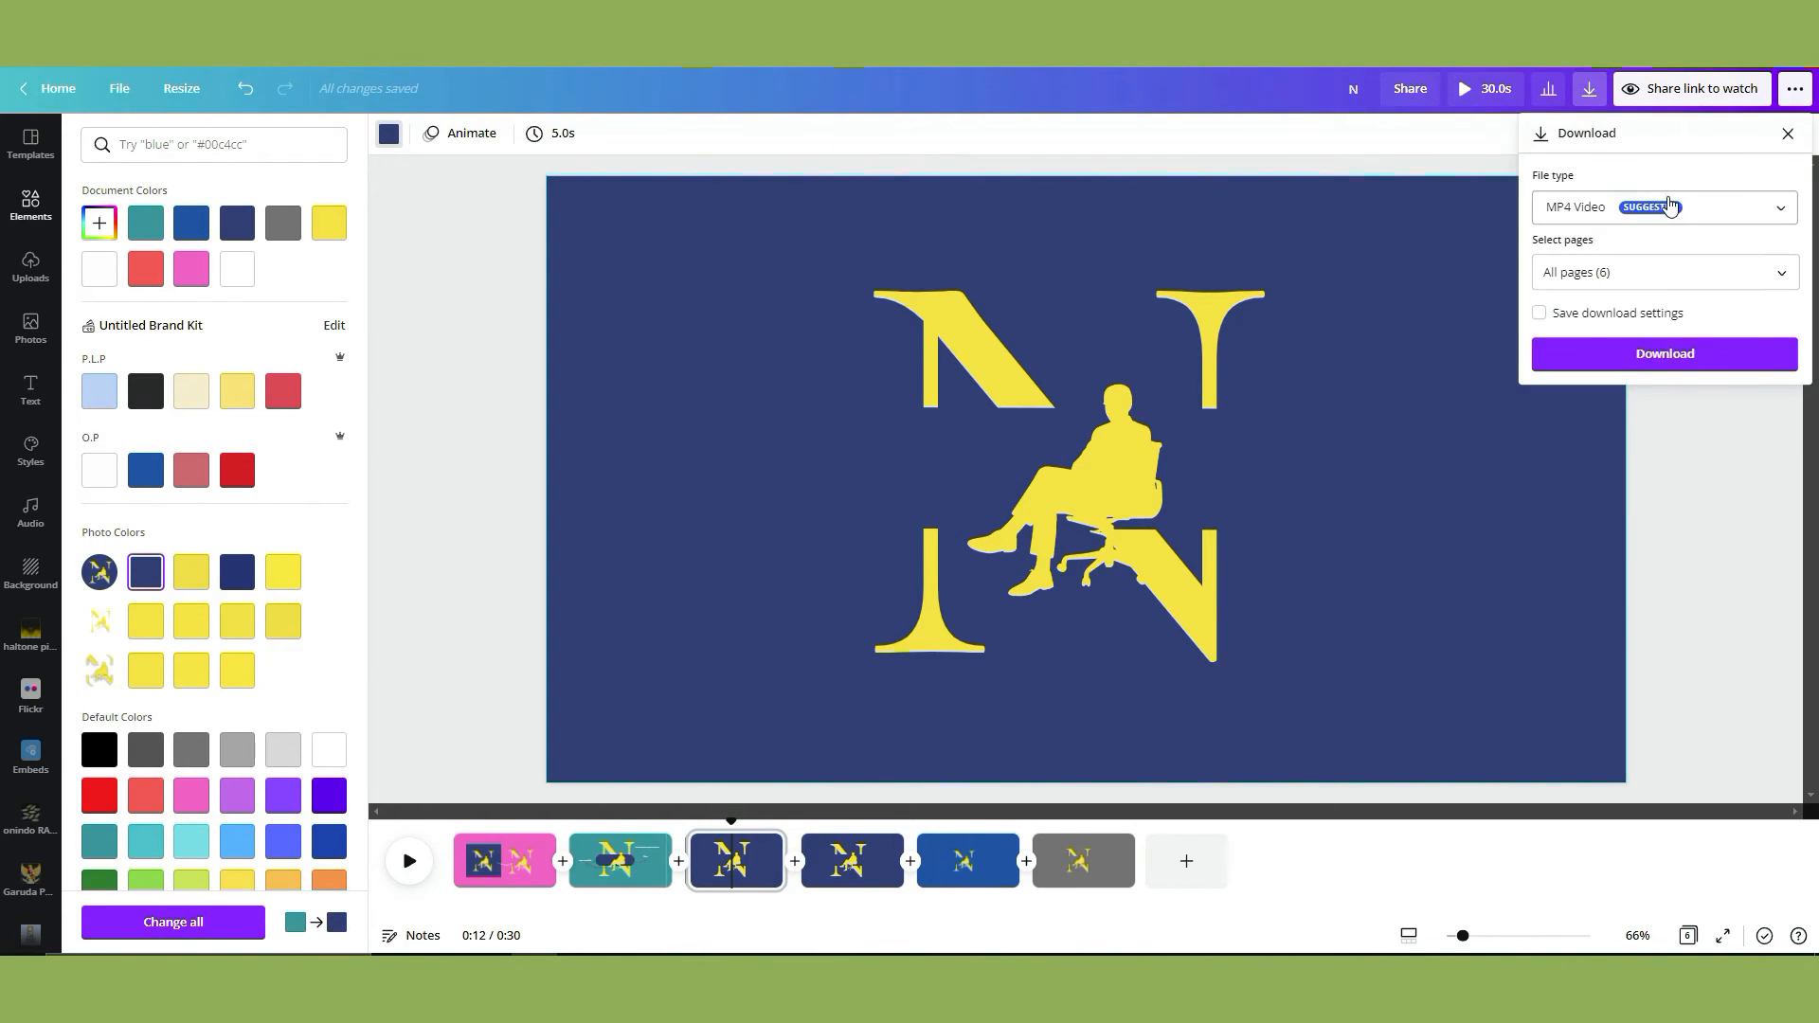
{"action": "left_click", "coordinate": [1663, 207]}
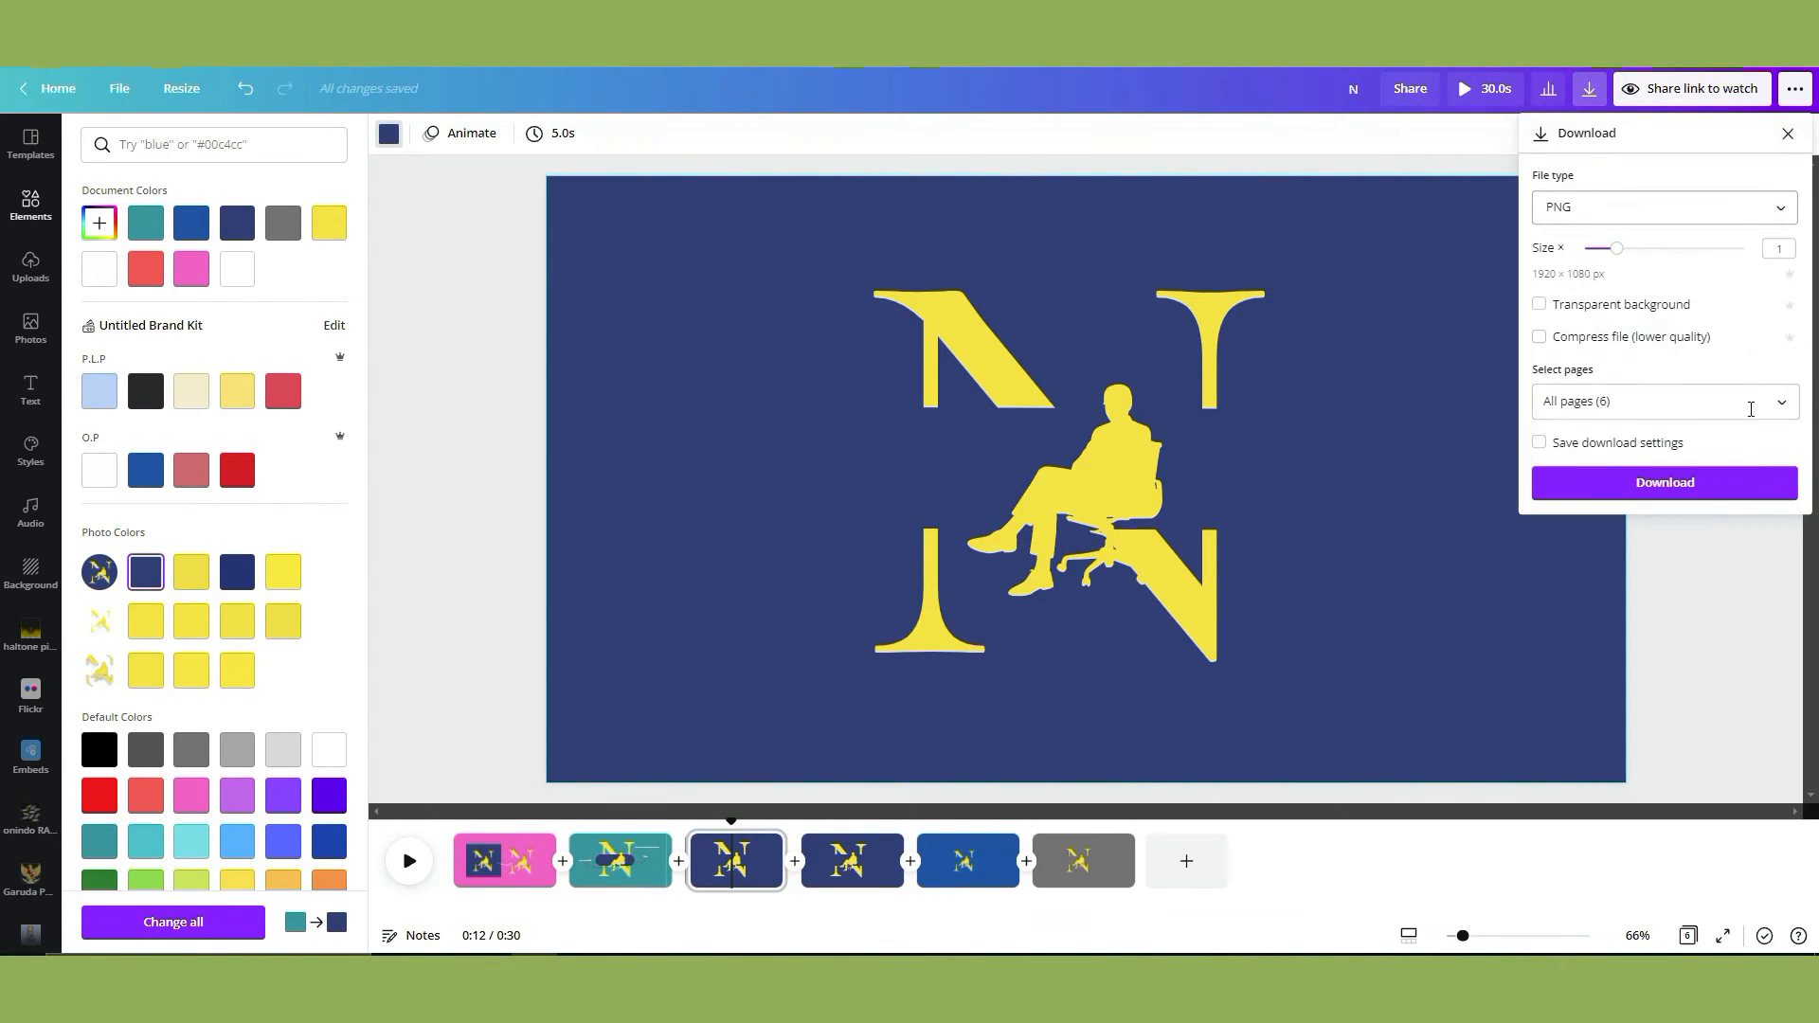
{"action": "left_click", "coordinate": [1661, 402]}
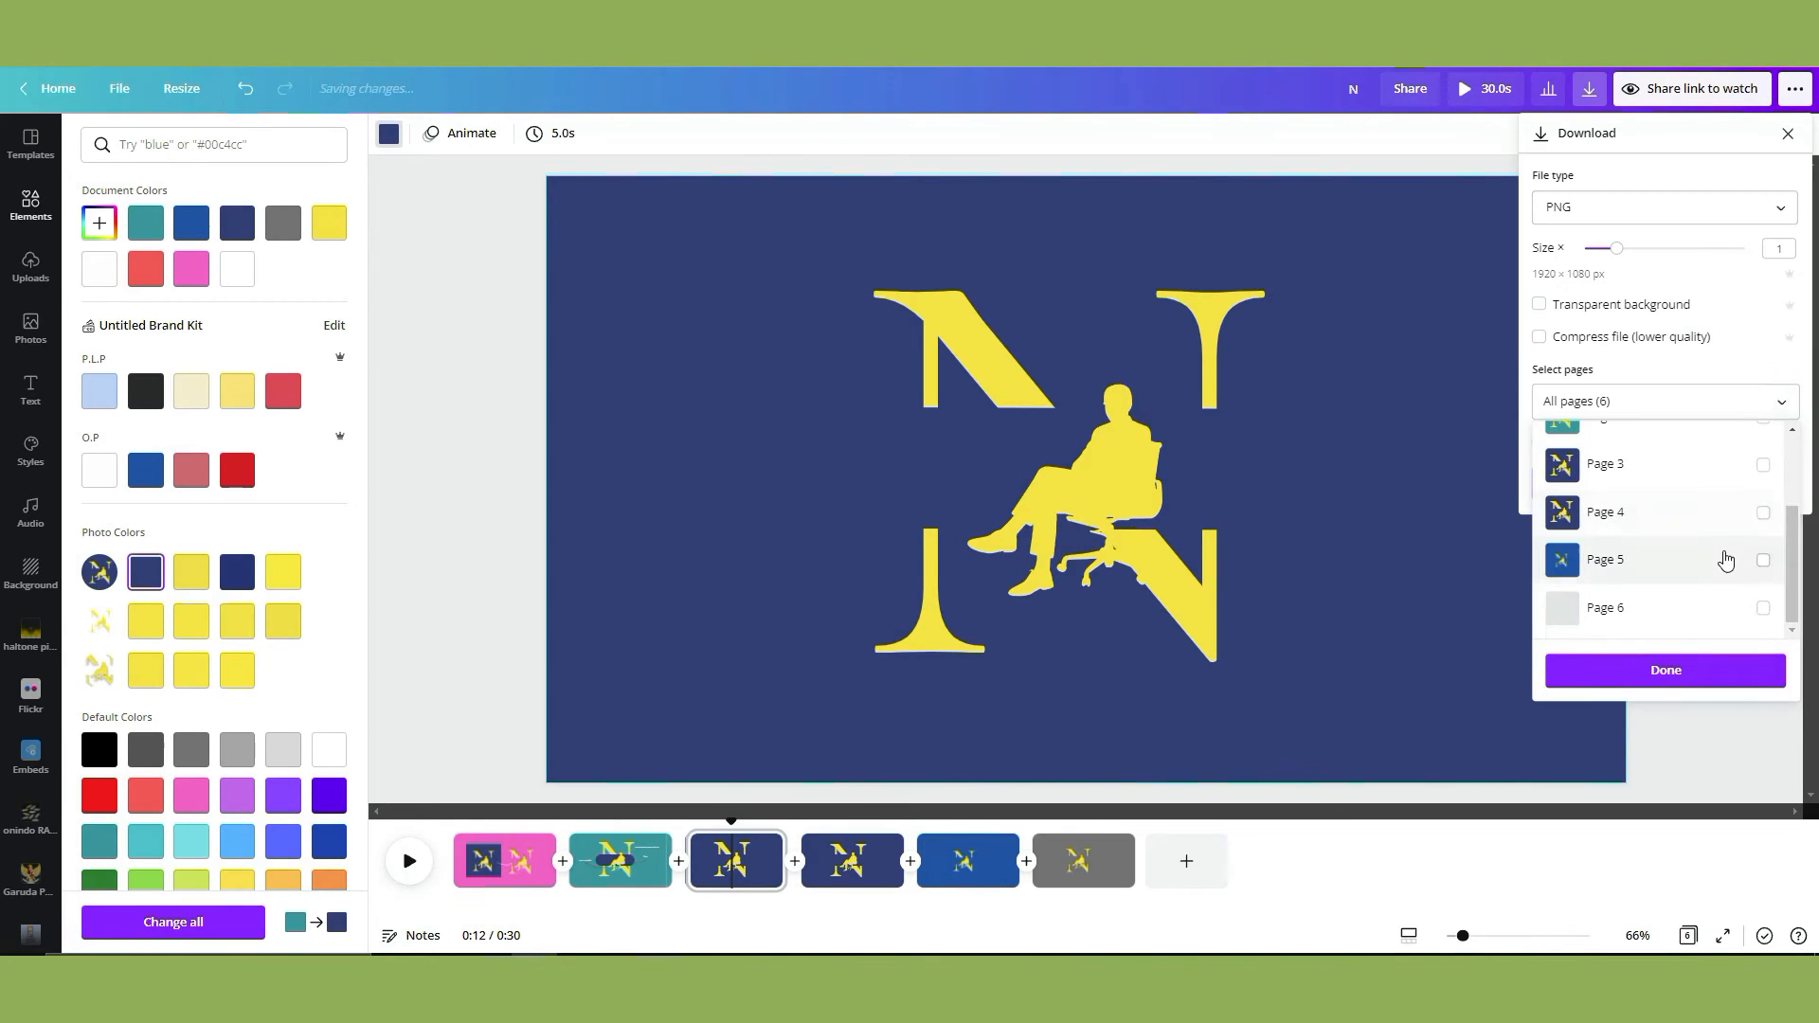
{"action": "left_click", "coordinate": [1760, 464]}
{"action": "type", "text": "li"}
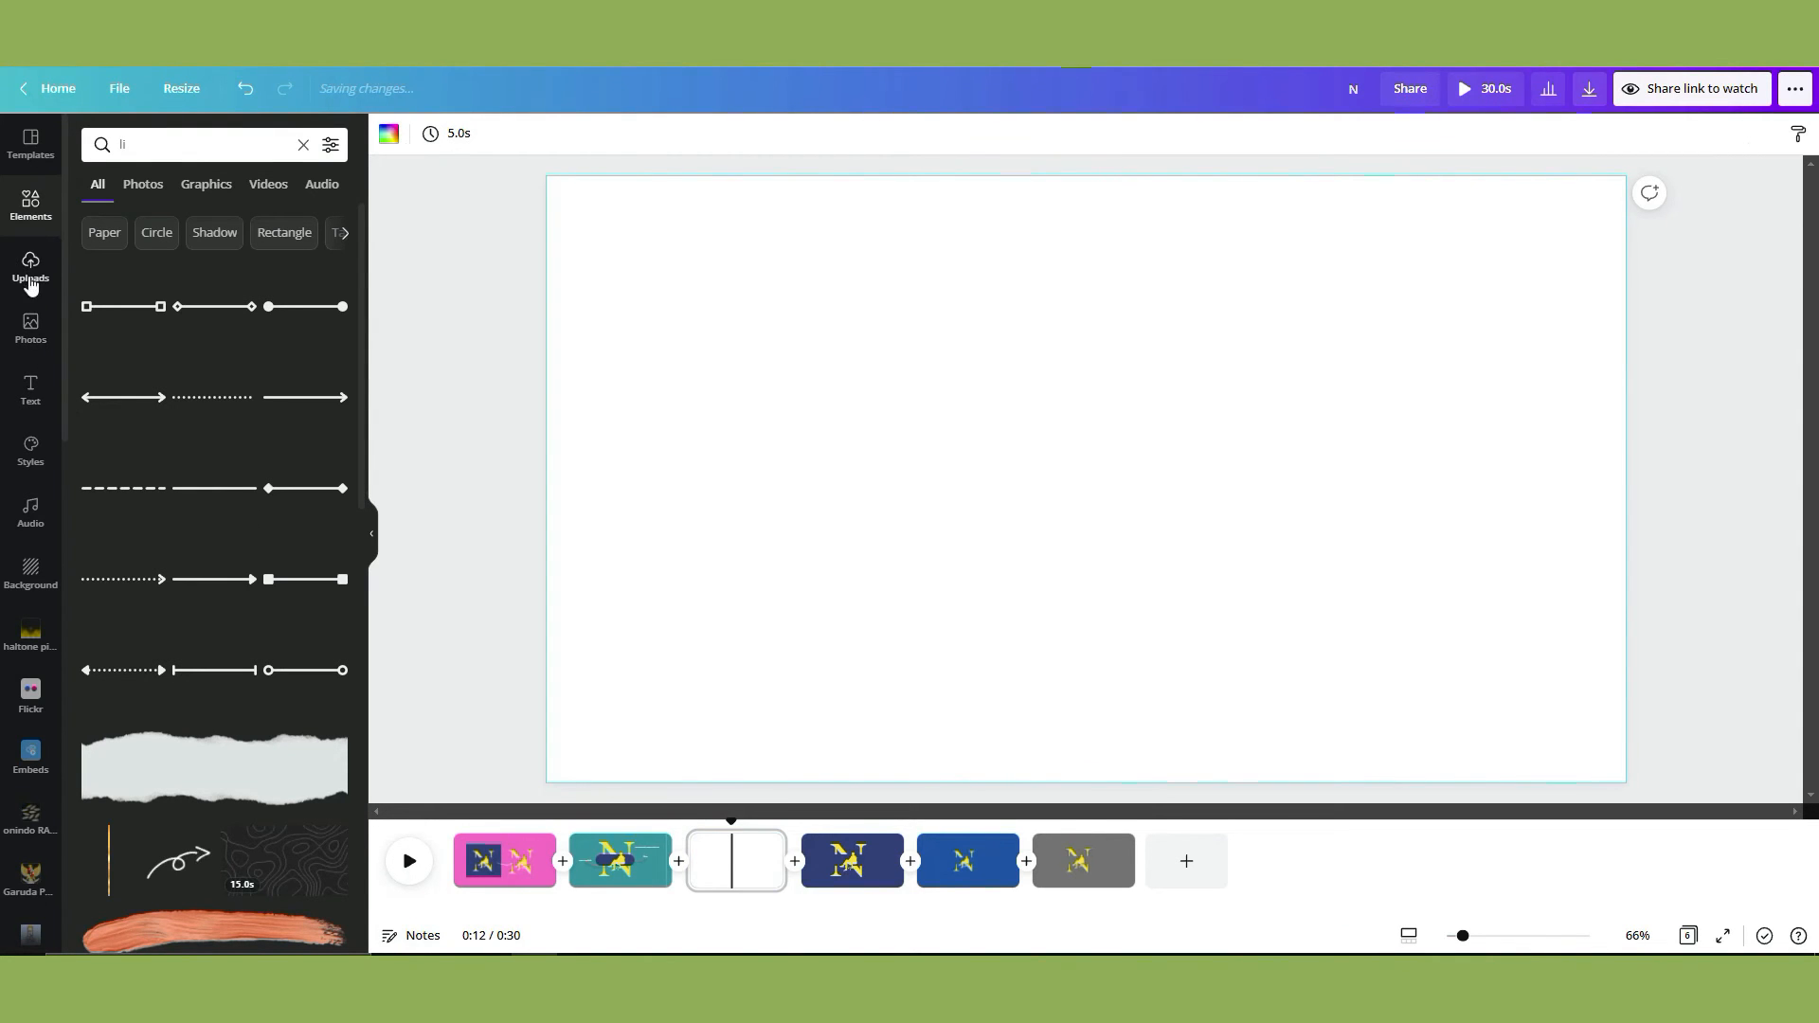
Place the uploaded logo image on page 3 and make the page background bright pink.
{"action": "left_click", "coordinate": [30, 267]}
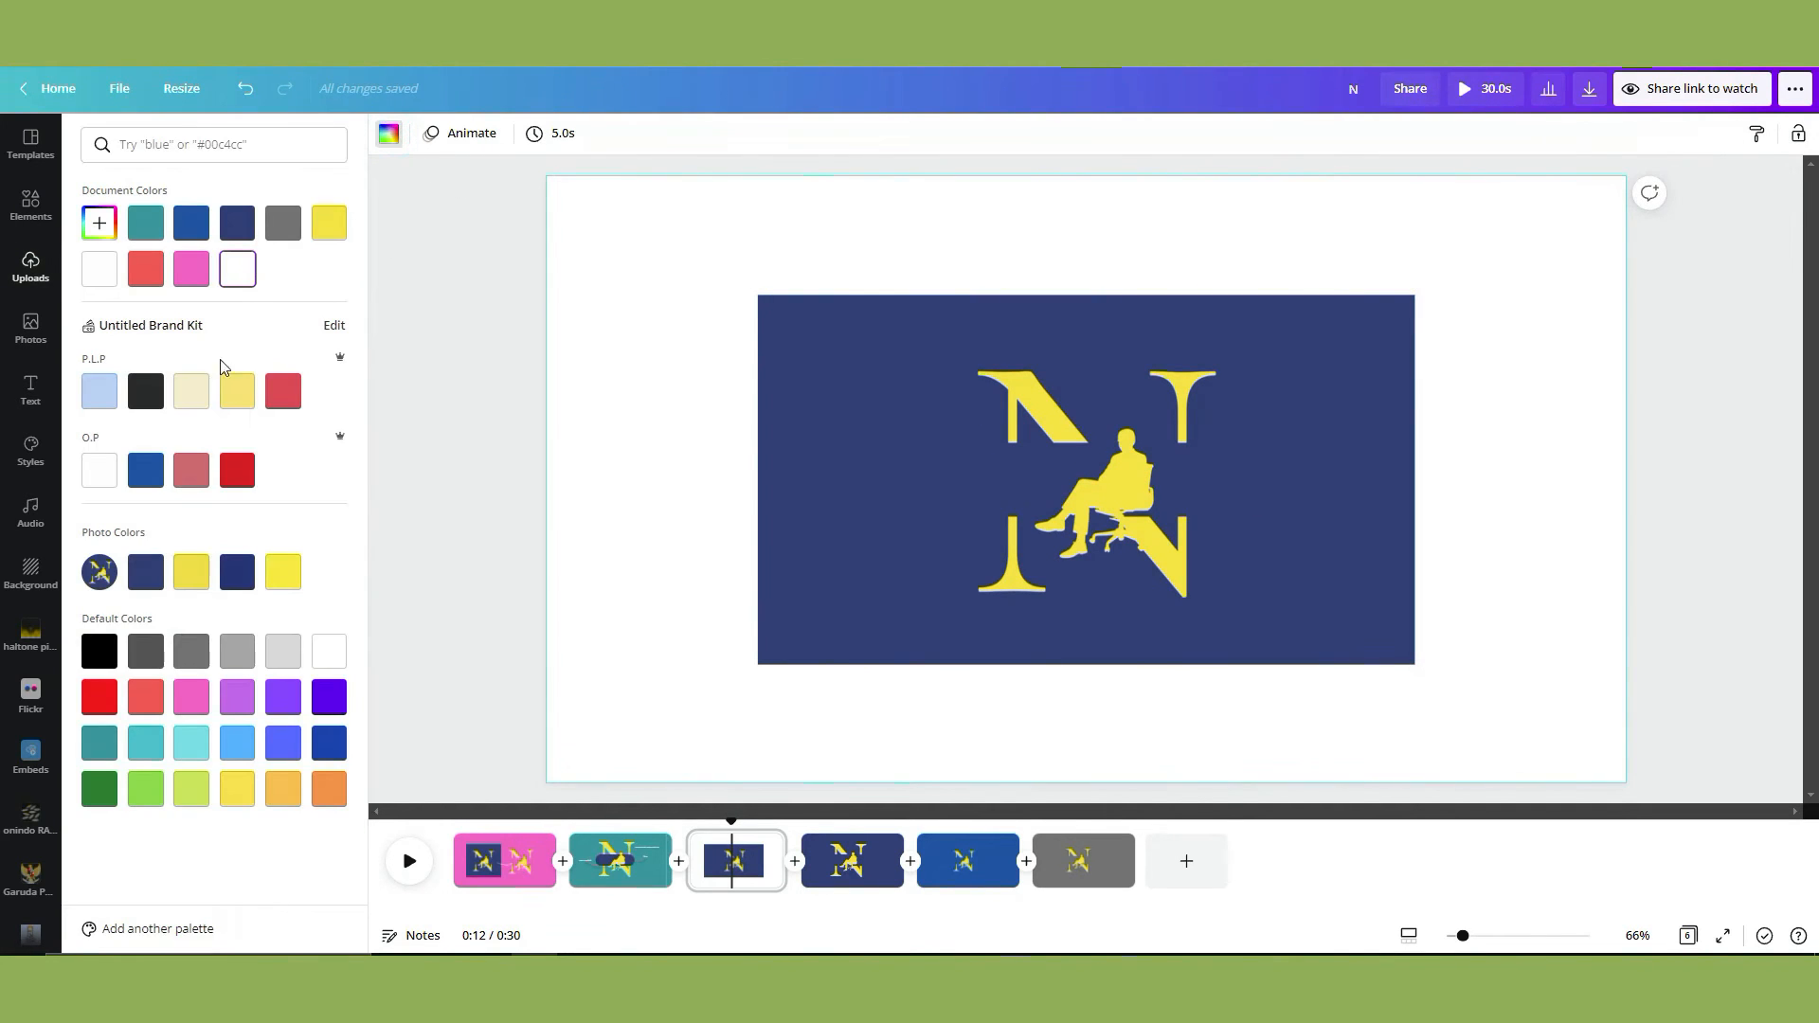
{"action": "mouse_move", "coordinate": [191, 470]}
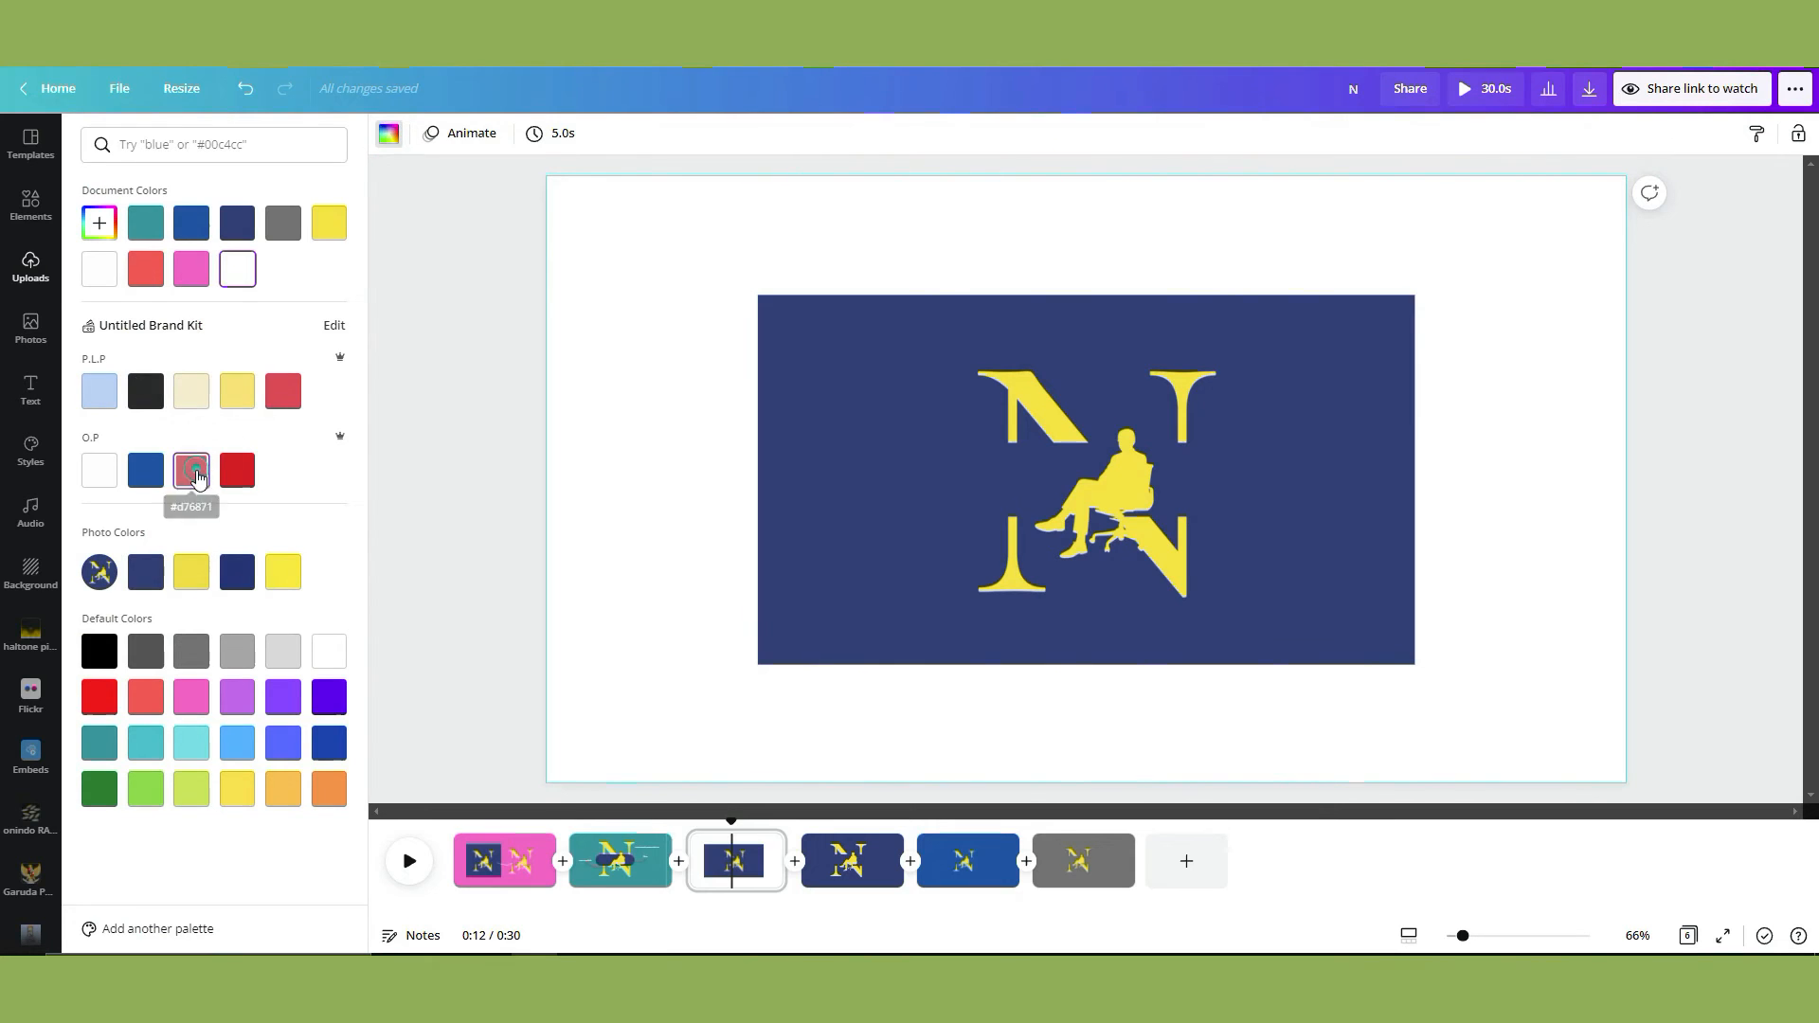
{"action": "left_click", "coordinate": [192, 469]}
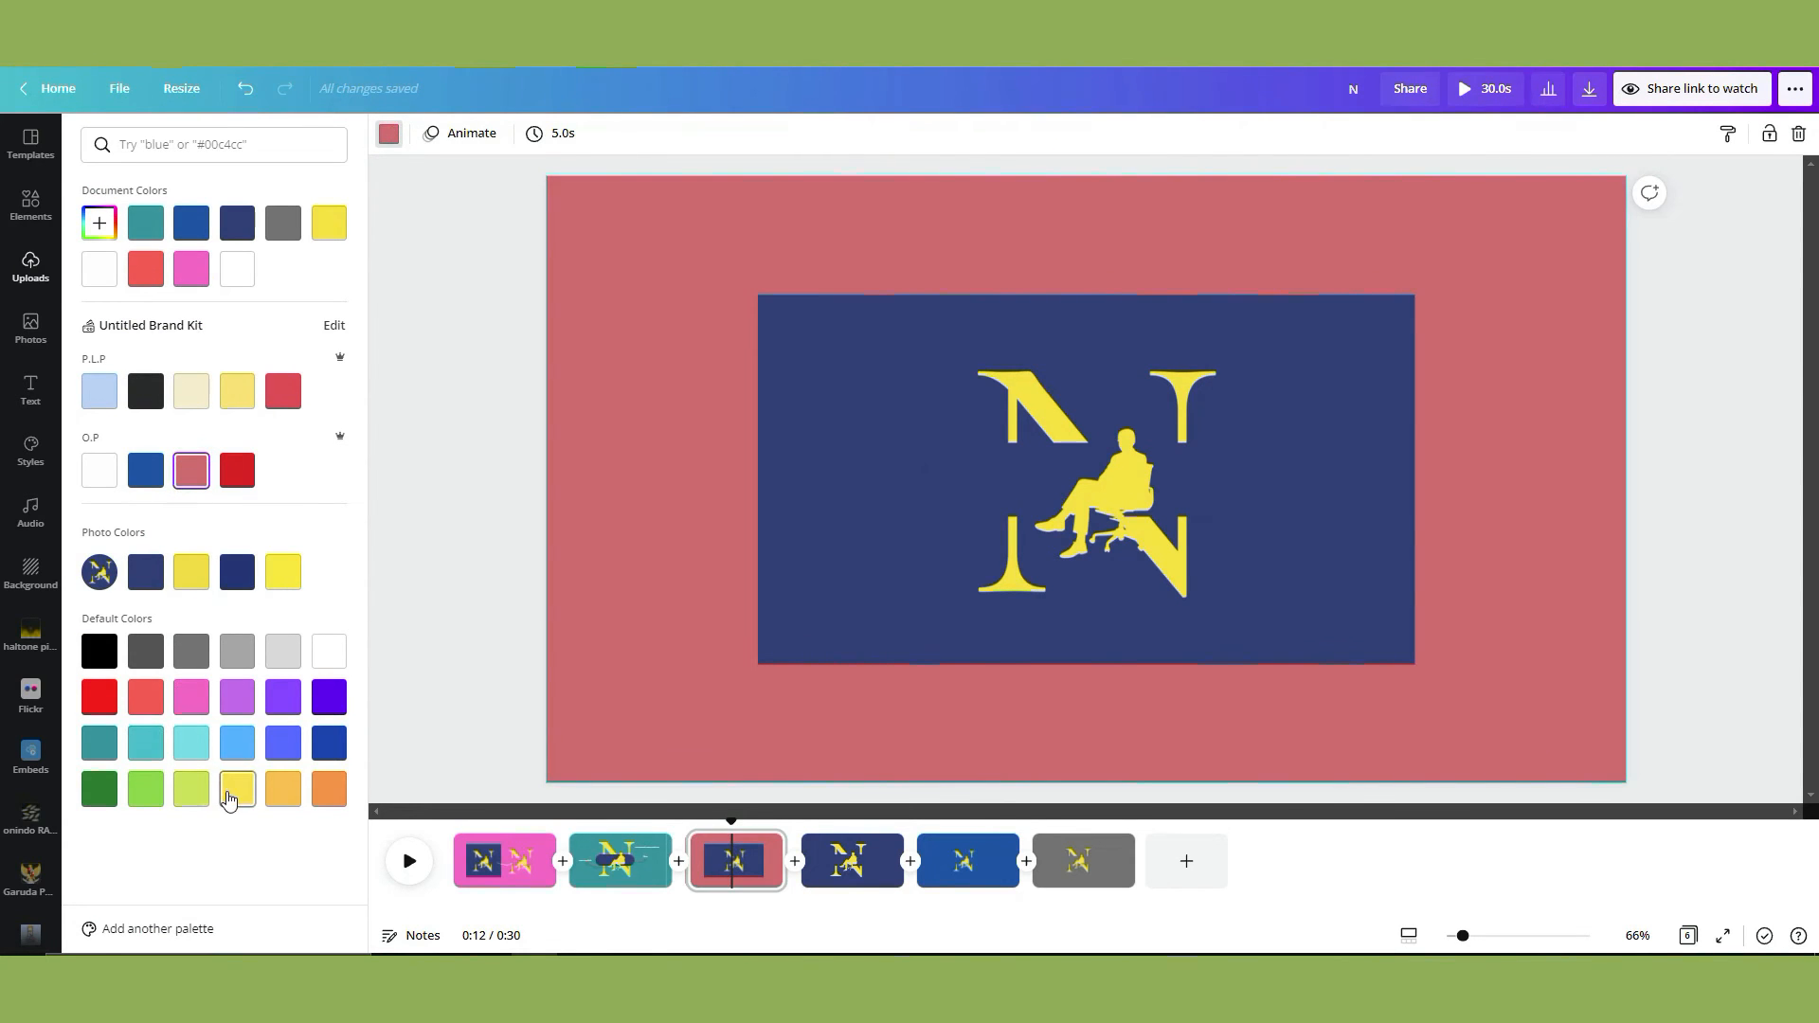
{"action": "left_click", "coordinate": [190, 788]}
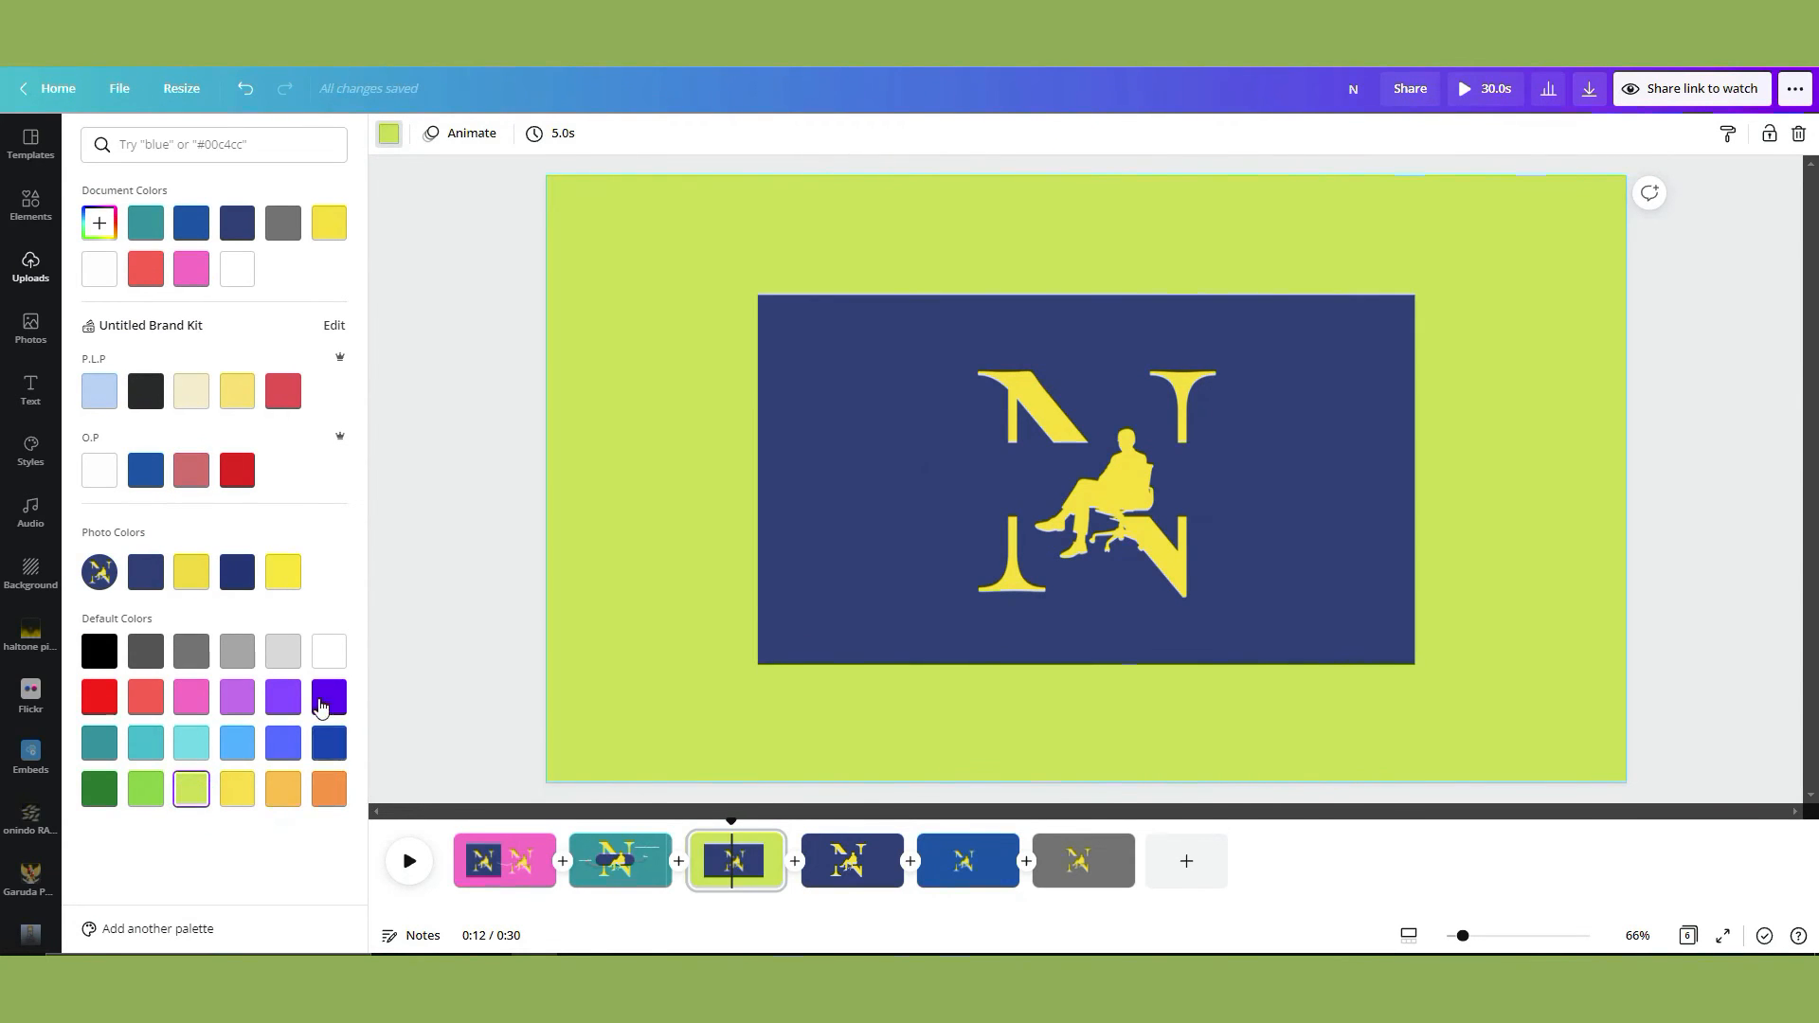
{"action": "left_click", "coordinate": [237, 650]}
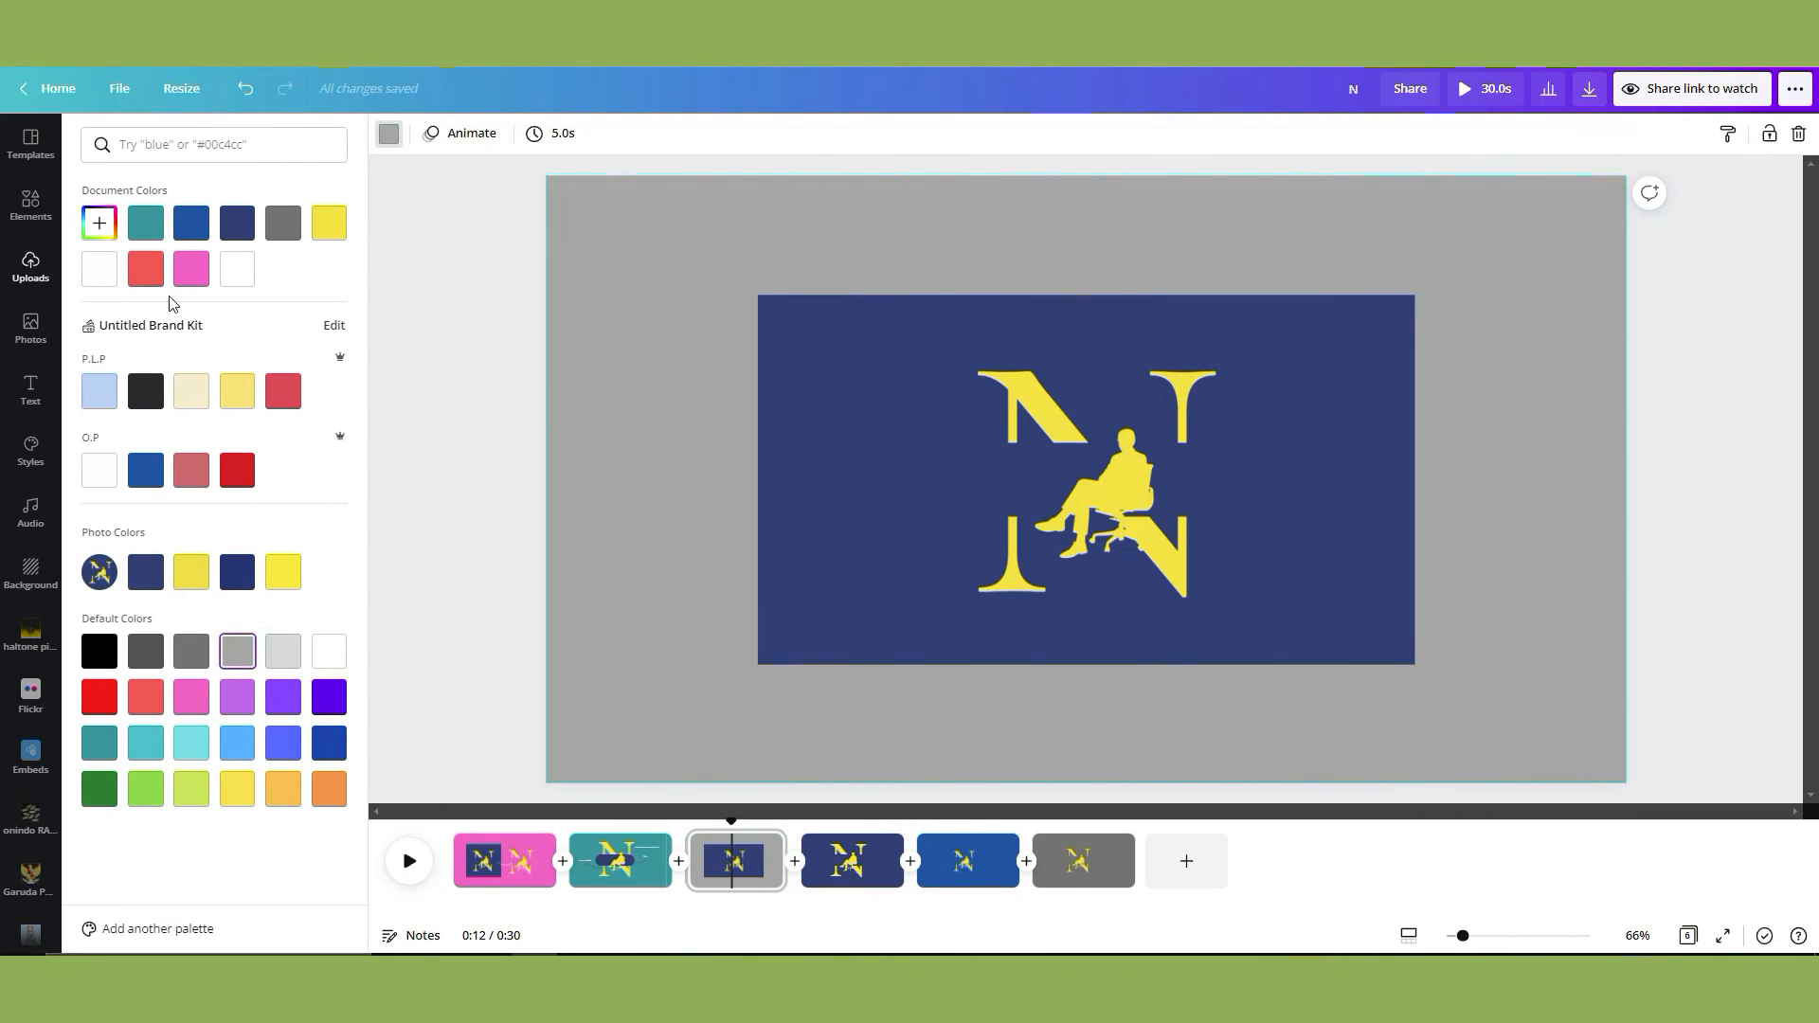
{"action": "left_click", "coordinate": [189, 267]}
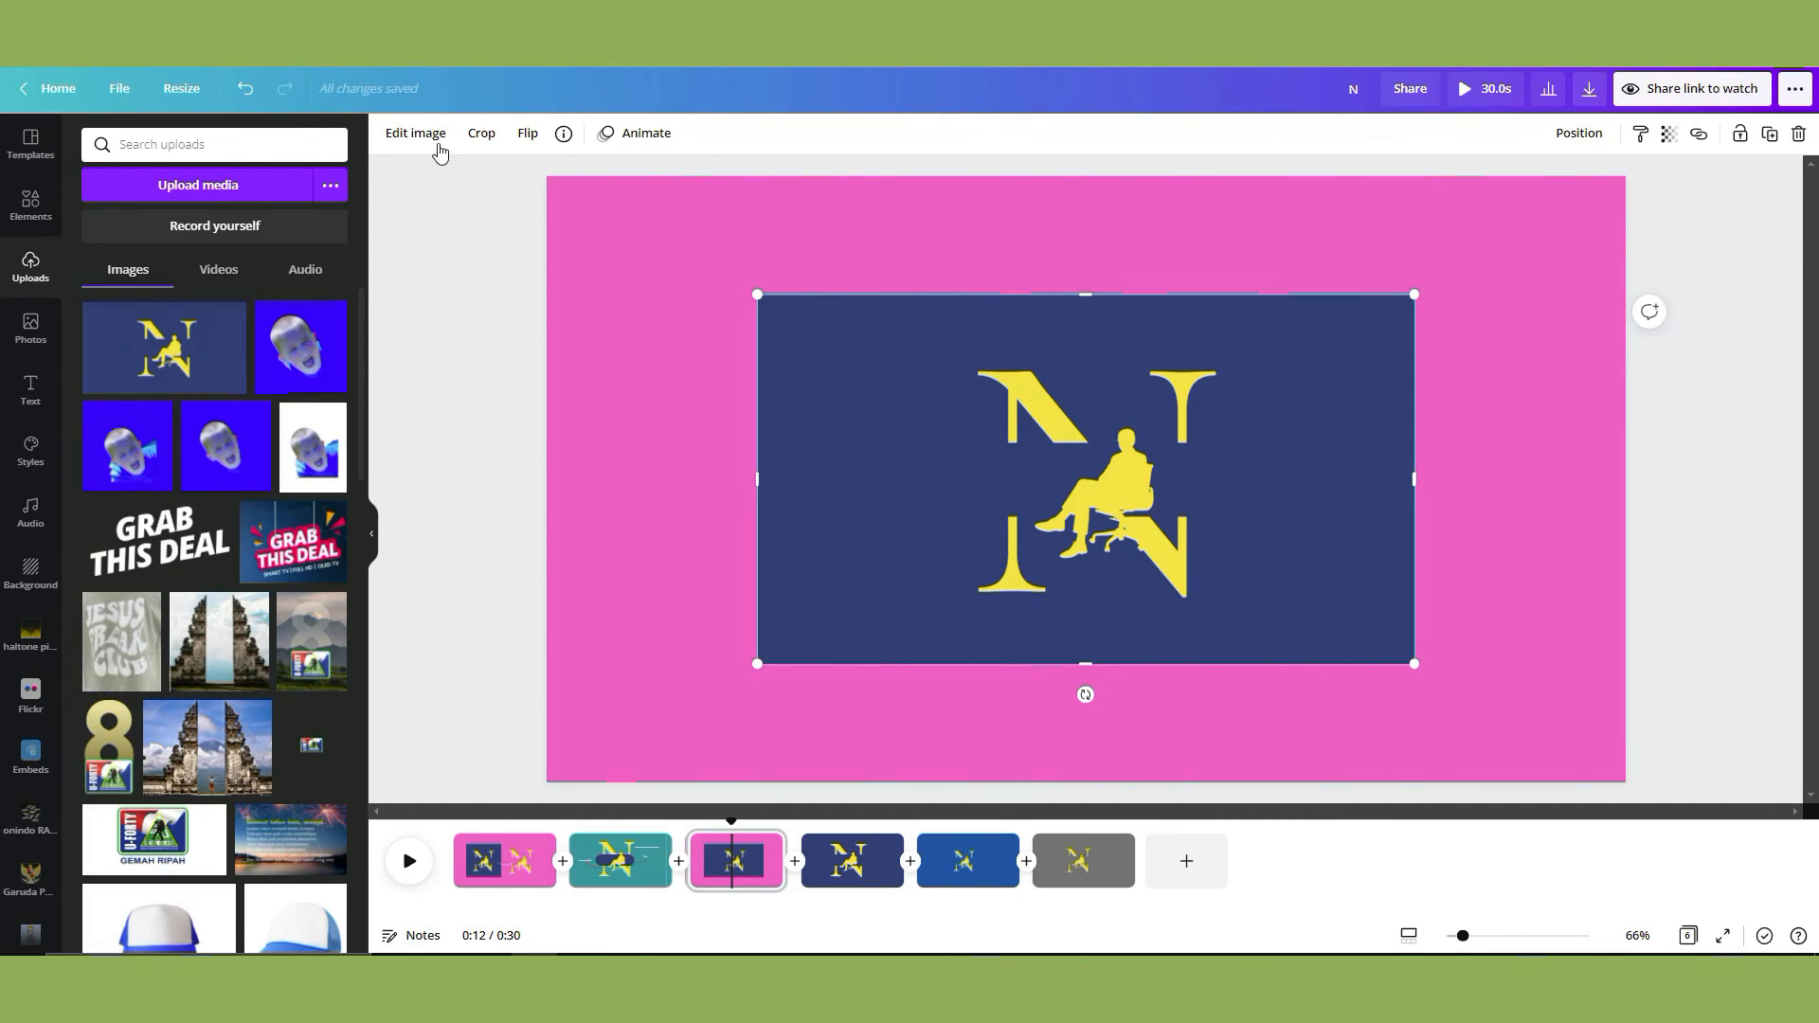
Remove the logo image's navy background with Background Remover and recentre it on the page.
{"action": "left_click", "coordinate": [415, 132]}
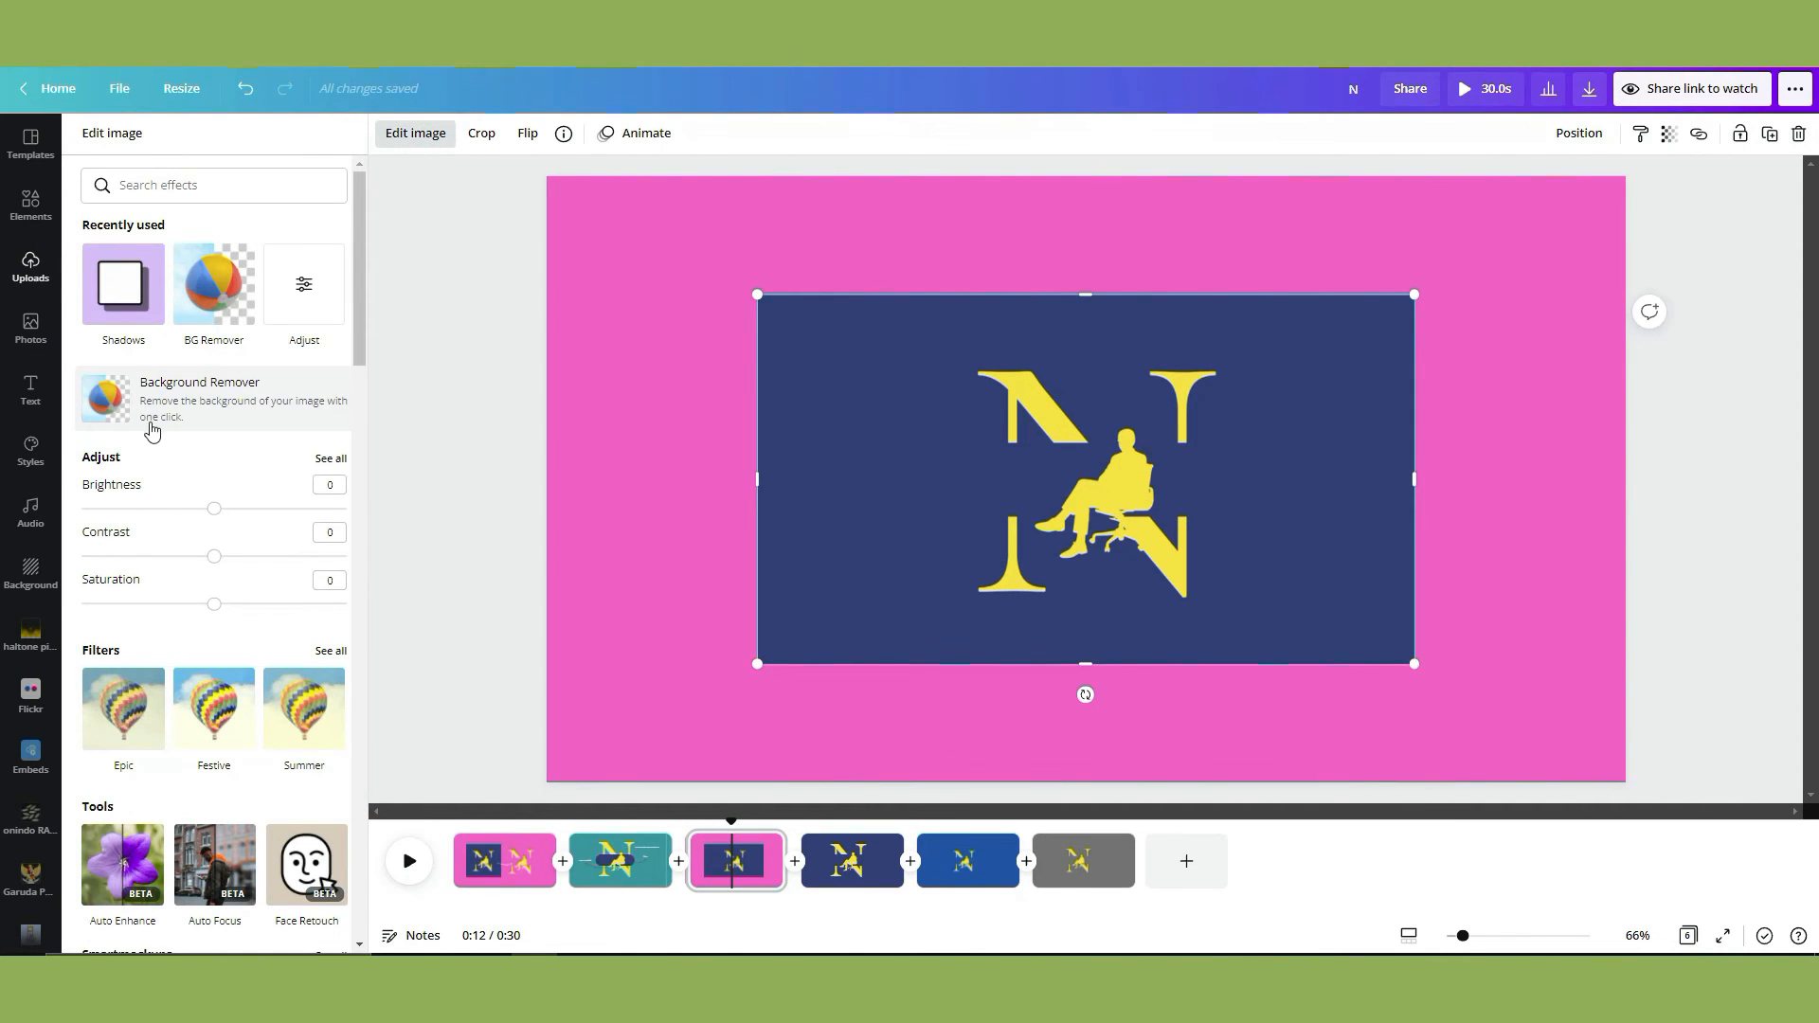
{"action": "left_click", "coordinate": [199, 398]}
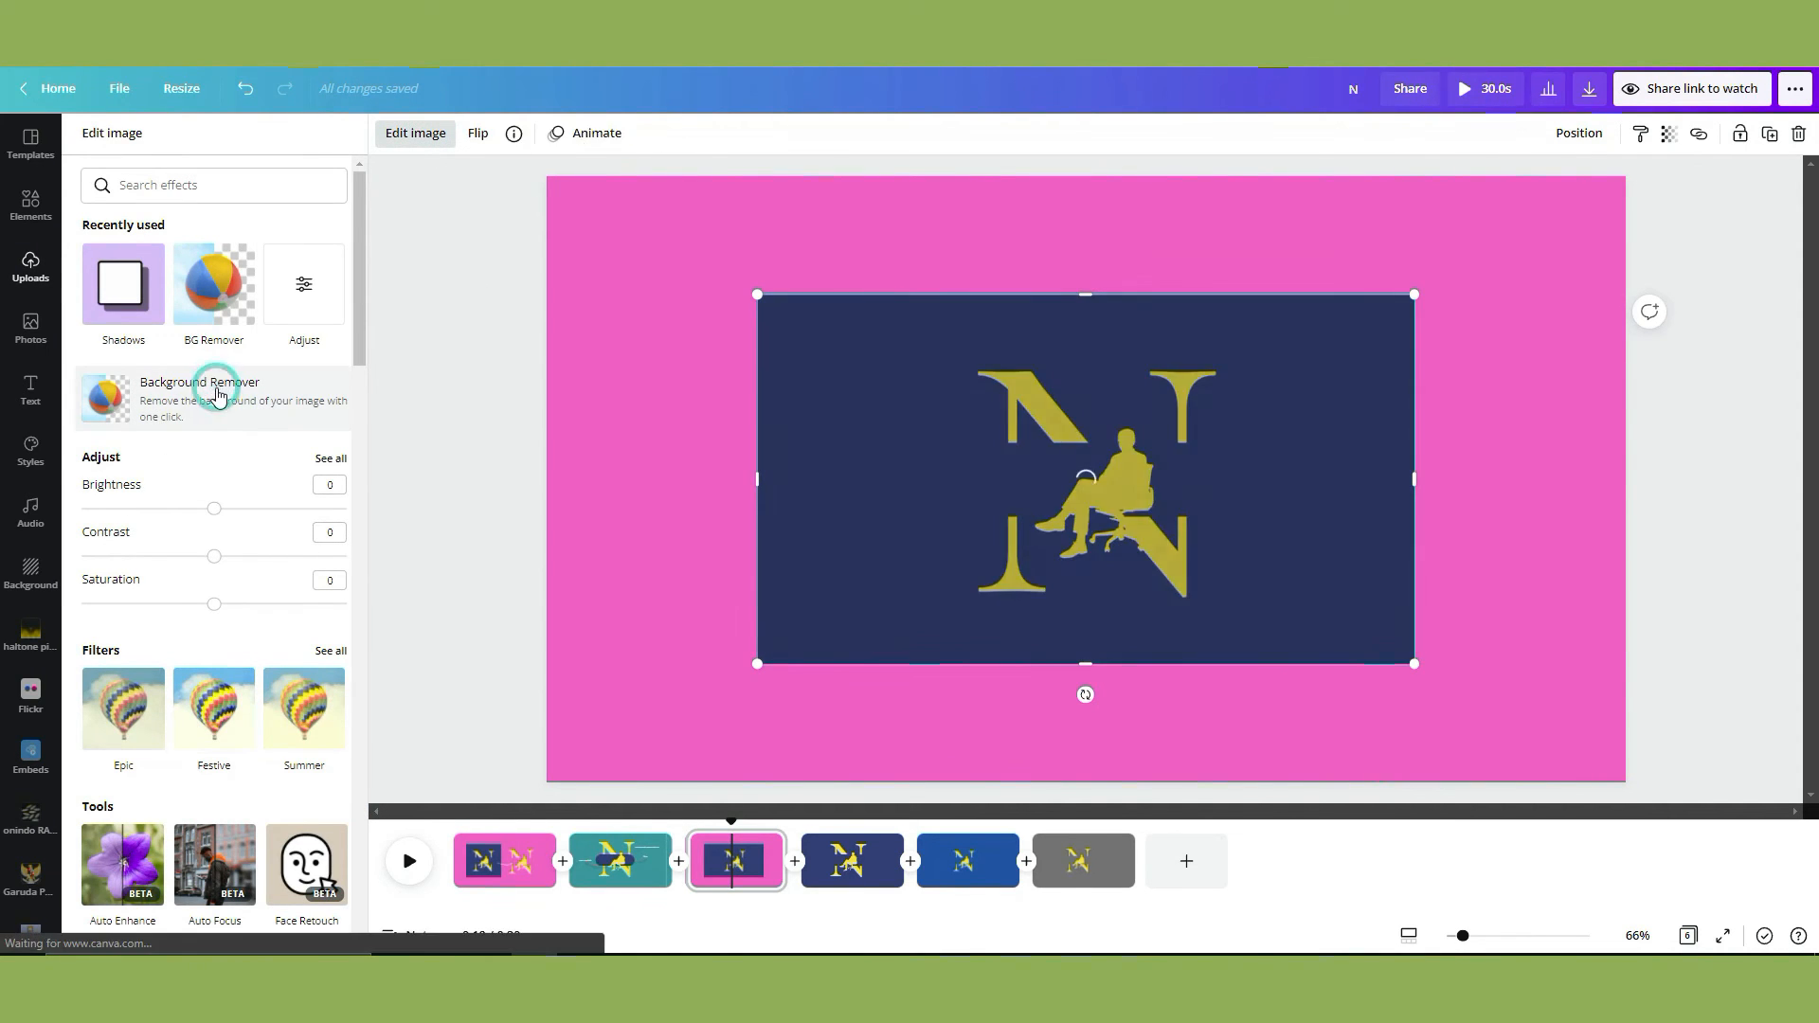
{"action": "left_click", "coordinate": [199, 387]}
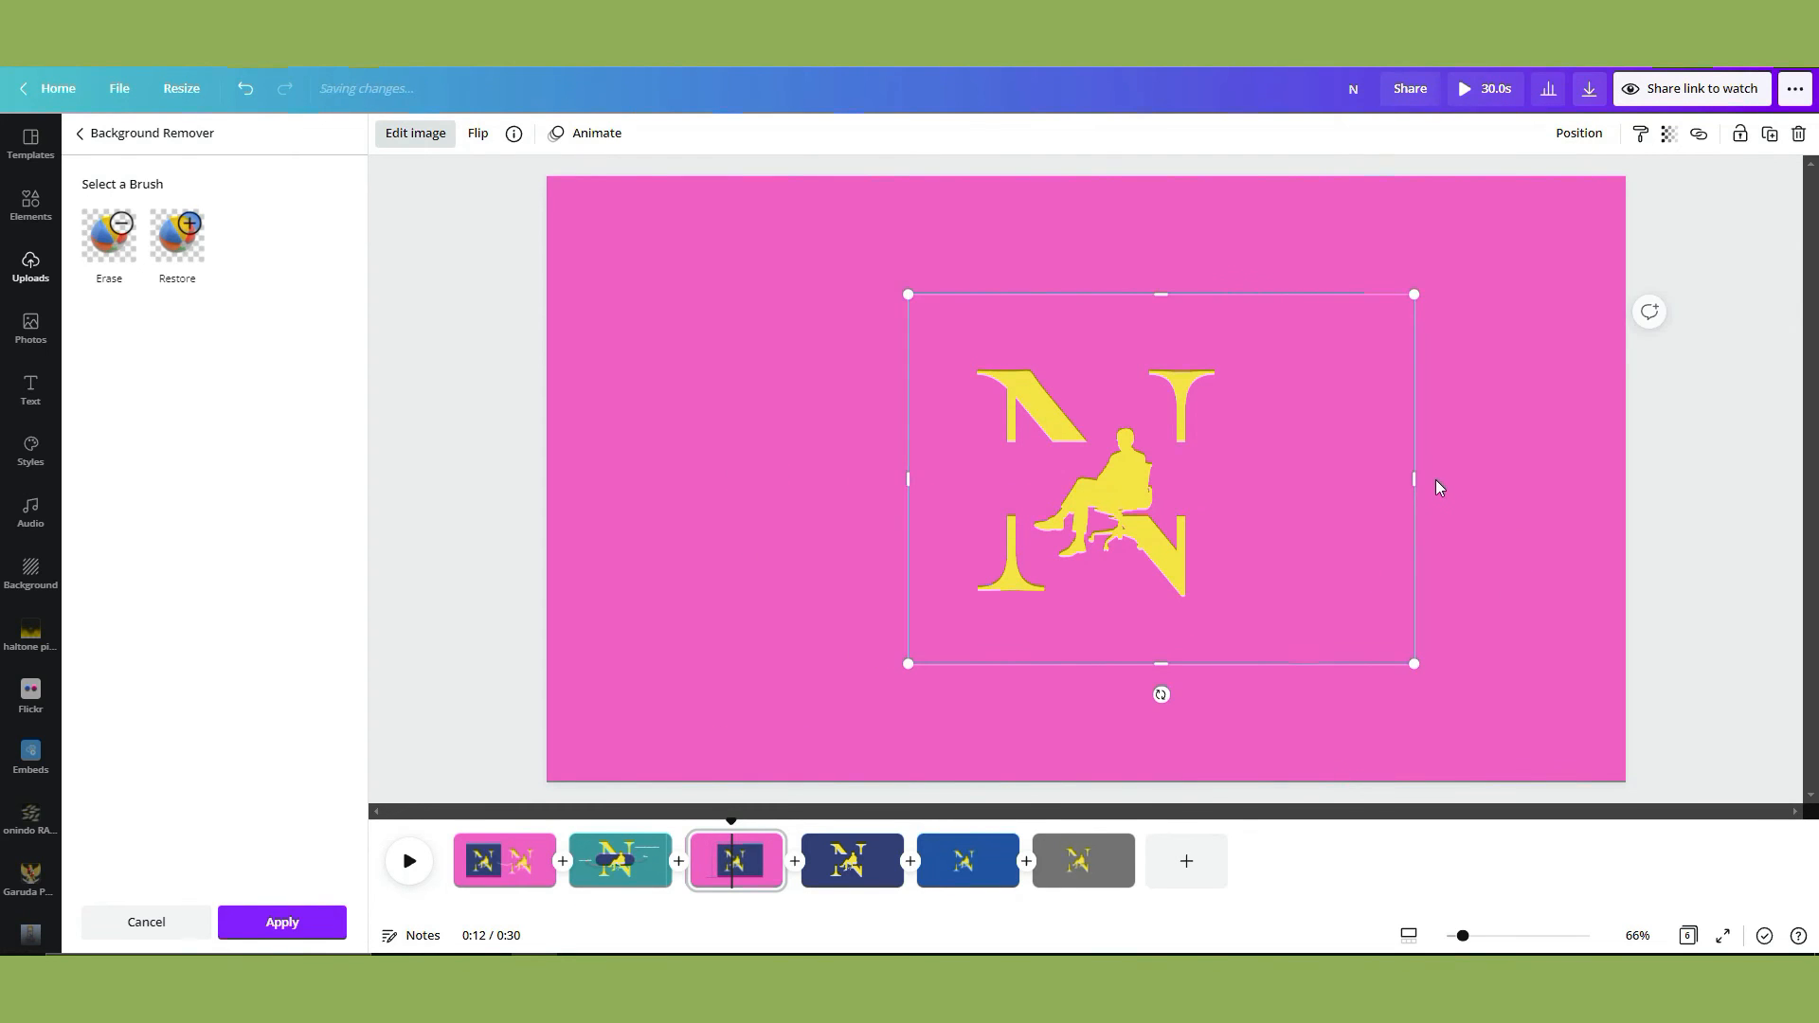
{"action": "left_click_drag", "start_coordinate": [1413, 477], "coordinate": [1331, 477]}
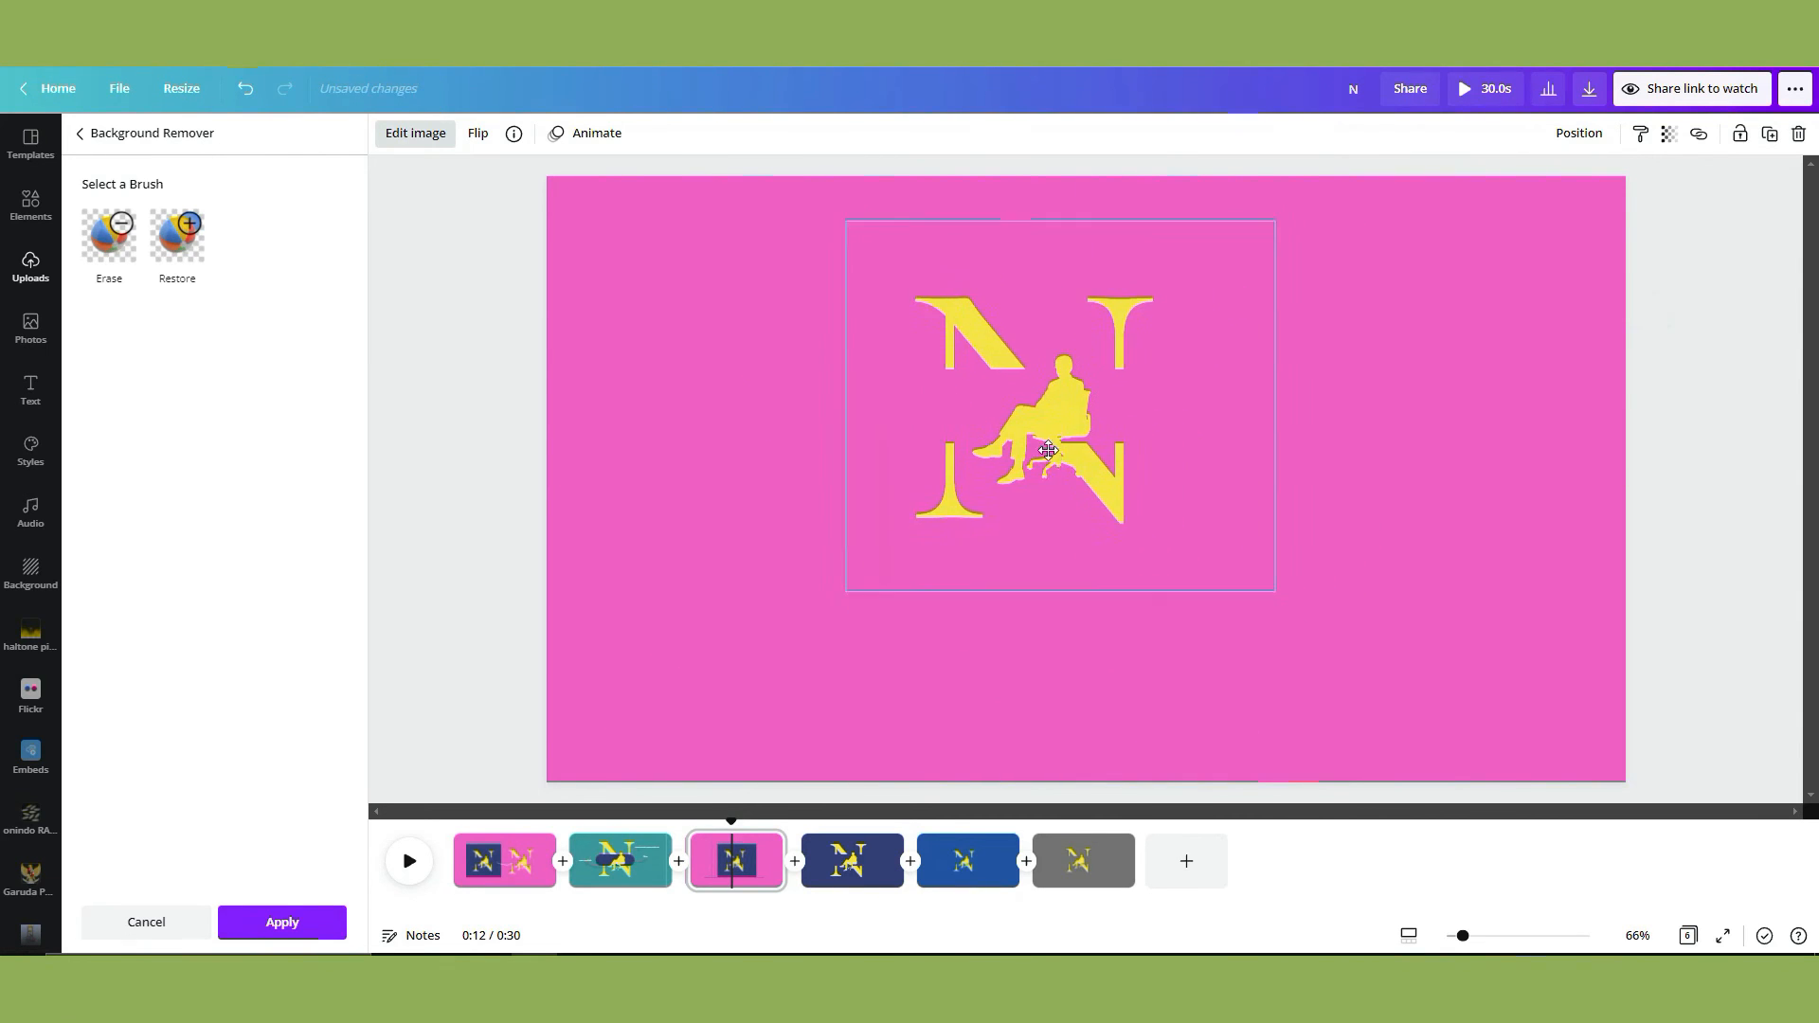
{"action": "left_click_drag", "start_coordinate": [1046, 451], "coordinate": [1174, 551]}
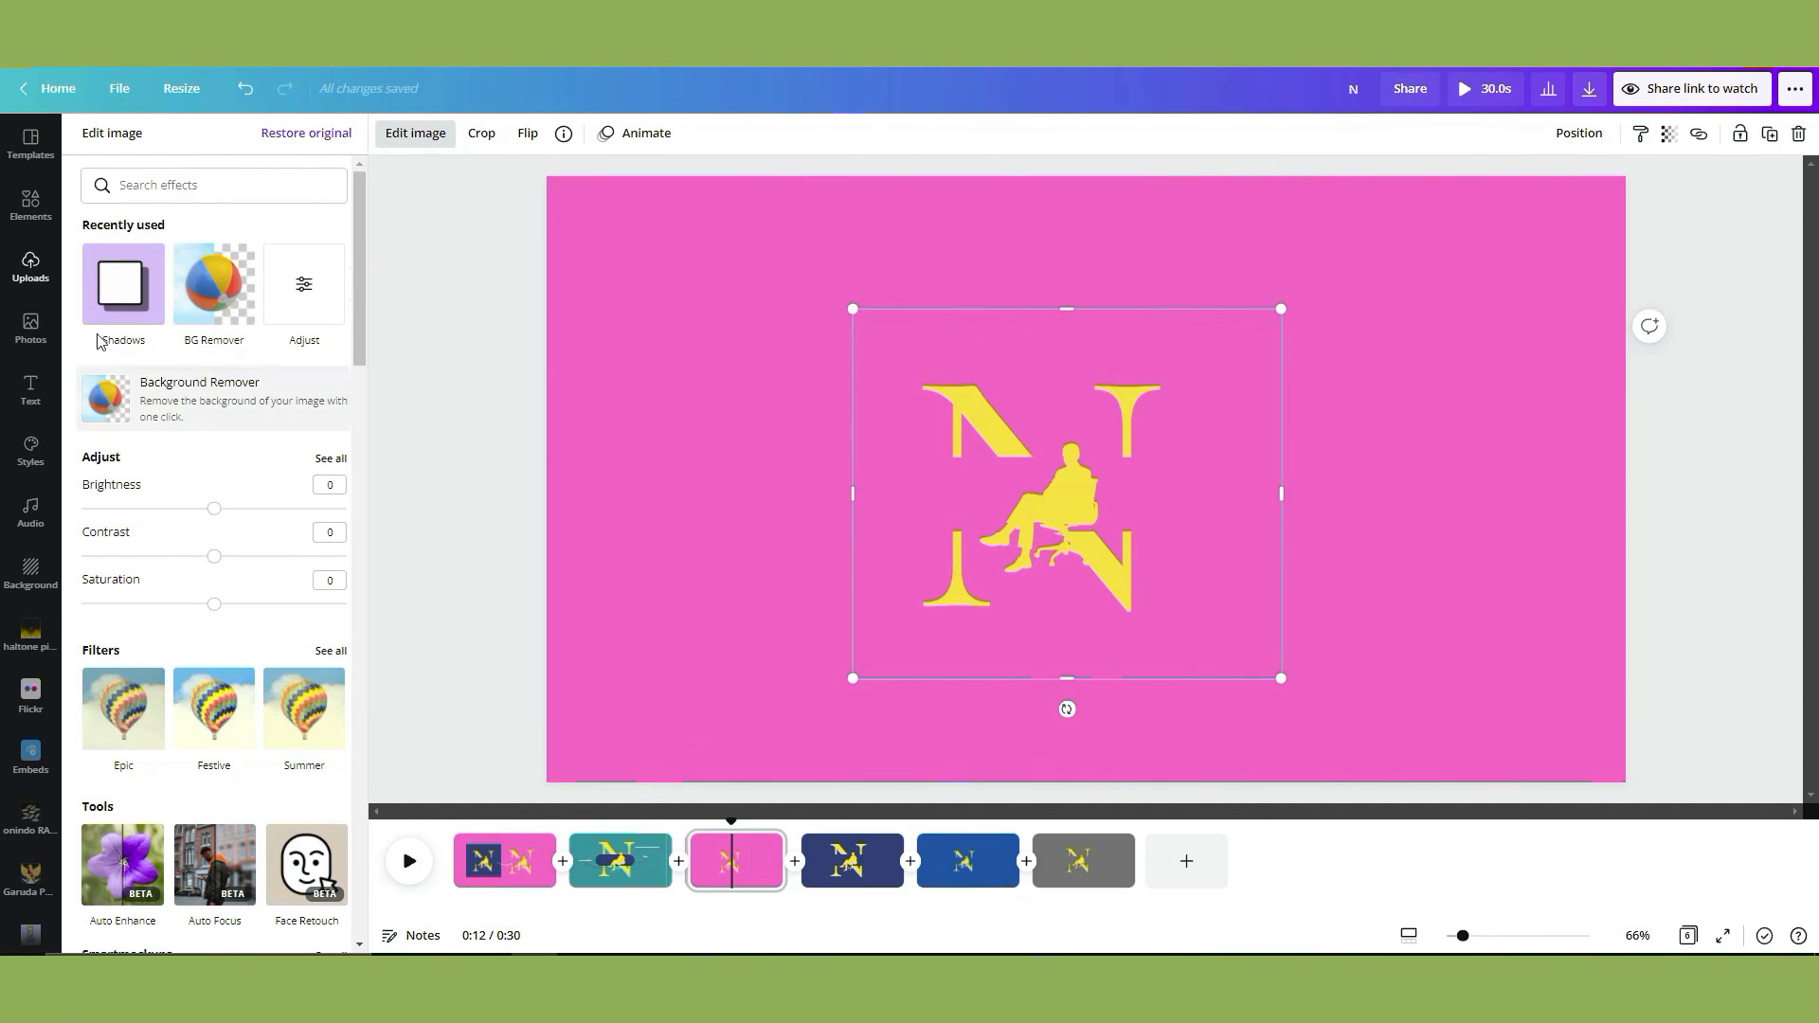
Give the logo a Glow shadow with size 20, blur 15 and transparency 48.
{"action": "left_click", "coordinate": [121, 284]}
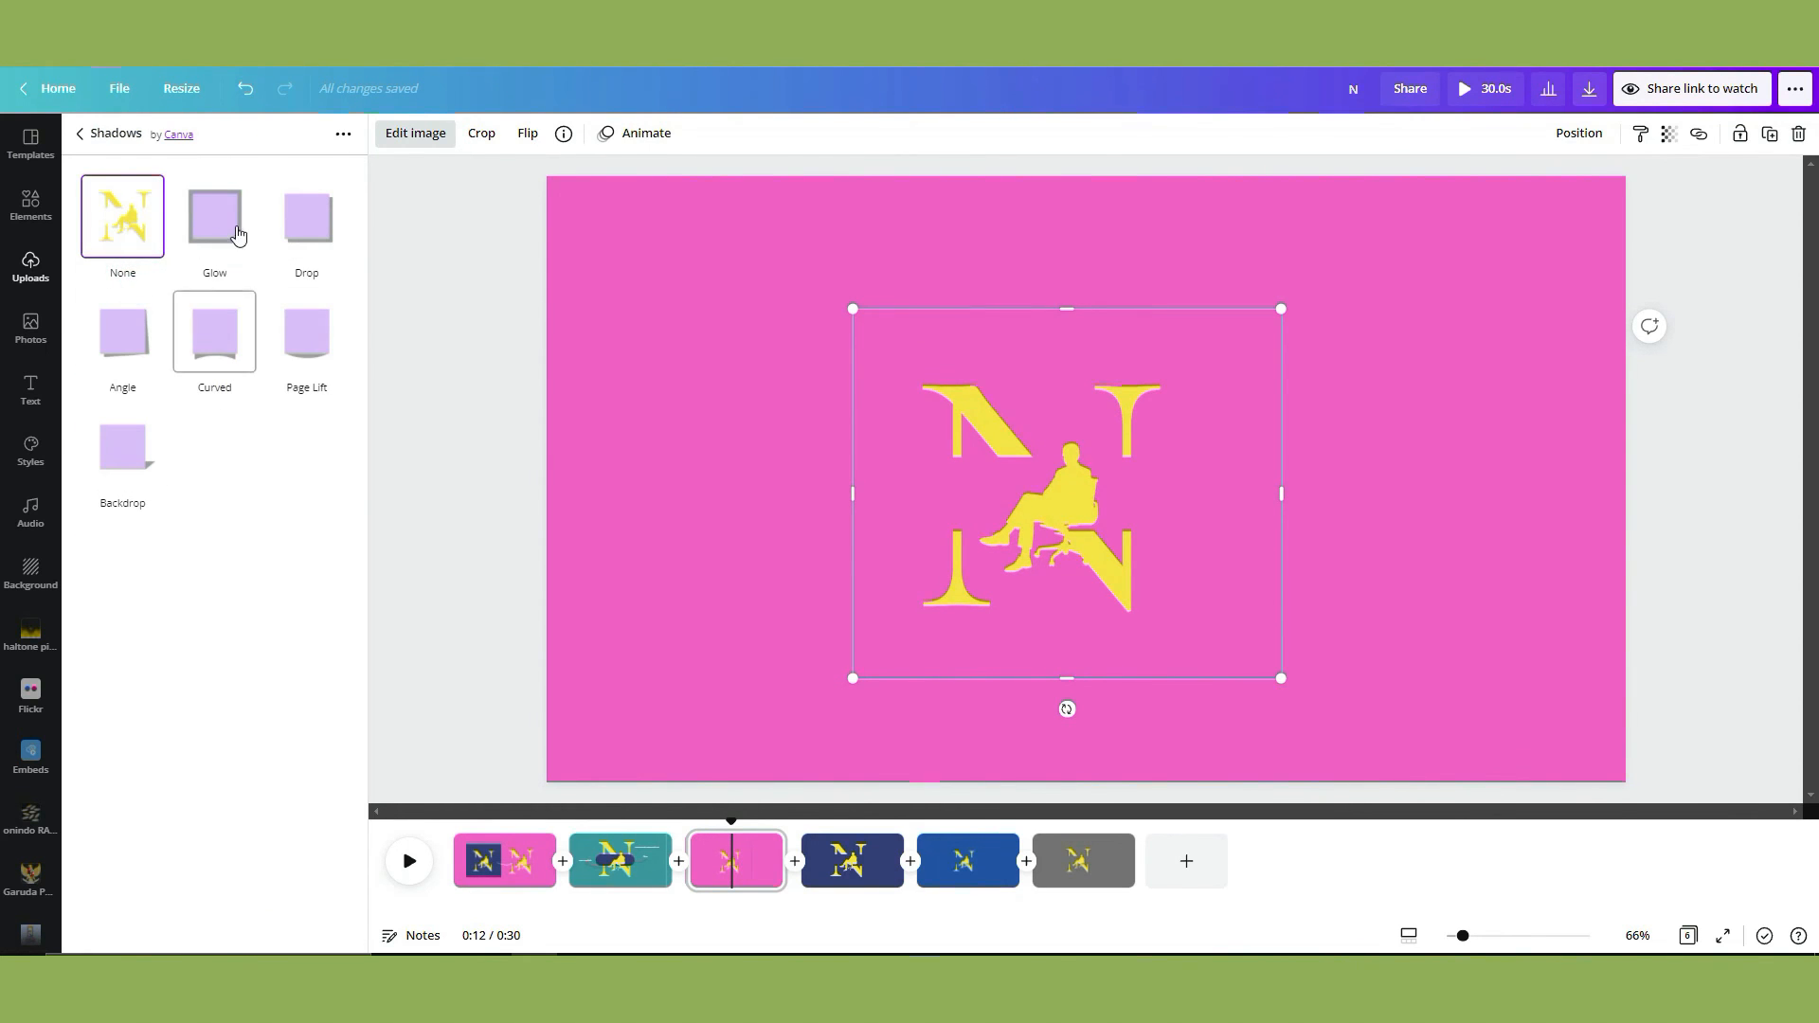
{"action": "left_click", "coordinate": [214, 216]}
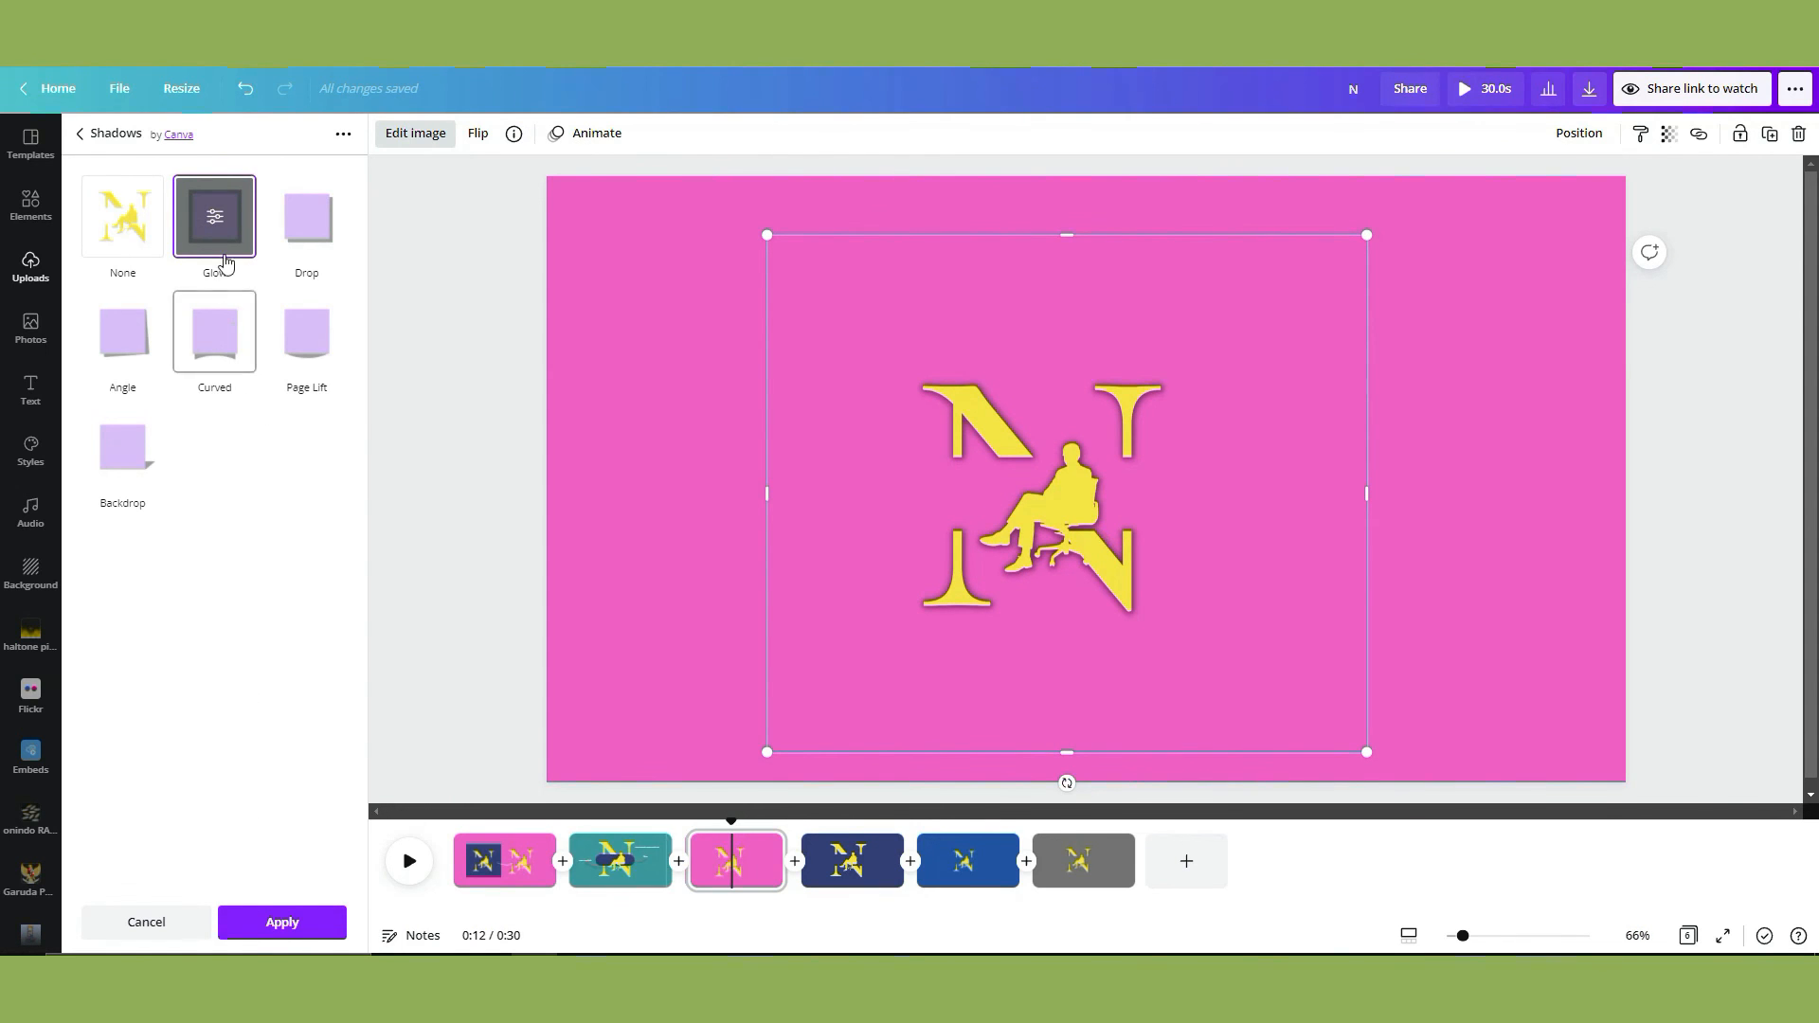
{"action": "left_click", "coordinate": [214, 215]}
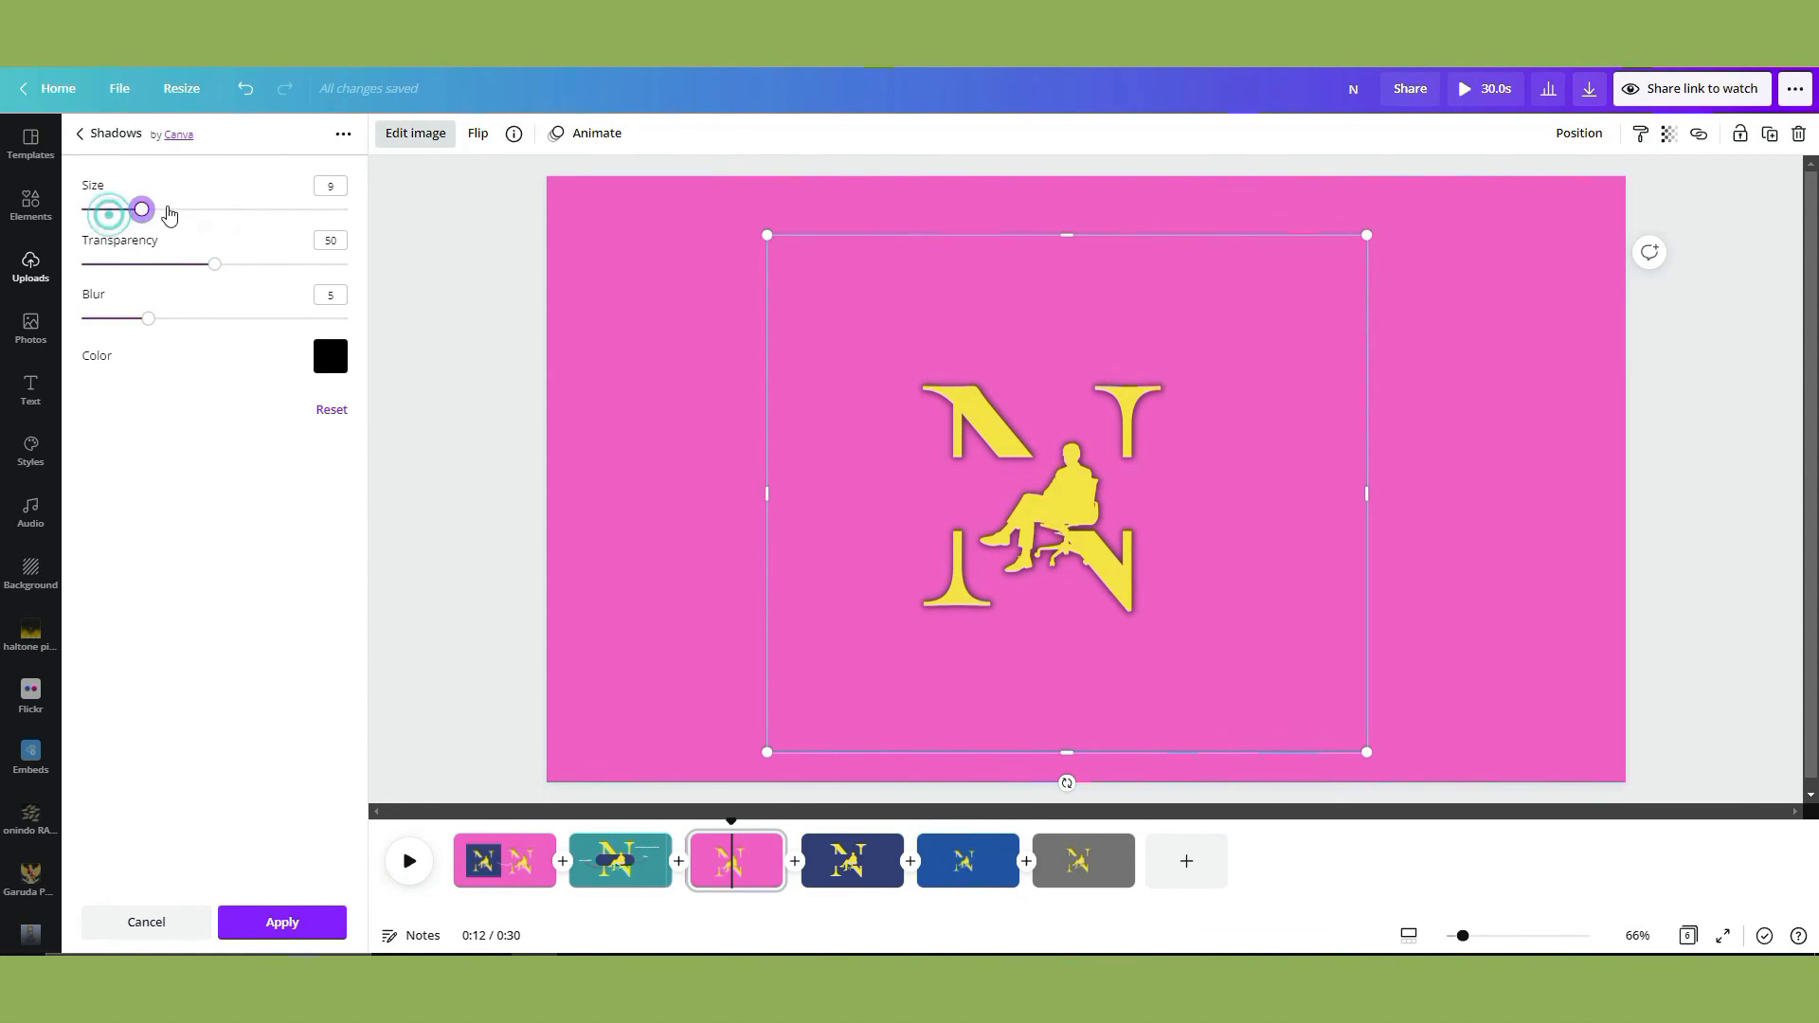
{"action": "left_click_drag", "start_coordinate": [140, 208], "coordinate": [214, 208]}
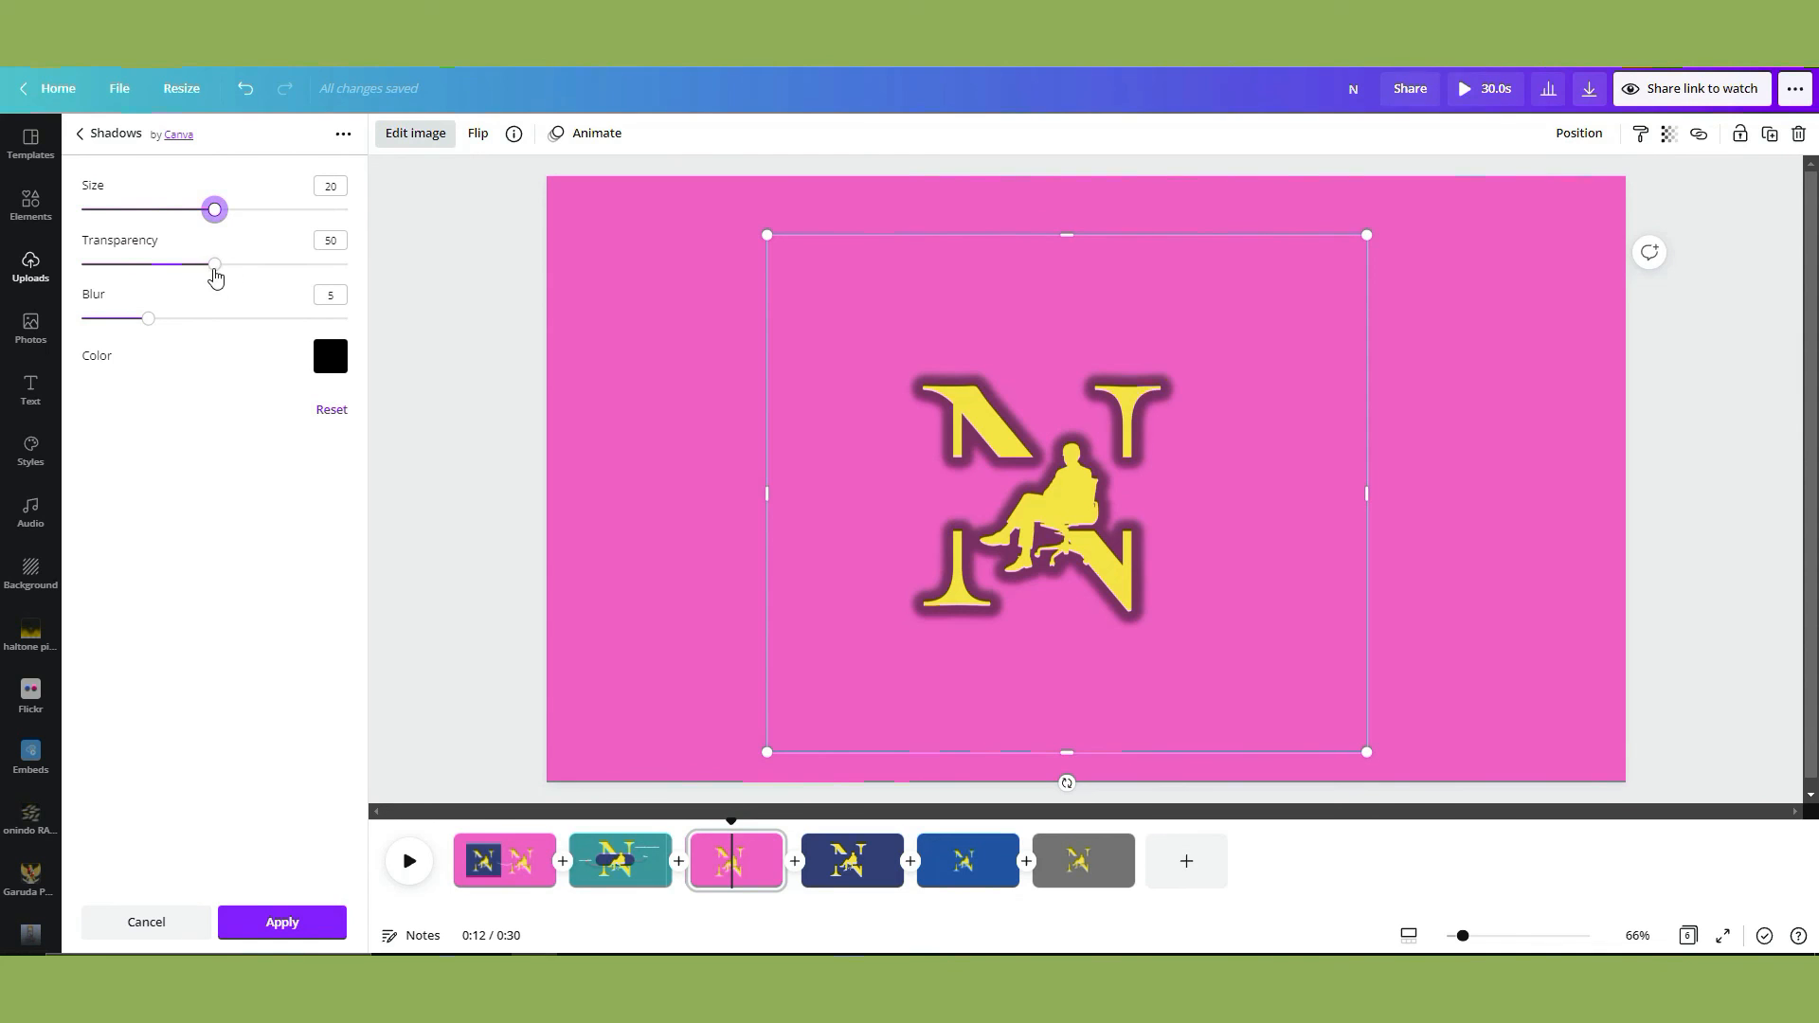
{"action": "left_click_drag", "start_coordinate": [214, 265], "coordinate": [149, 265]}
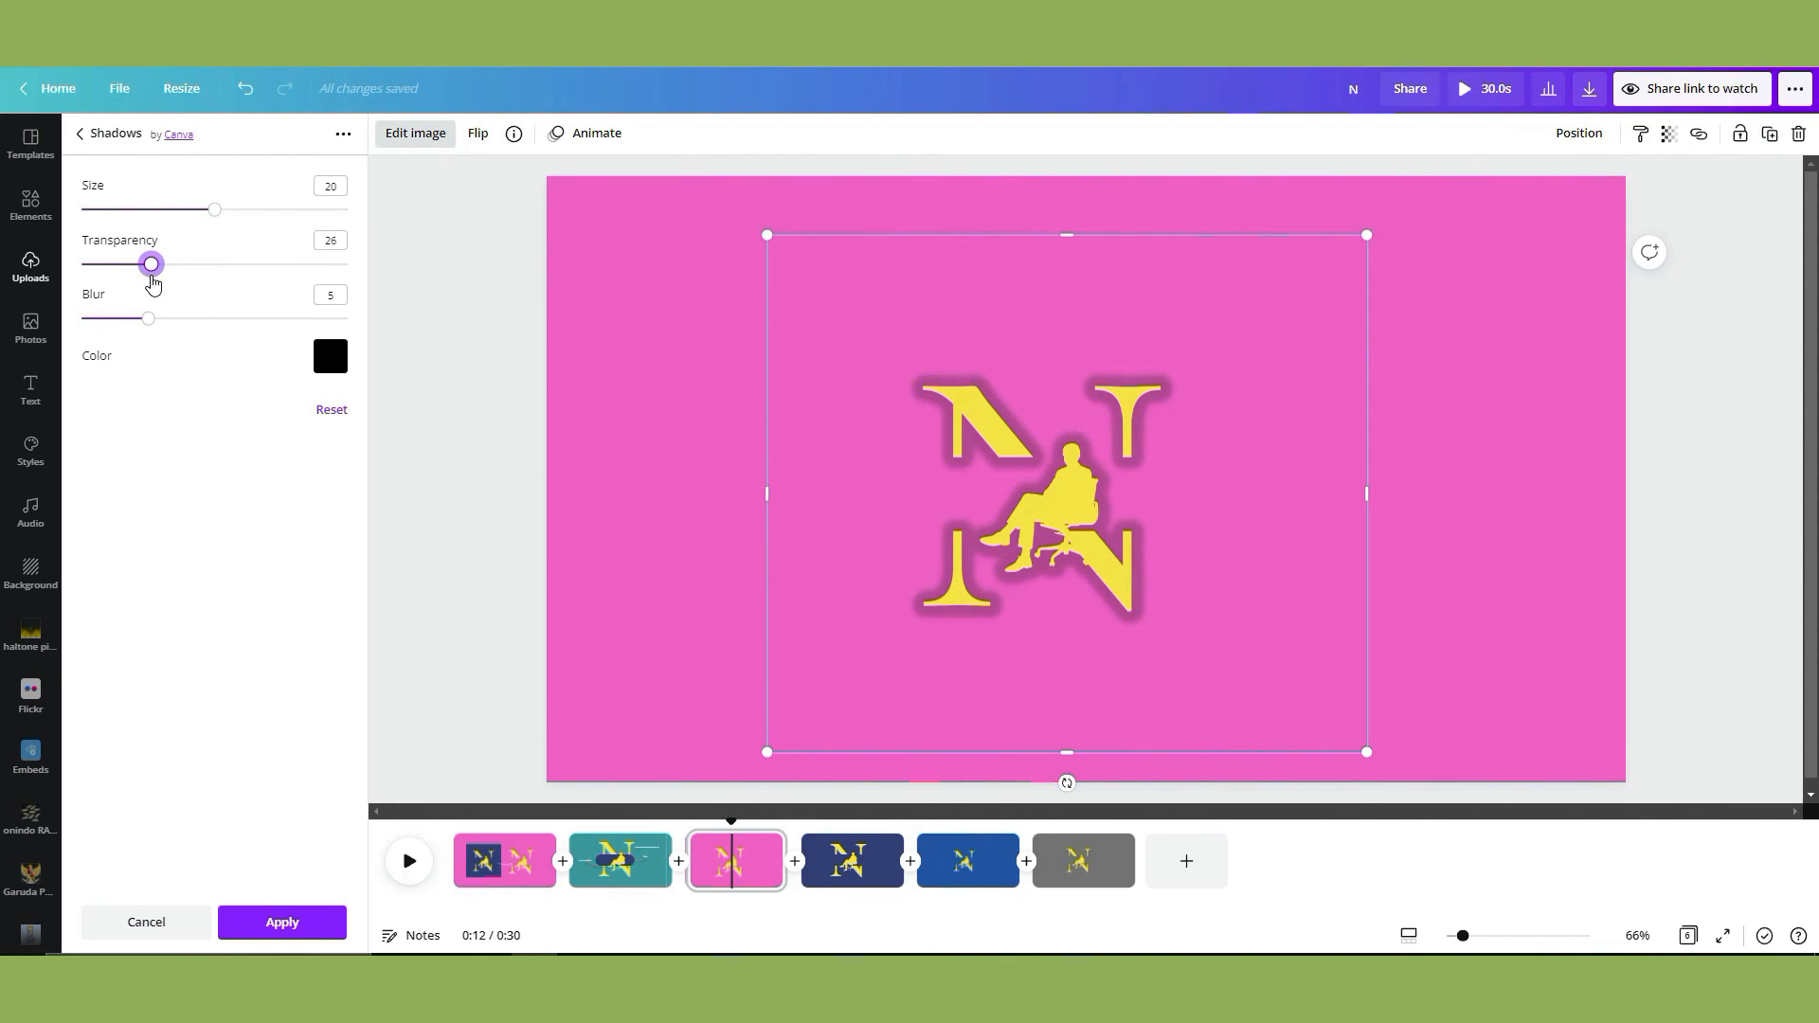
{"action": "left_click_drag", "start_coordinate": [152, 263], "coordinate": [166, 264]}
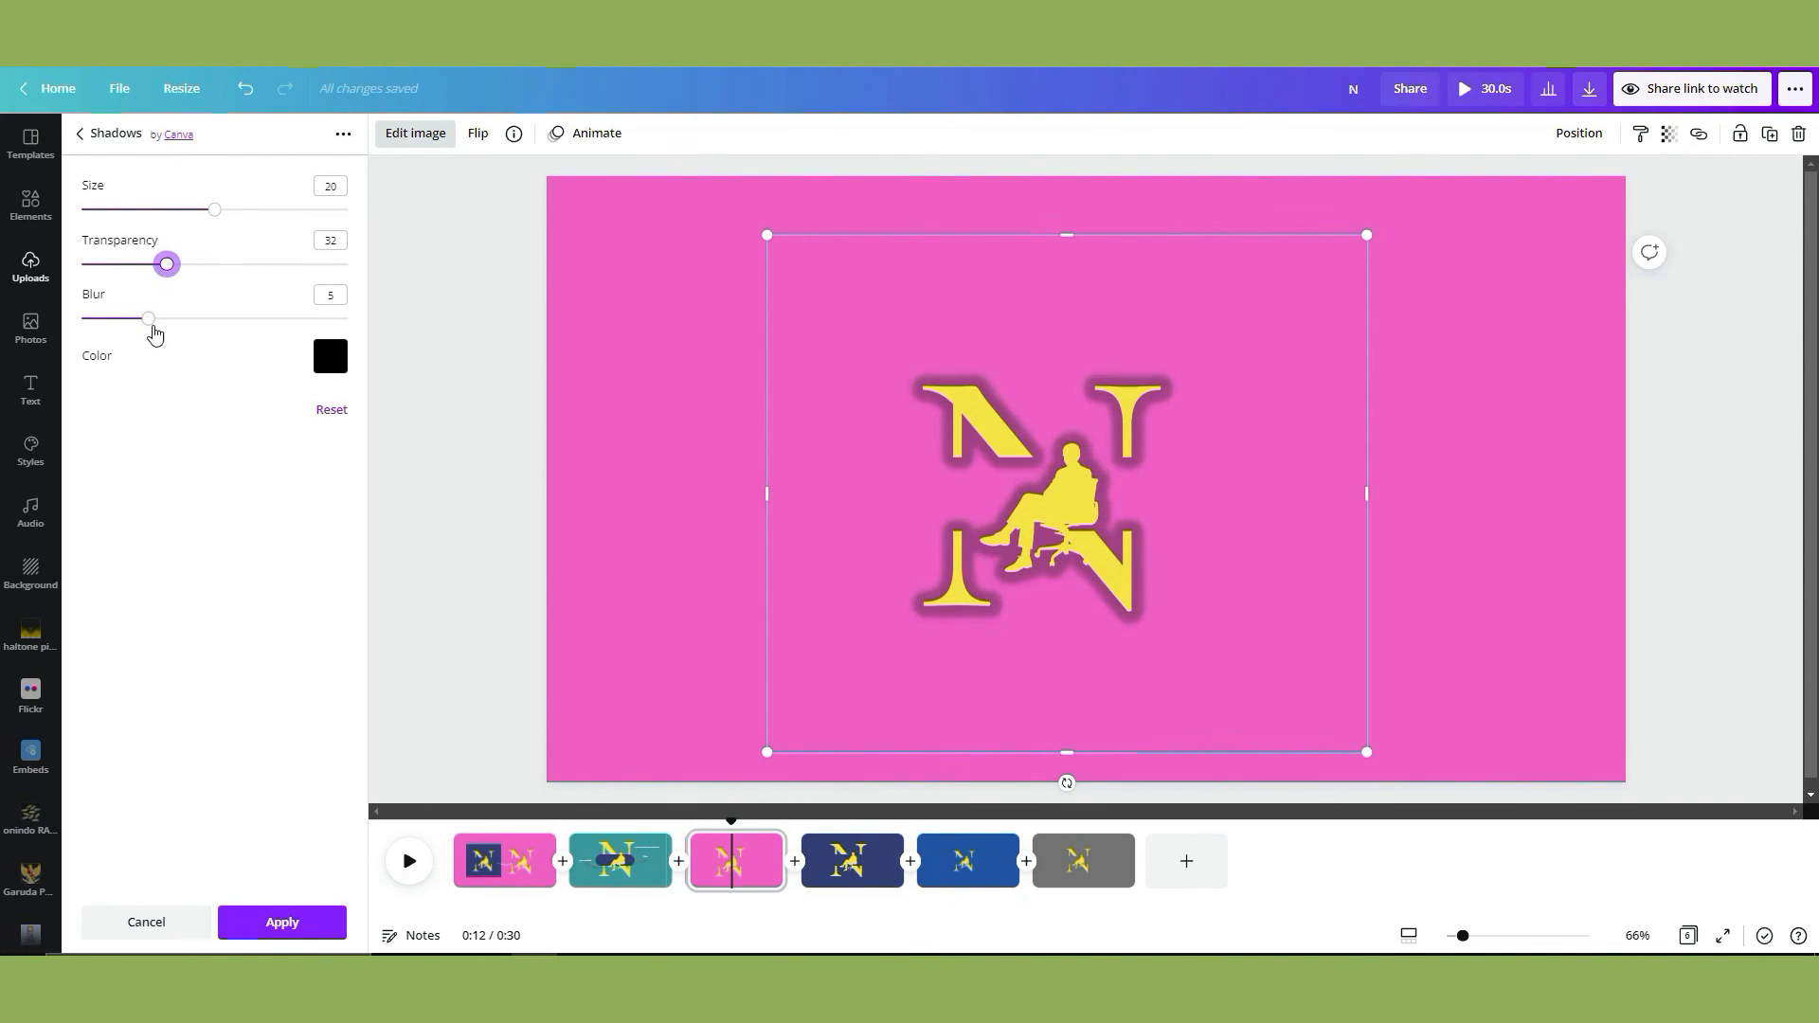
{"action": "left_click_drag", "start_coordinate": [148, 319], "coordinate": [282, 318]}
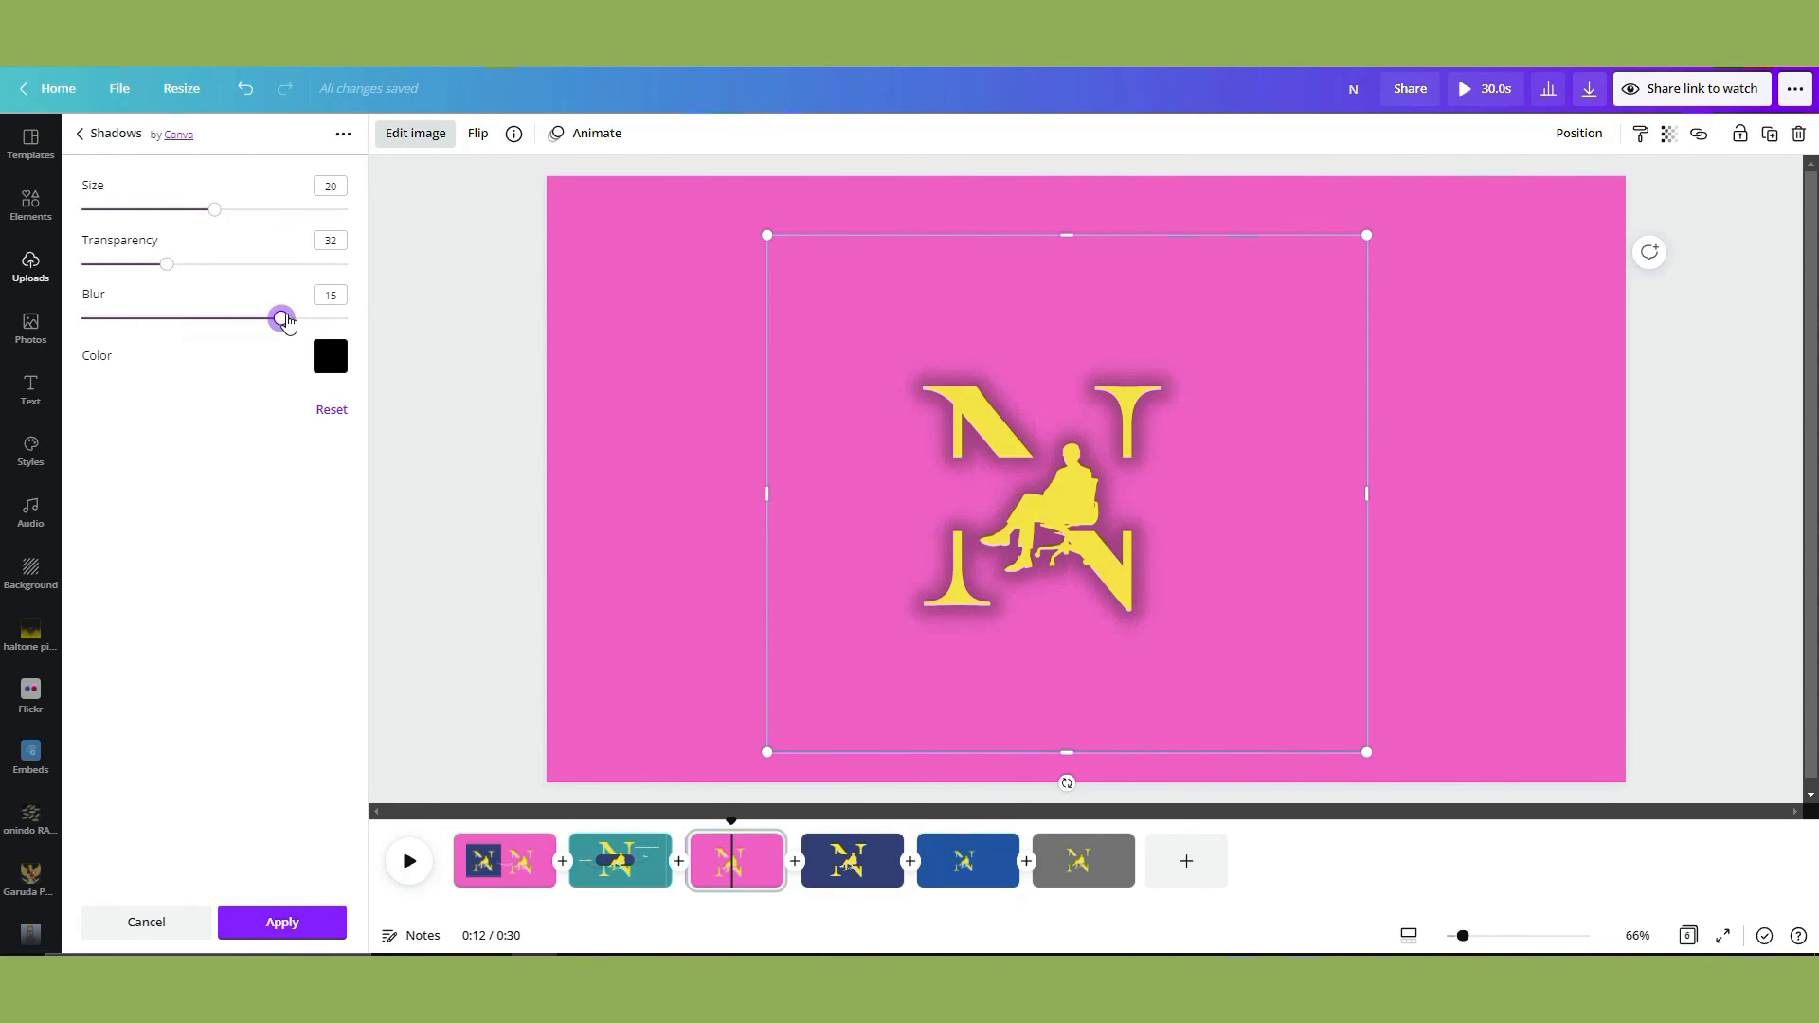
{"action": "left_click_drag", "start_coordinate": [166, 265], "coordinate": [211, 265]}
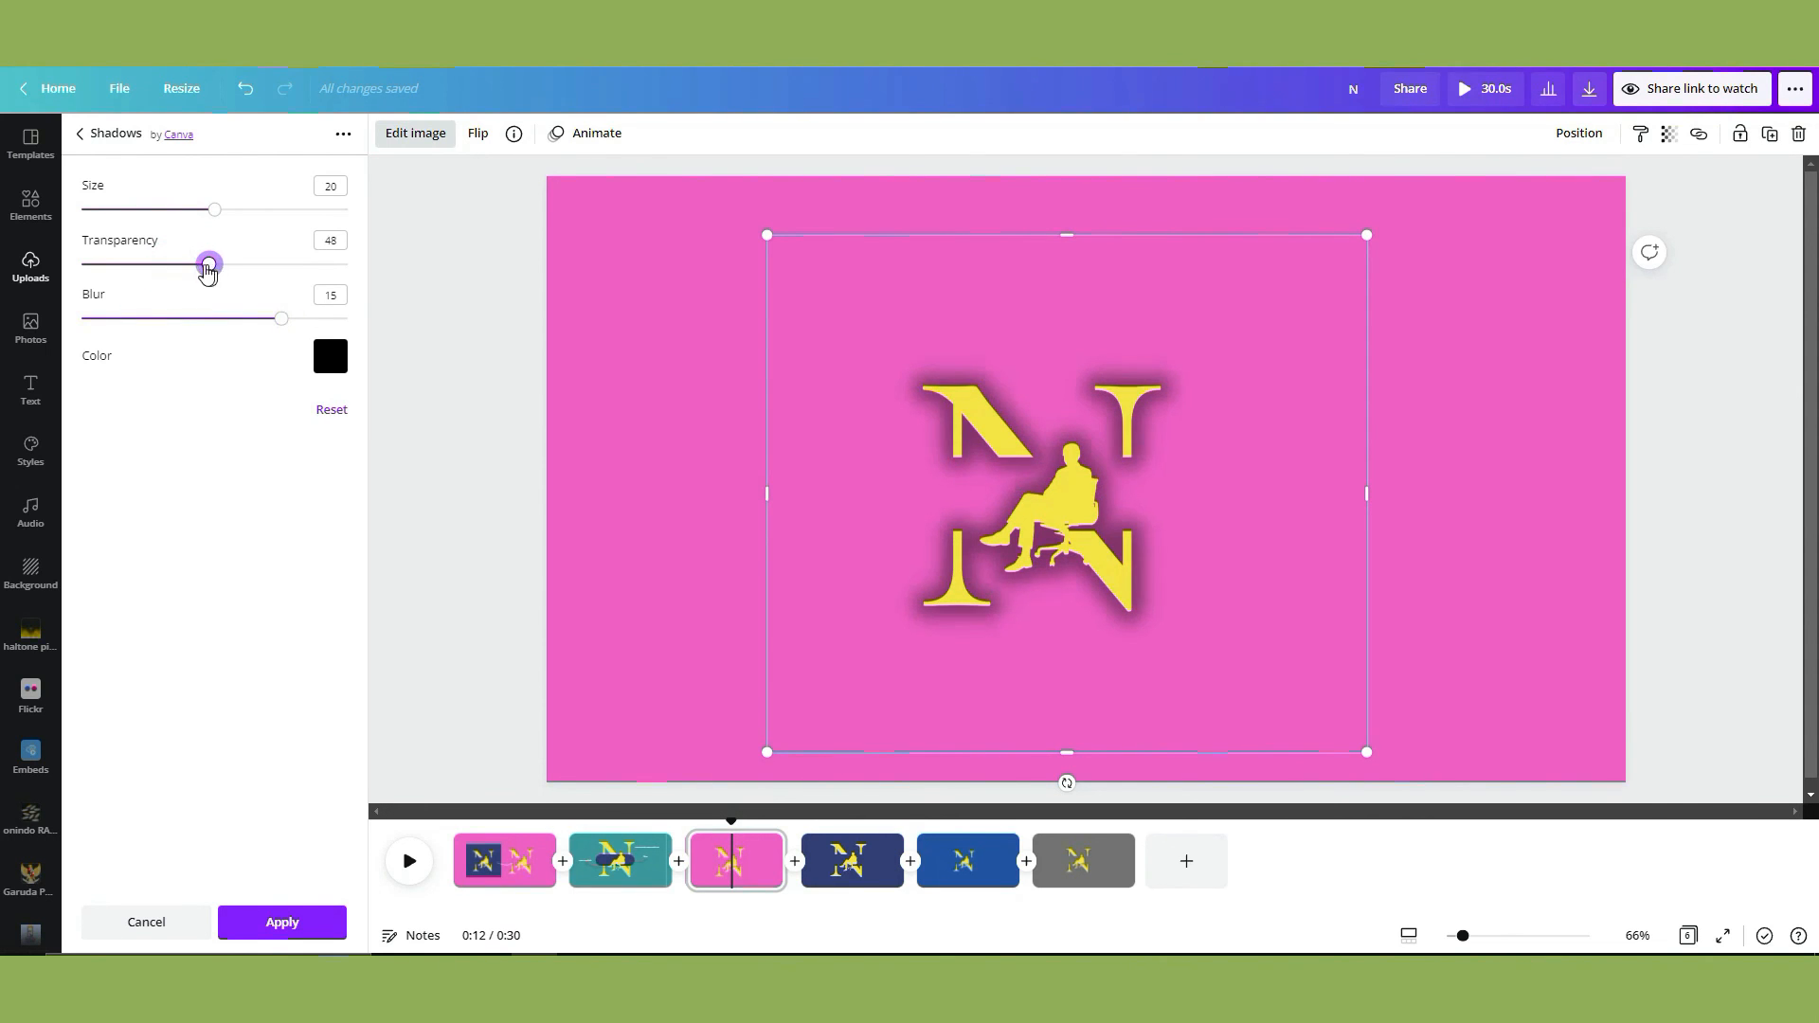